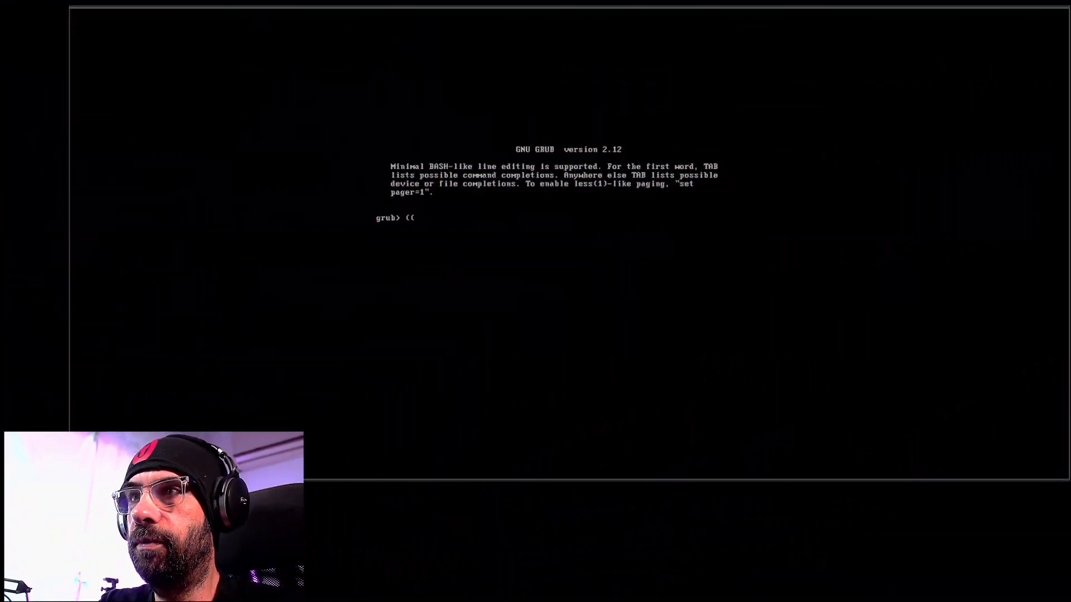
List GRUB's drives with ls, then inspect partitions on hd0
key("Backspace")
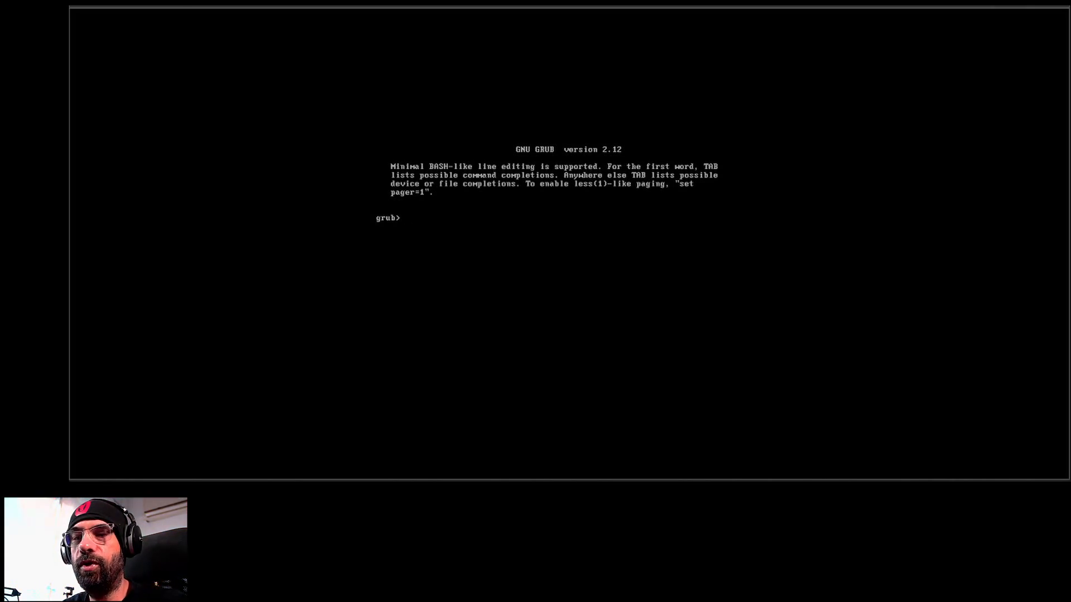
type("ls")
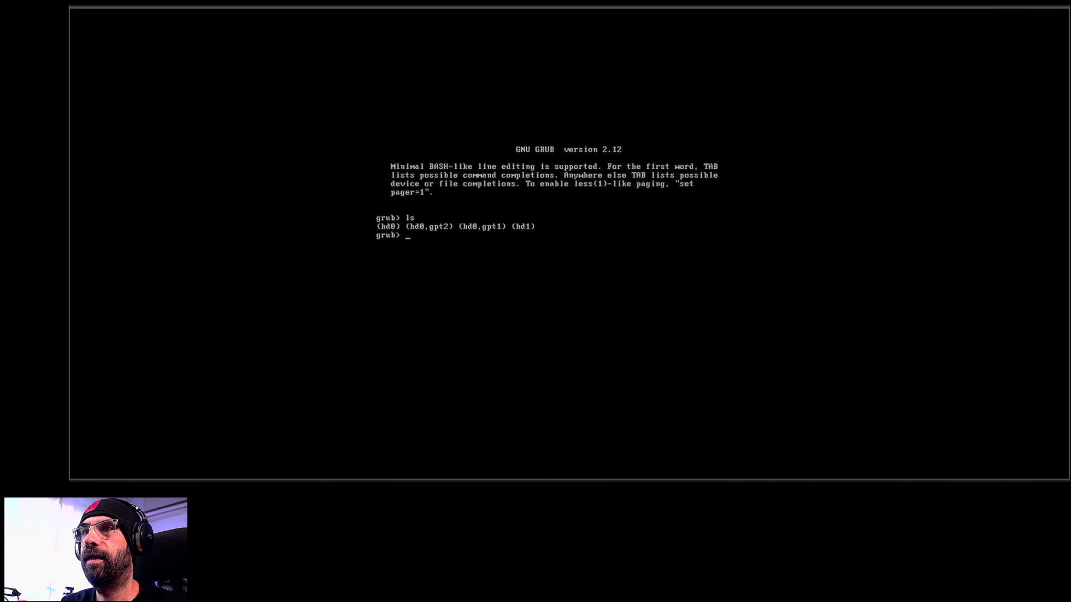
type("ls")
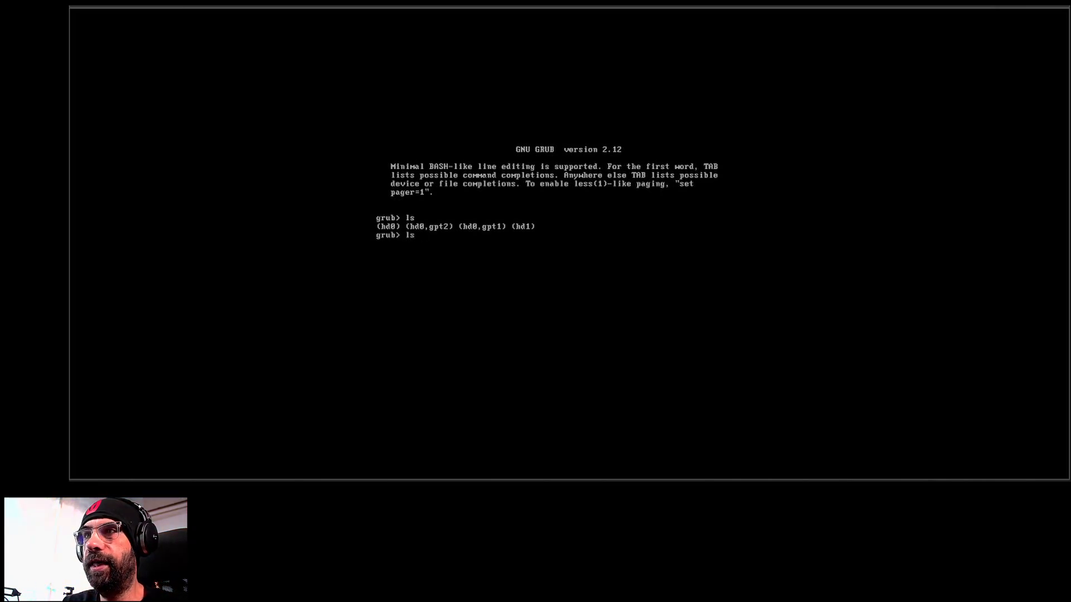
type("(gd")
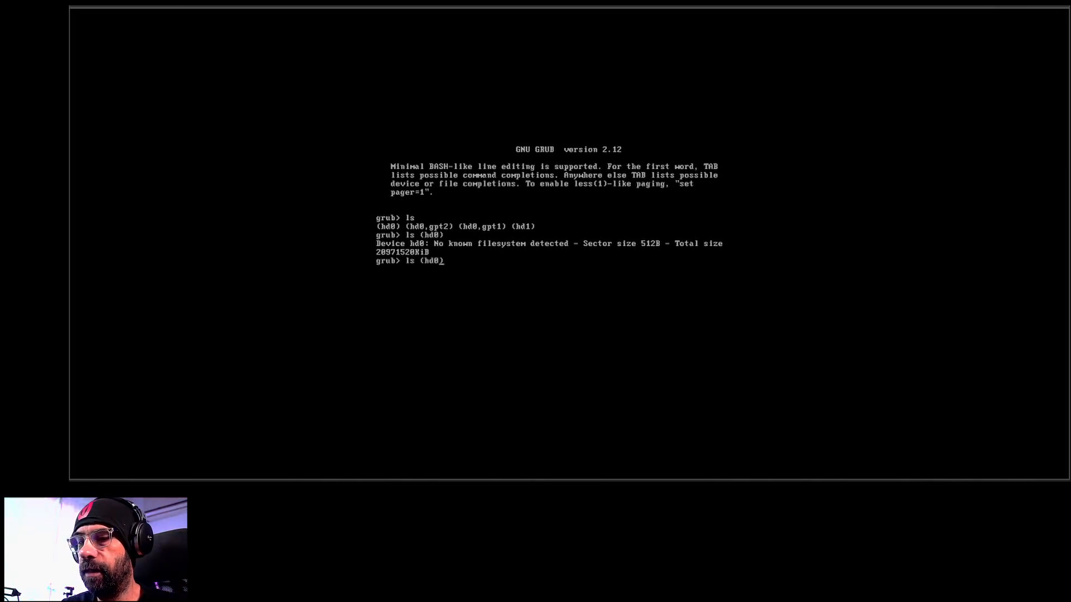
type(",gpt)")
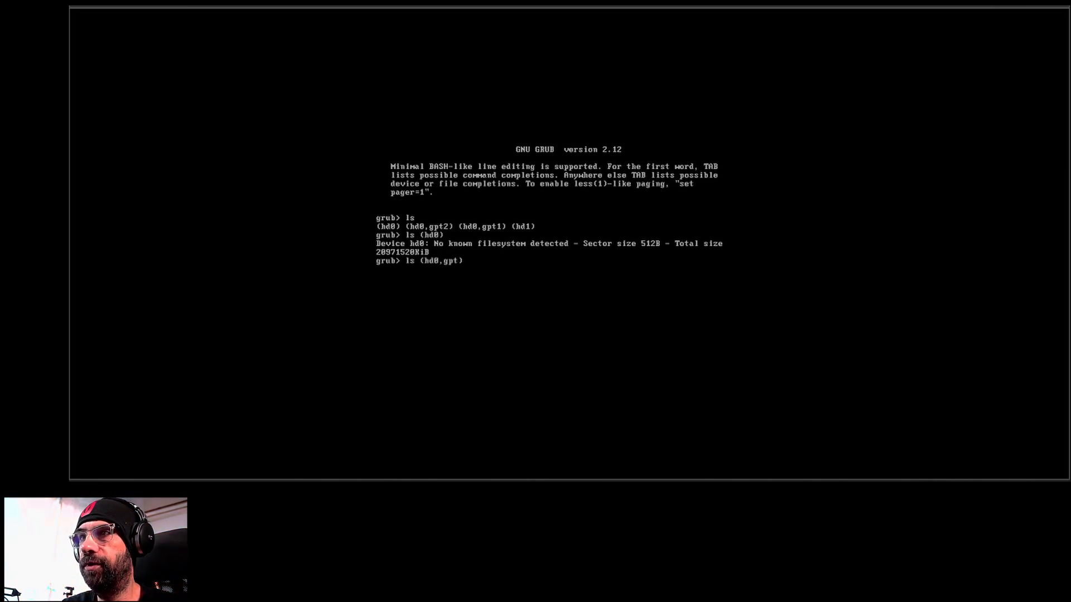
type("2")
key("Return")
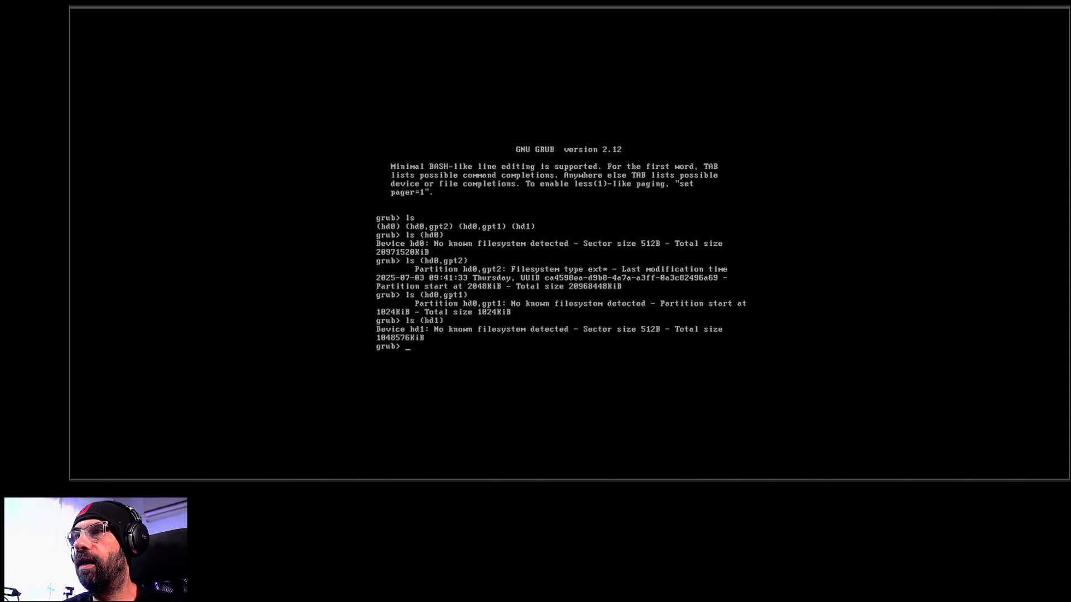
List partition (hd0,gpt2) to confirm it holds the ext filesystem
type("ls (hd0,gpt2)")
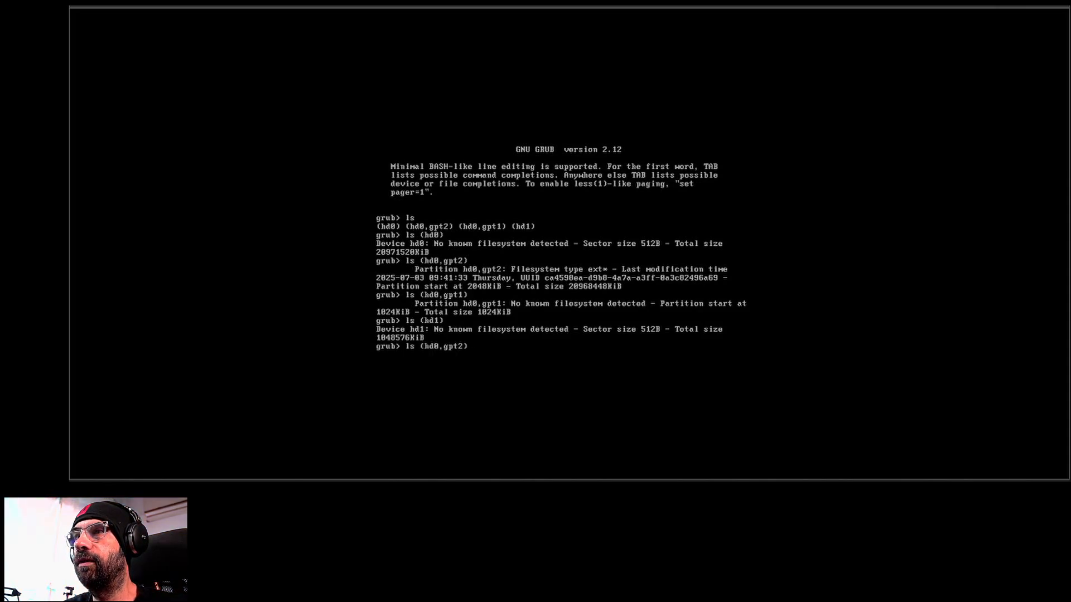
key("Return")
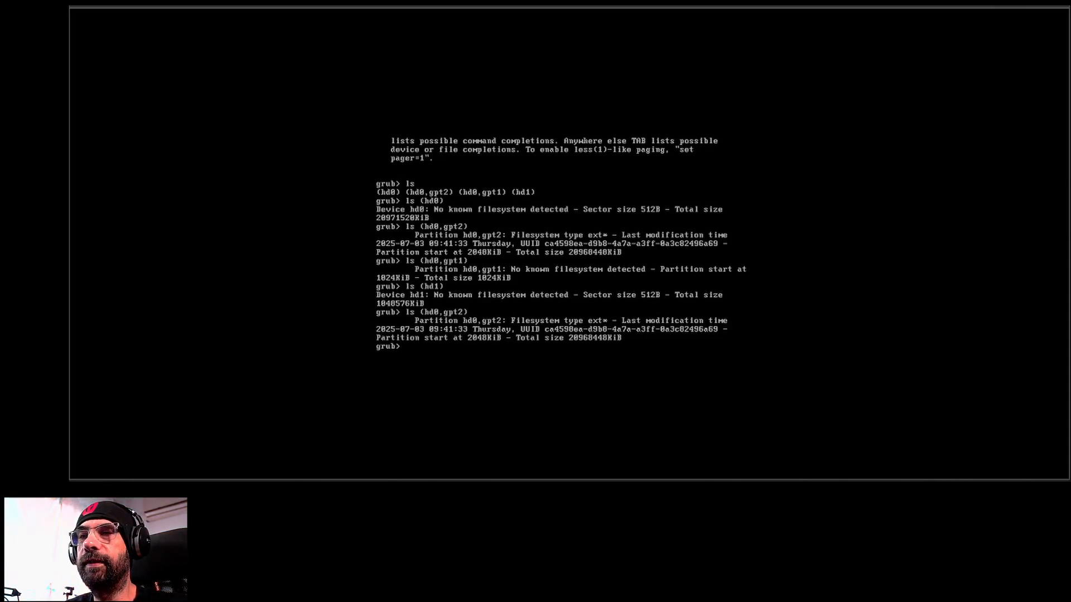
Set root=(hd0,gpt2) and list its top-level directories with ls /
type("s")
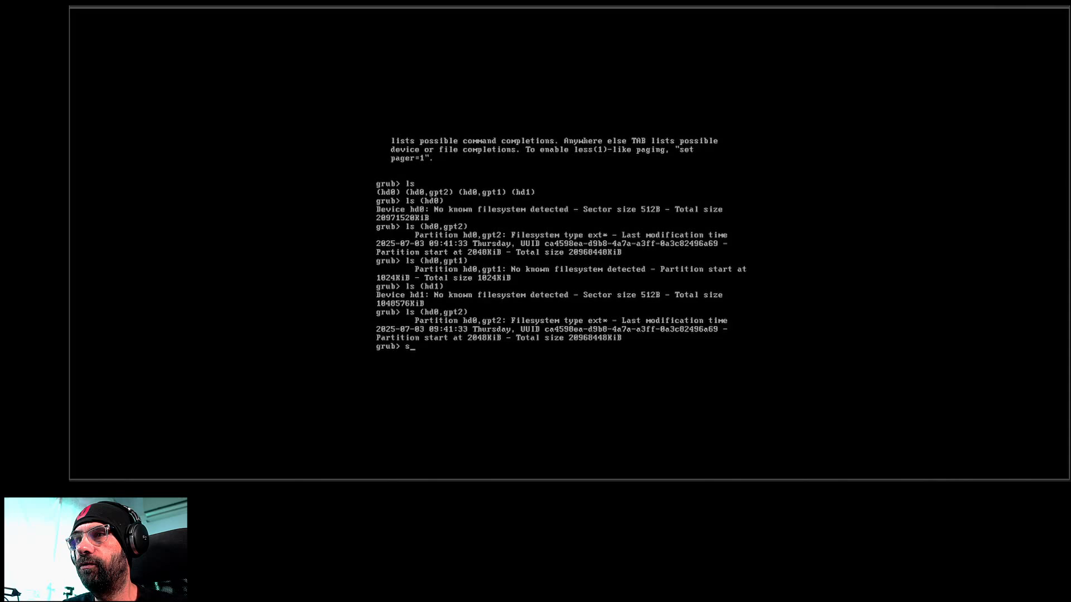
type("et root=")
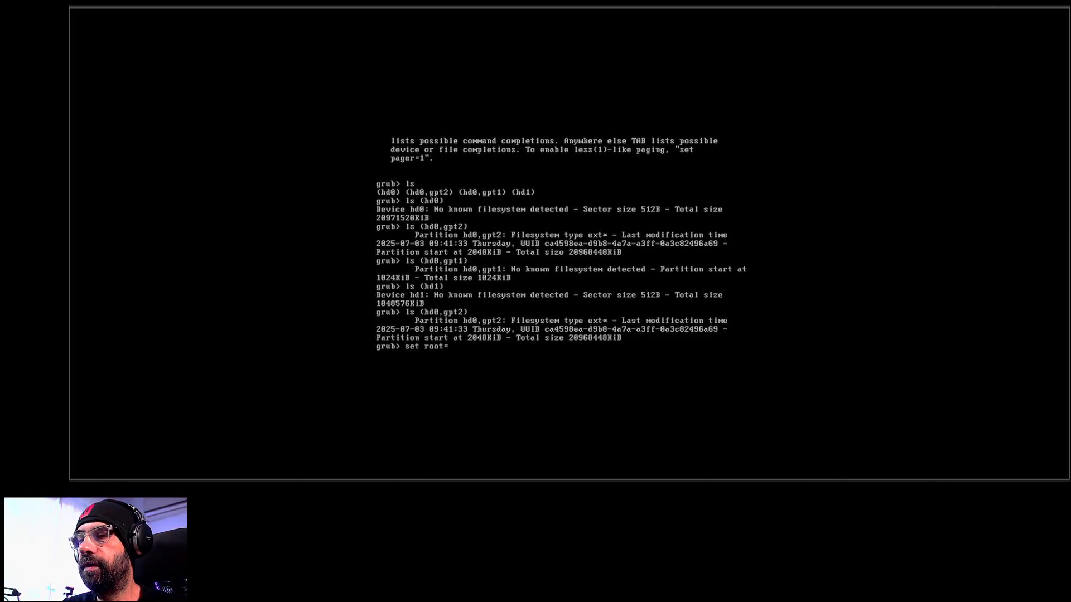
type("(hd0,gpt2")
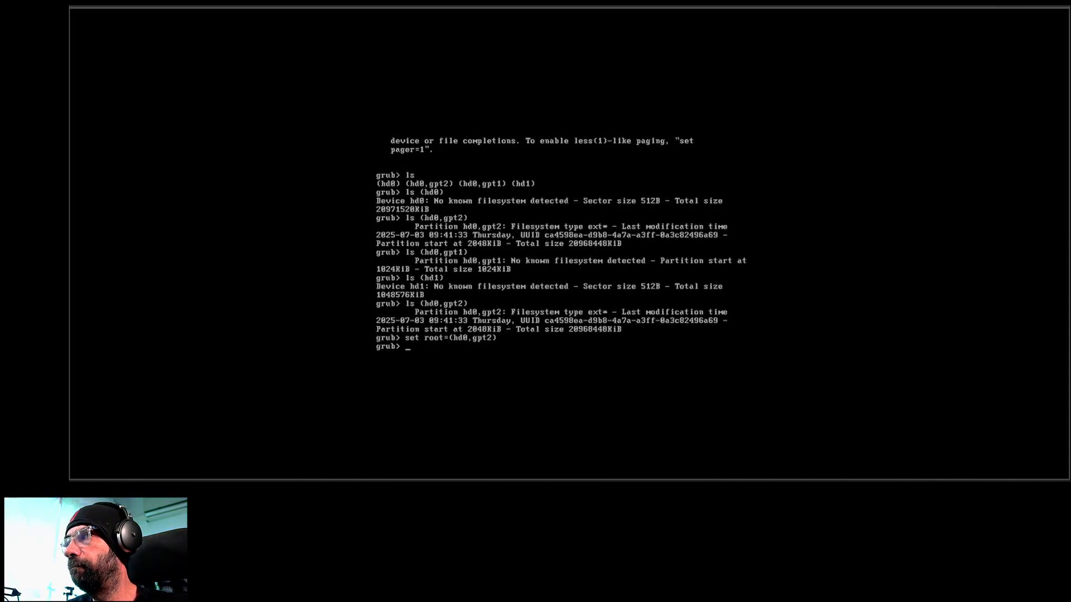
type("ls")
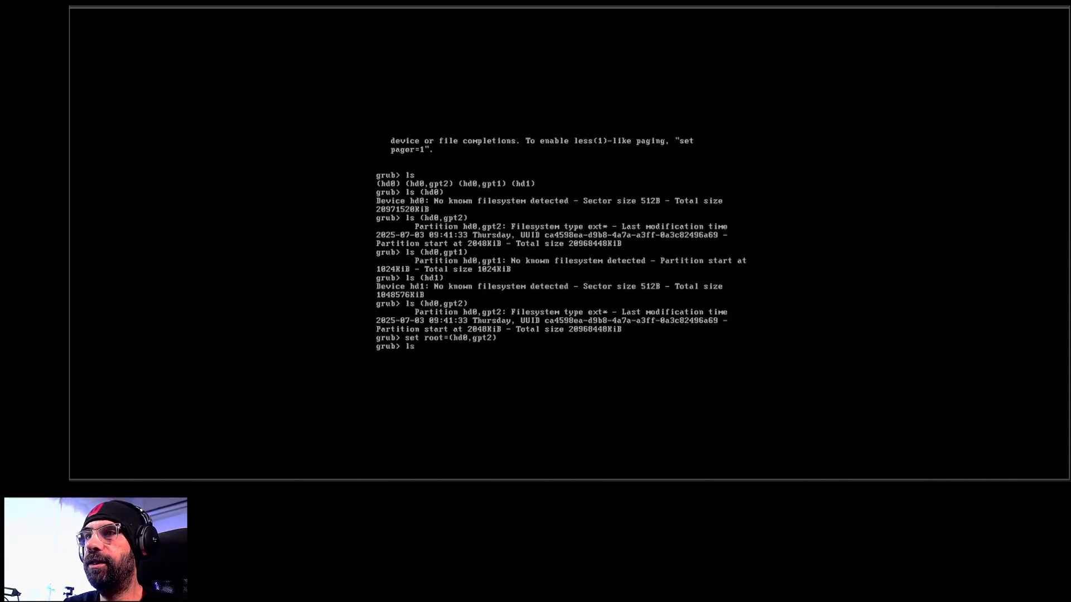
type("ls /")
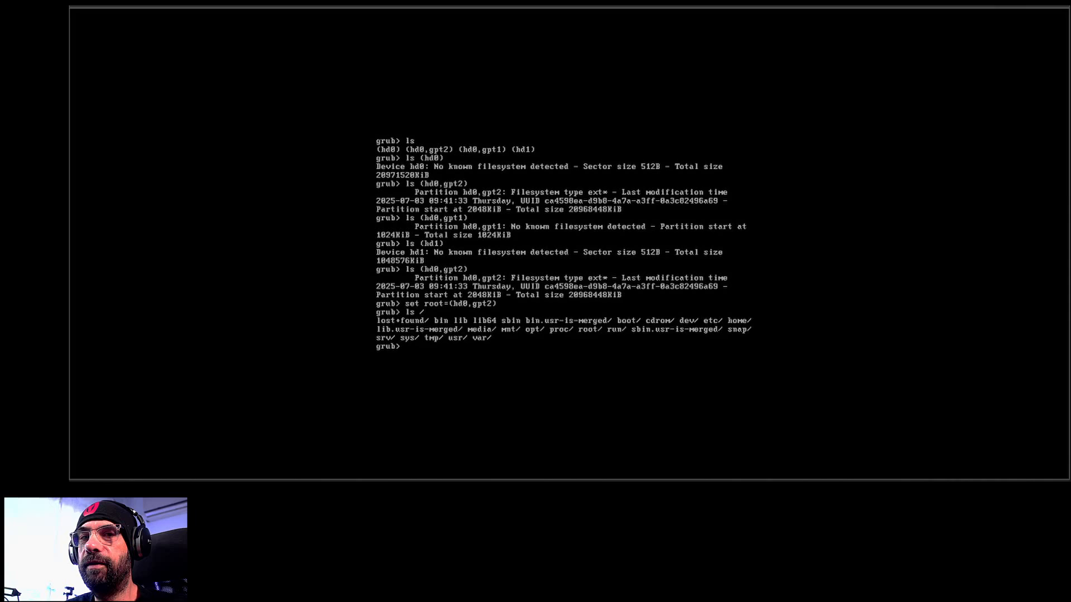
type("ls /")
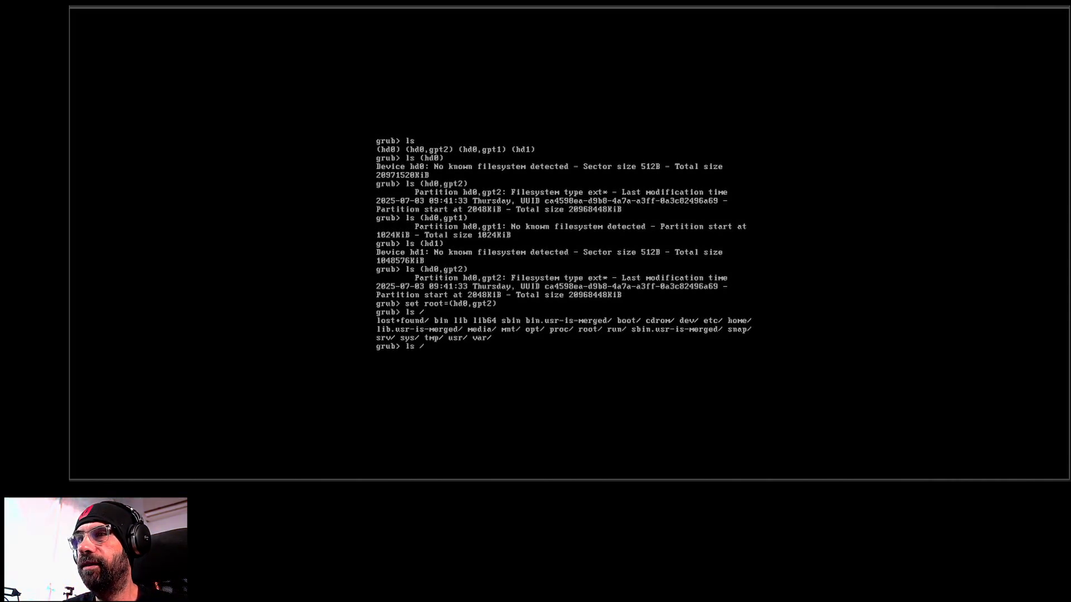
Locate /etc/fstab and print it with cat to see the ext4 root entry
type("ls /etc/fstab")
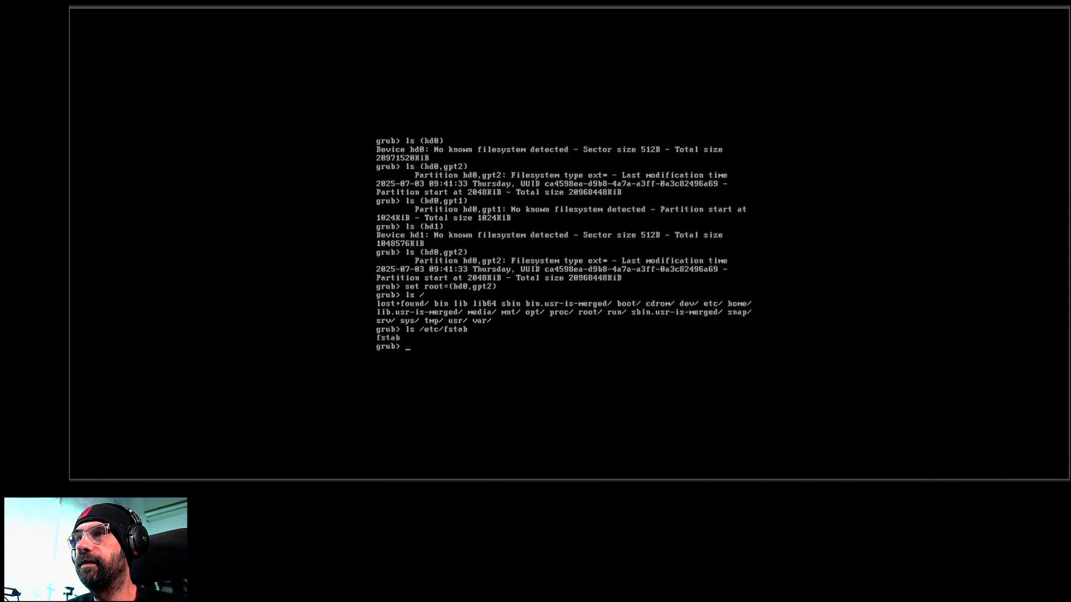
type("cat /etc/fstab")
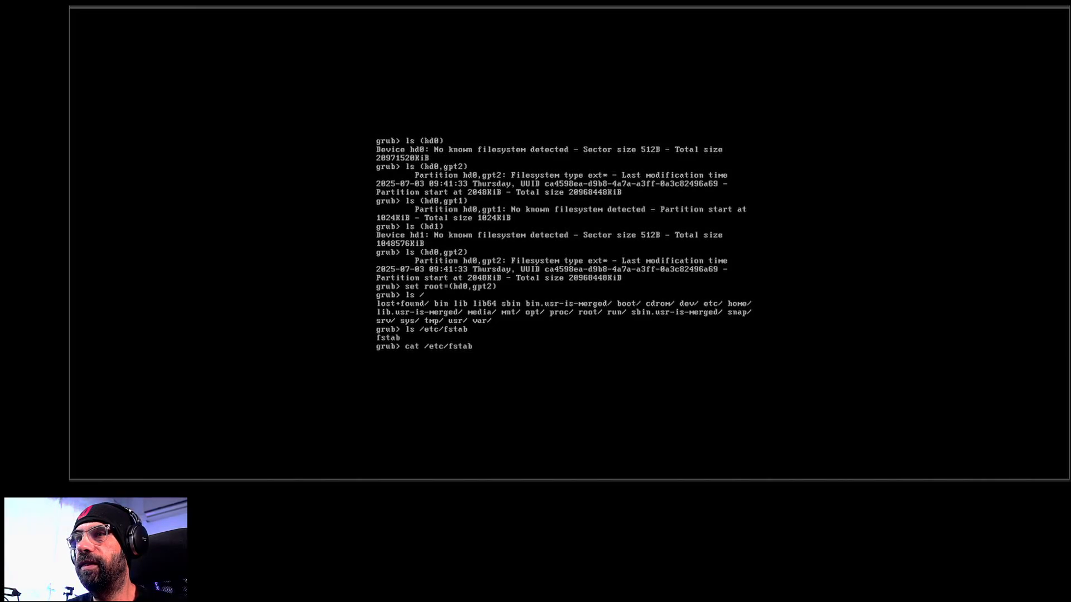
key("Return")
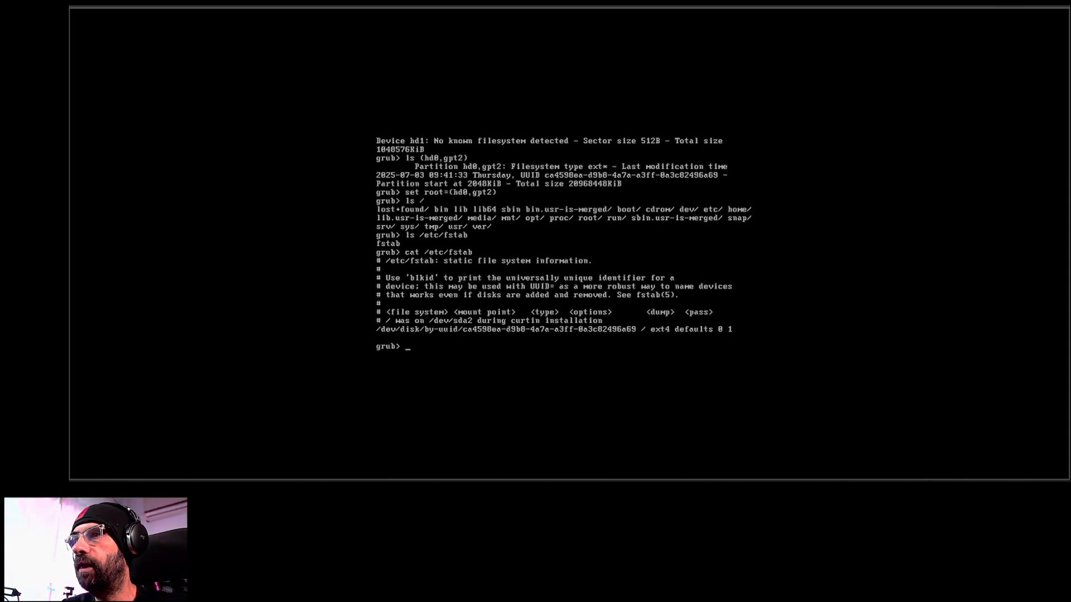
Set root=(hd0,gpt2) and begin a linux line naming /boot/vmlinuz-6.11.0-29-generic
type("l")
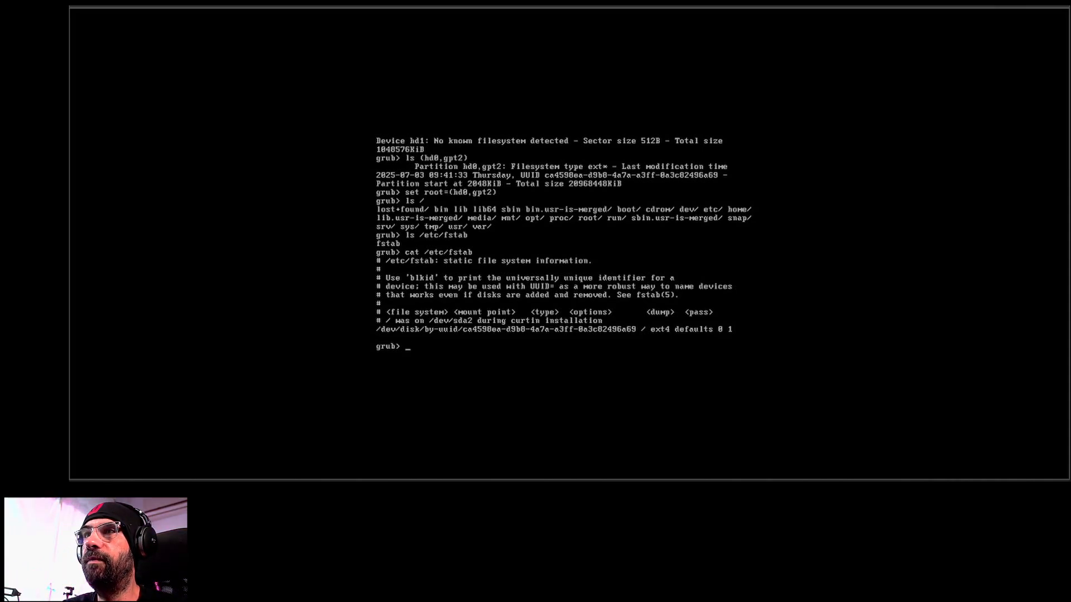
type("set root=(hd0,gpt2)")
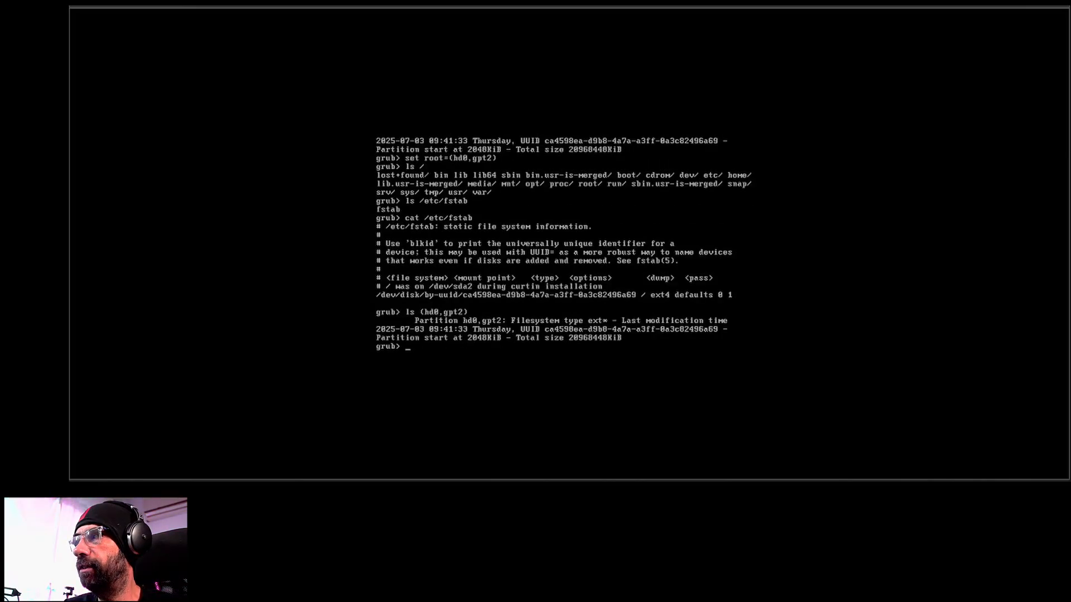
type("linux /b")
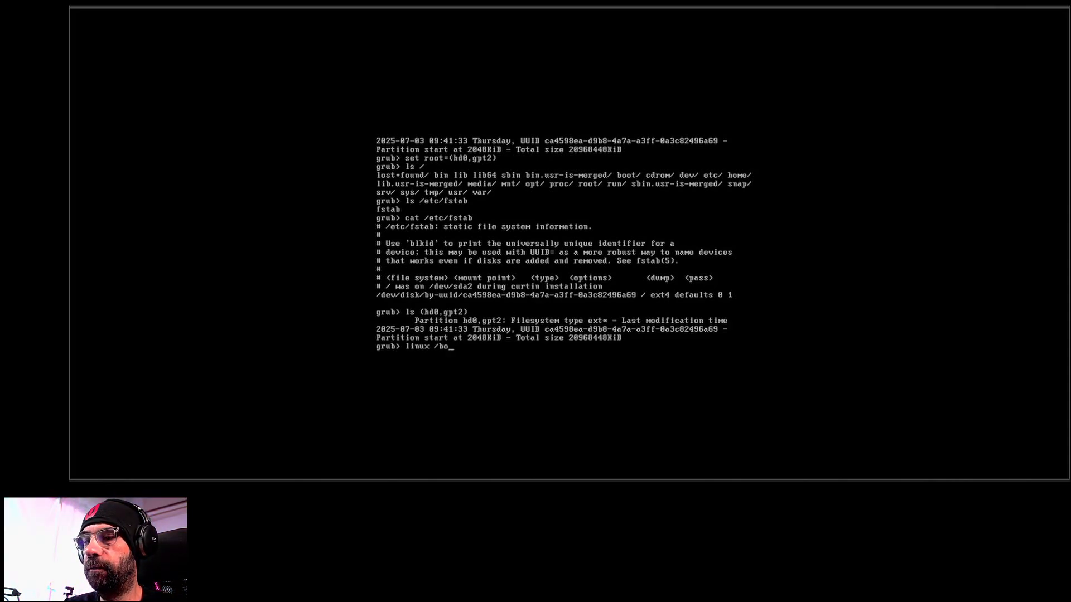
type("ot/")
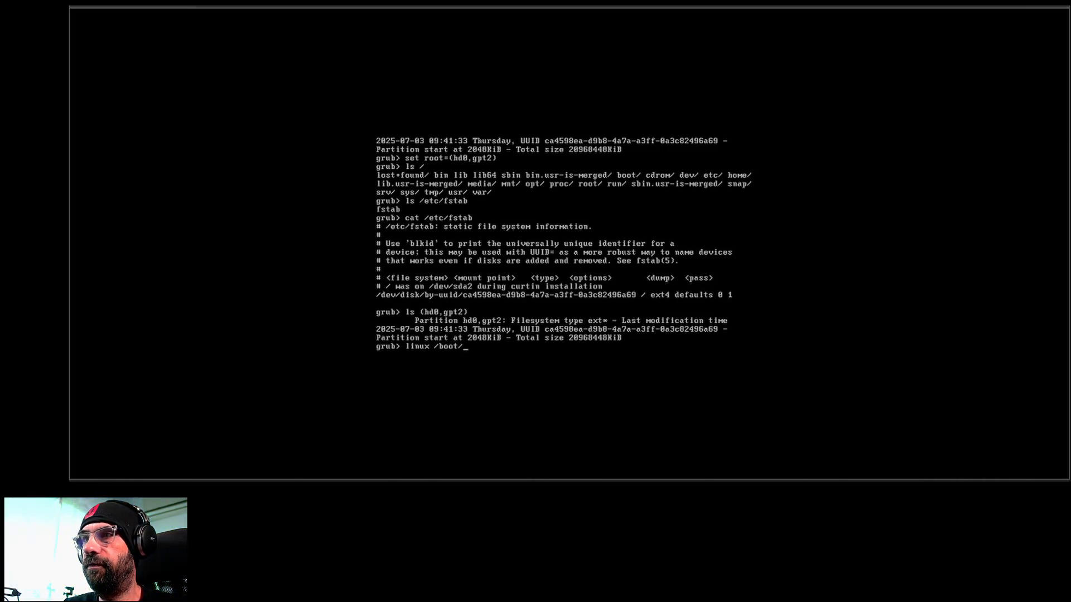
type("vmlinuz-6.")
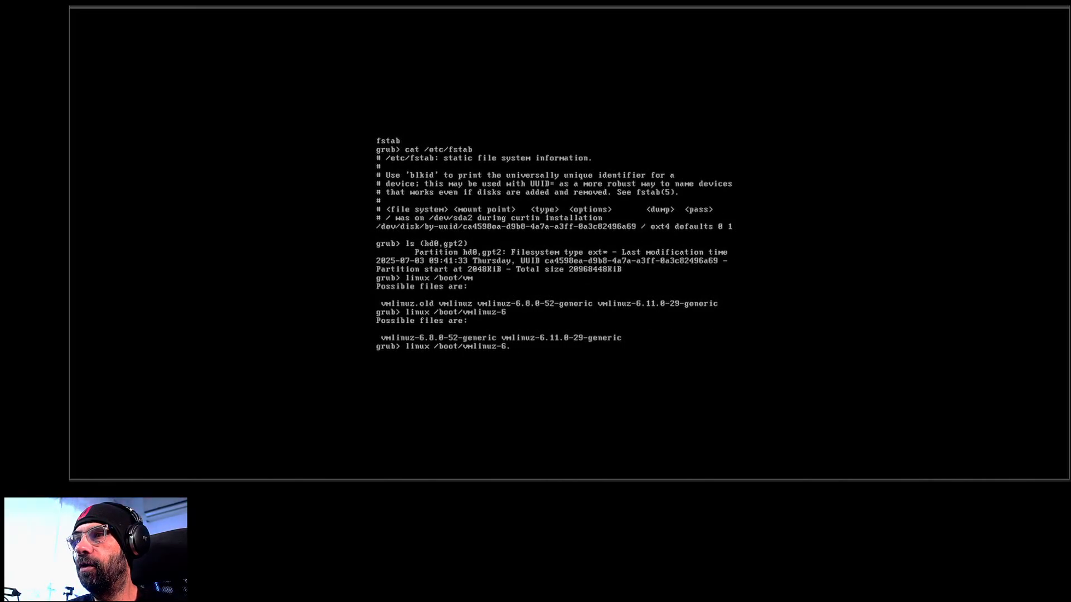
type("11.0-29-generic")
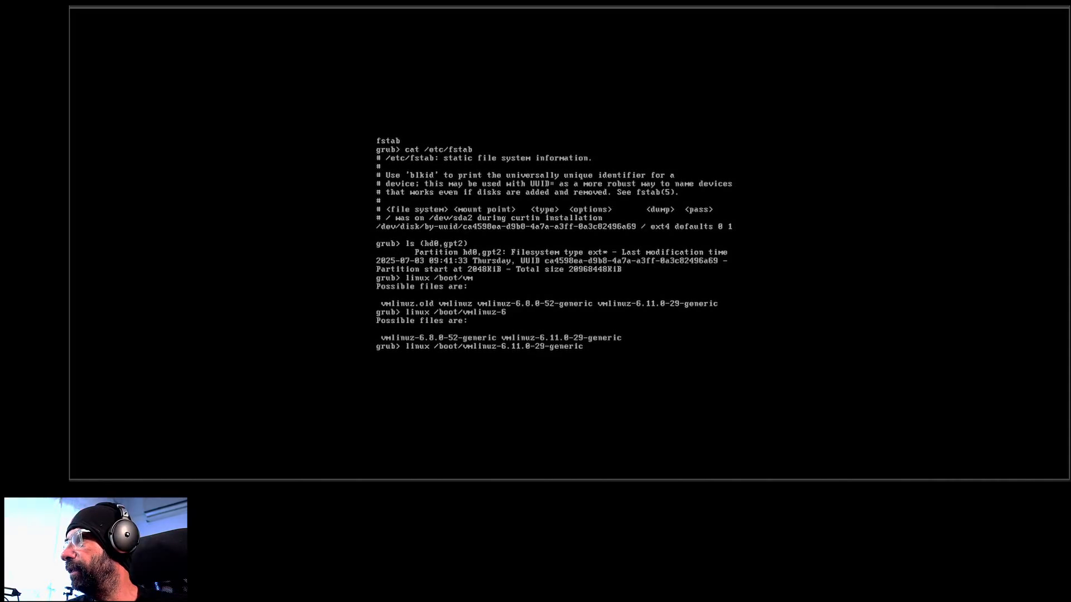
Append root= to the kernel line, trying /dev/ then removing it again
type("r")
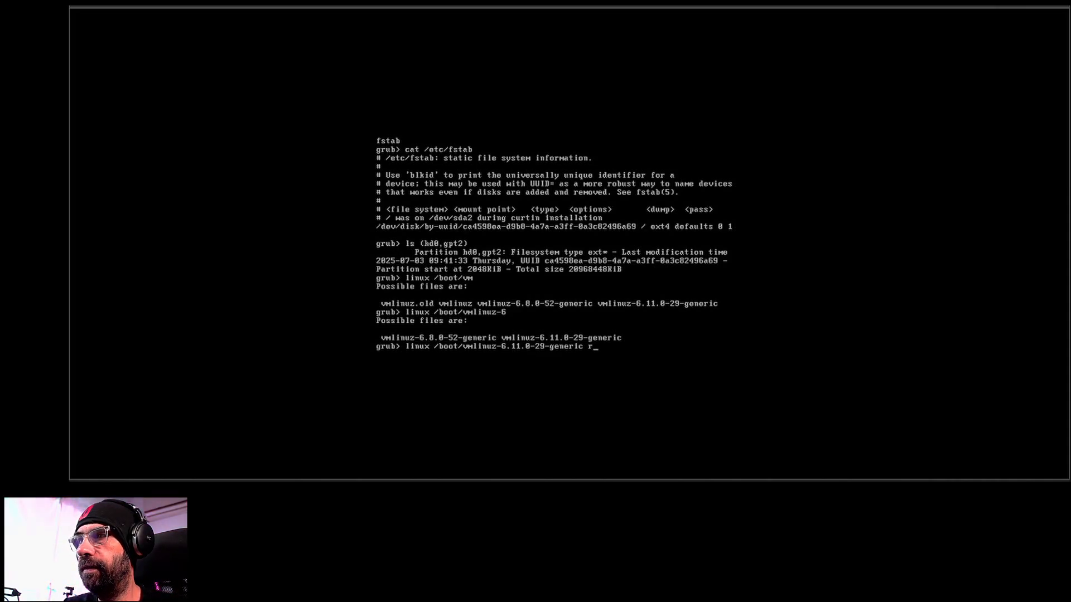
type("oot=")
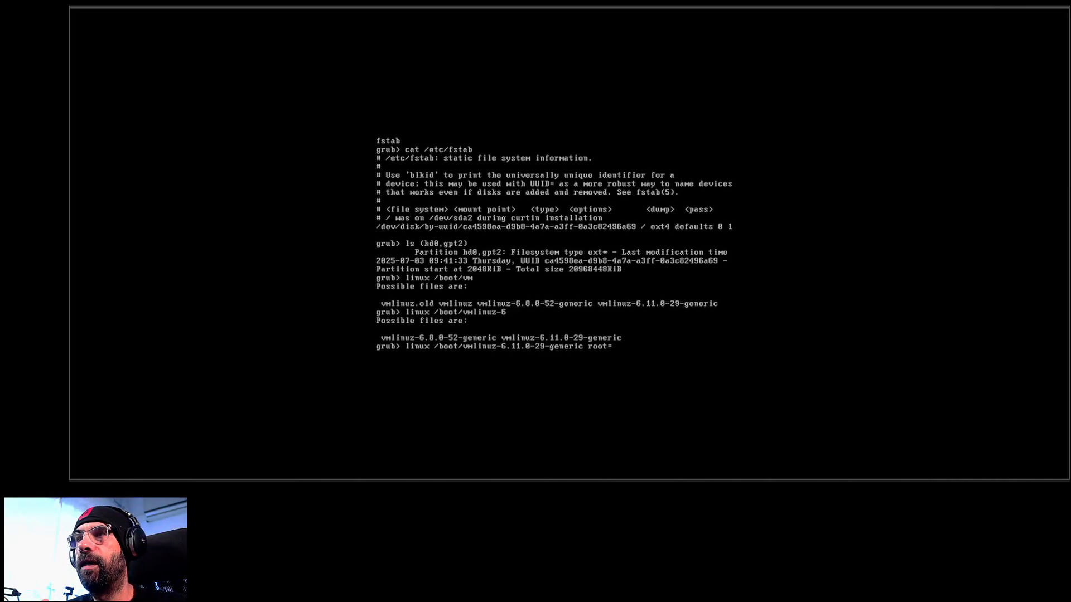
left_click(613, 345)
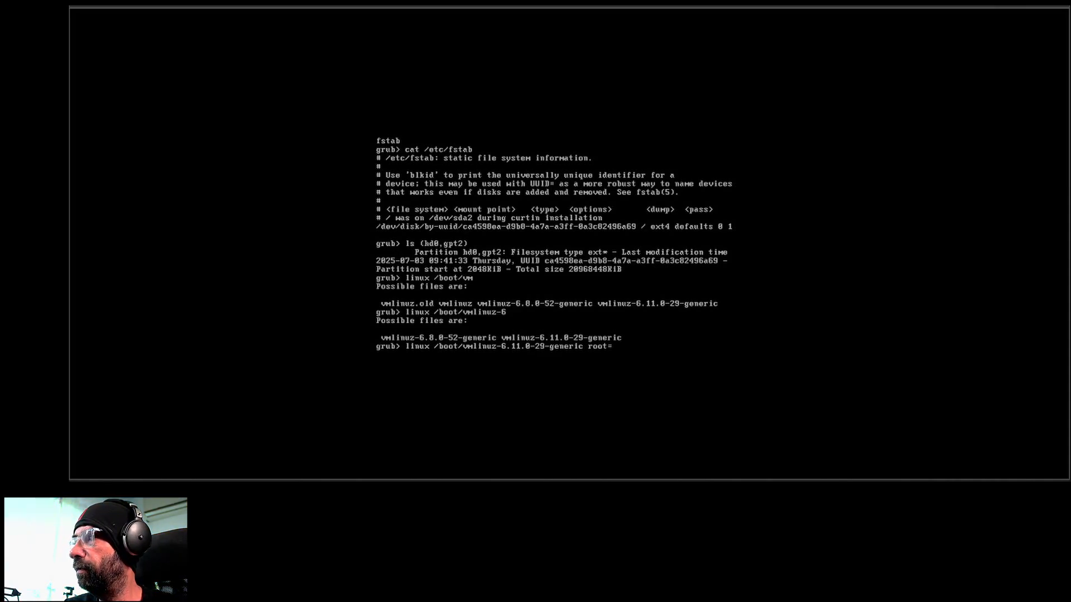
type("/")
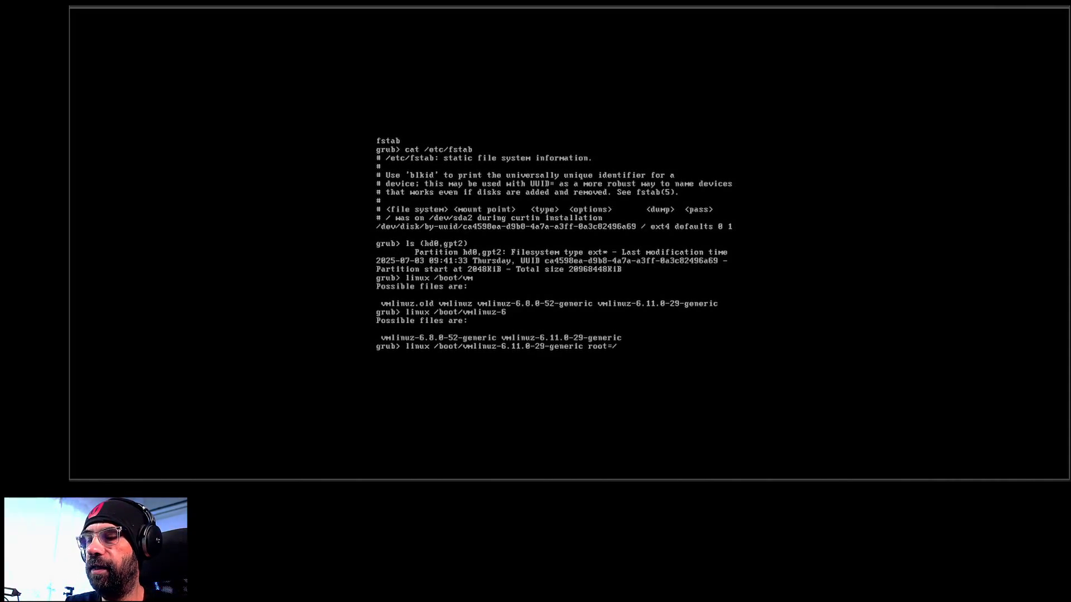
type("dev/")
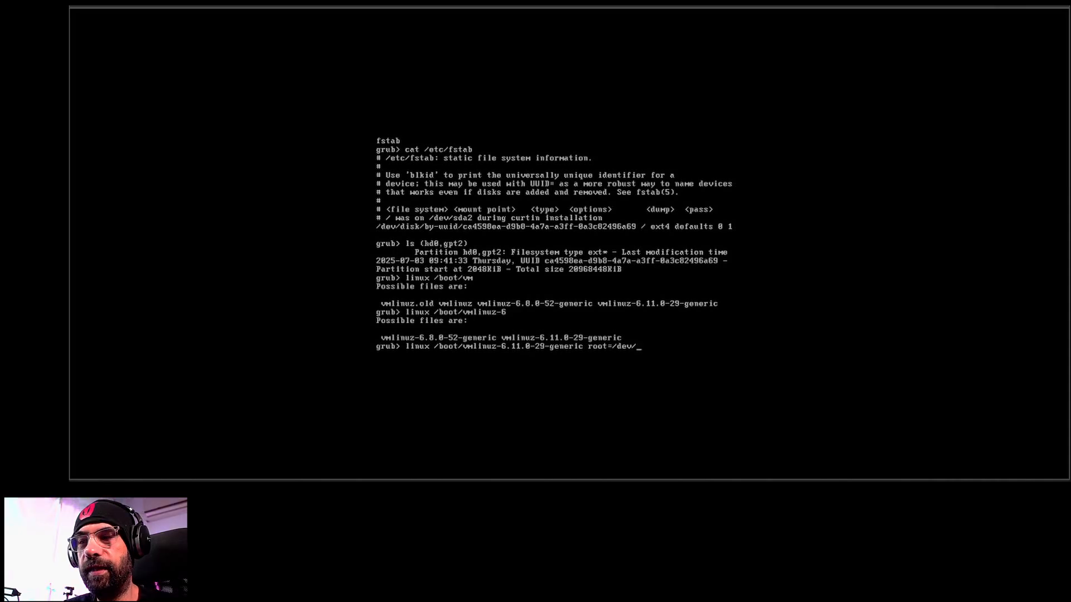
key("Backspace")
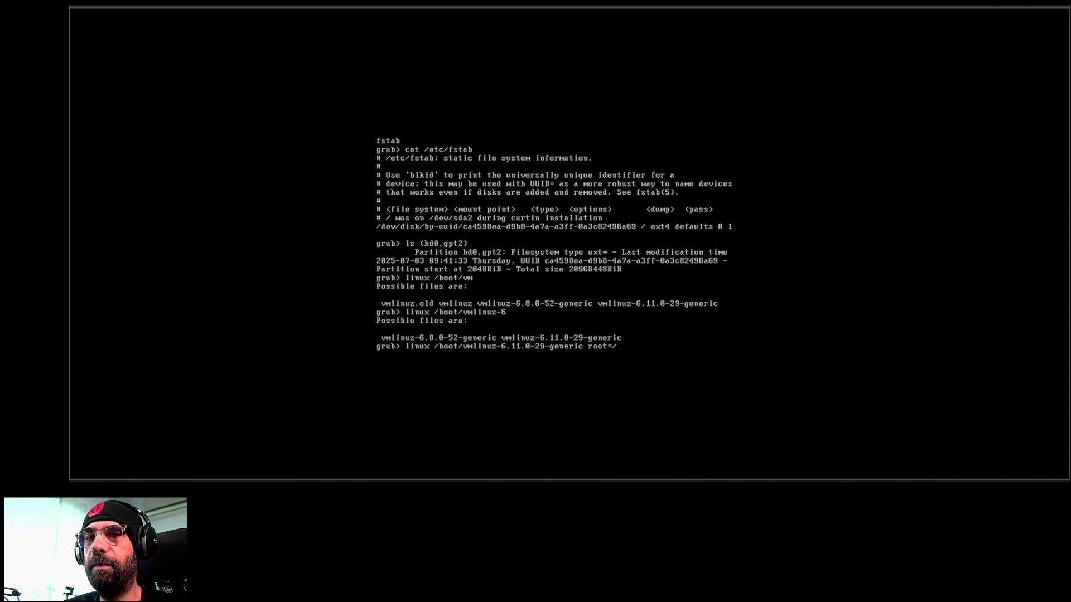
key("Backspace")
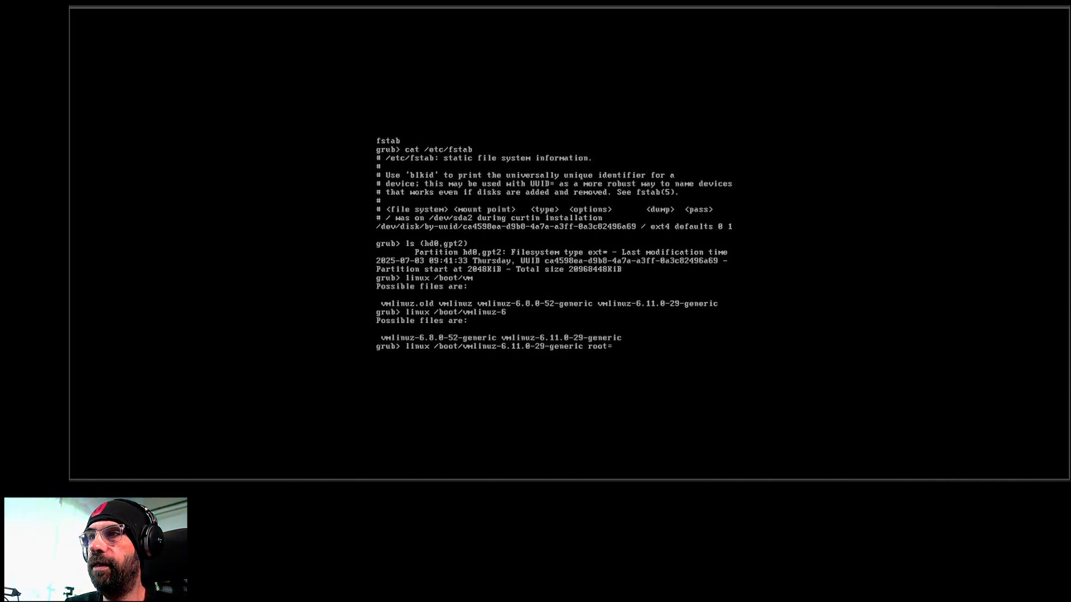
Write root=UU and check another machine's /proc/cmdline for the root format
type("UU")
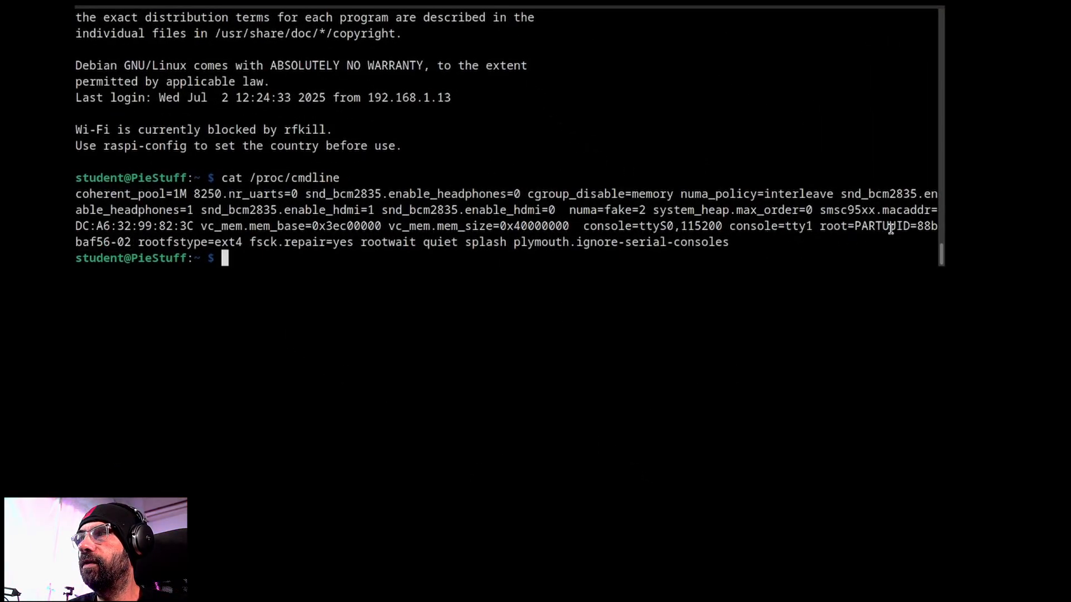
double_click(881, 226)
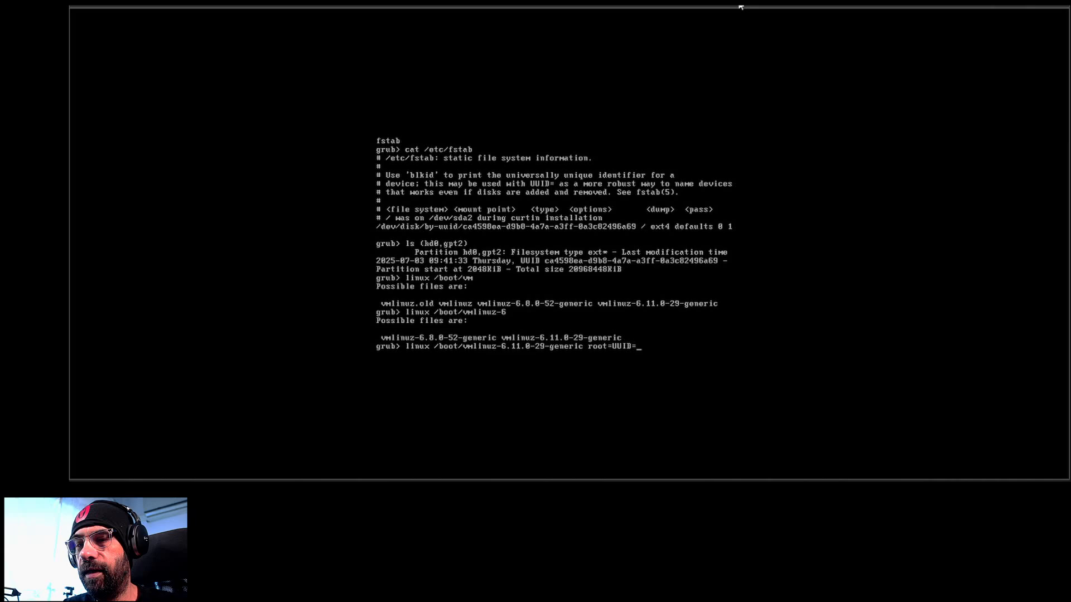
mouse_move(727, 14)
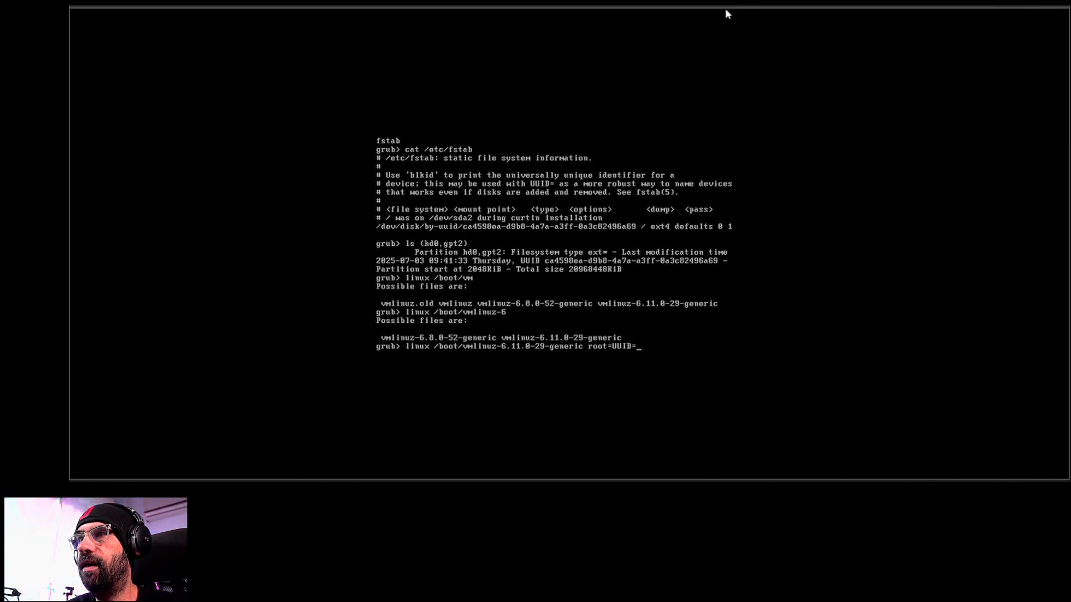
Enter the partition UUID ca4598ea-4a7a-...-0a3c82496a69 after root=UUID=
type("ca")
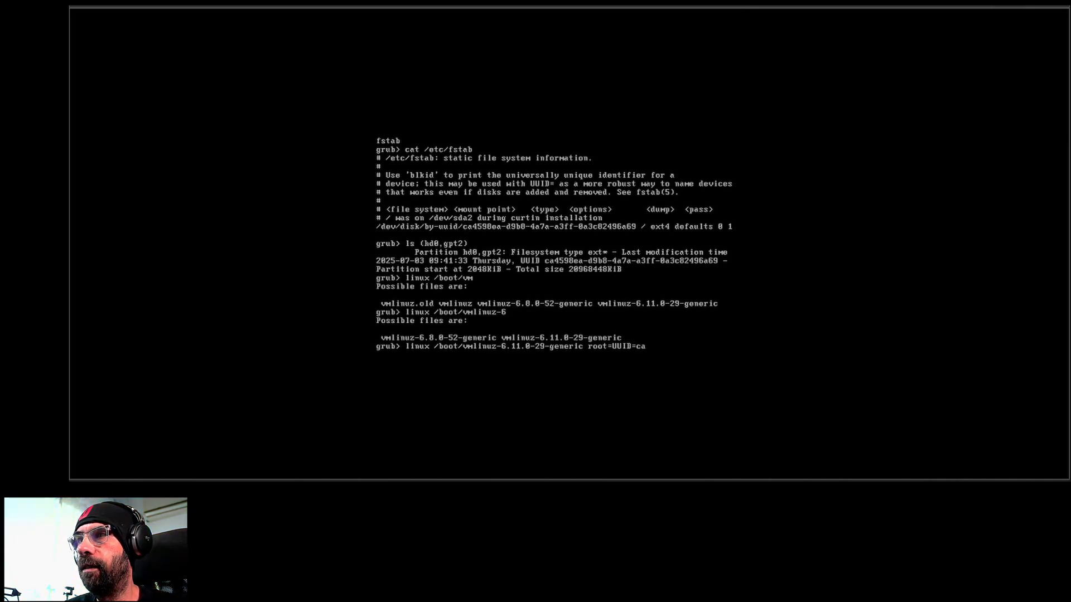
type("4")
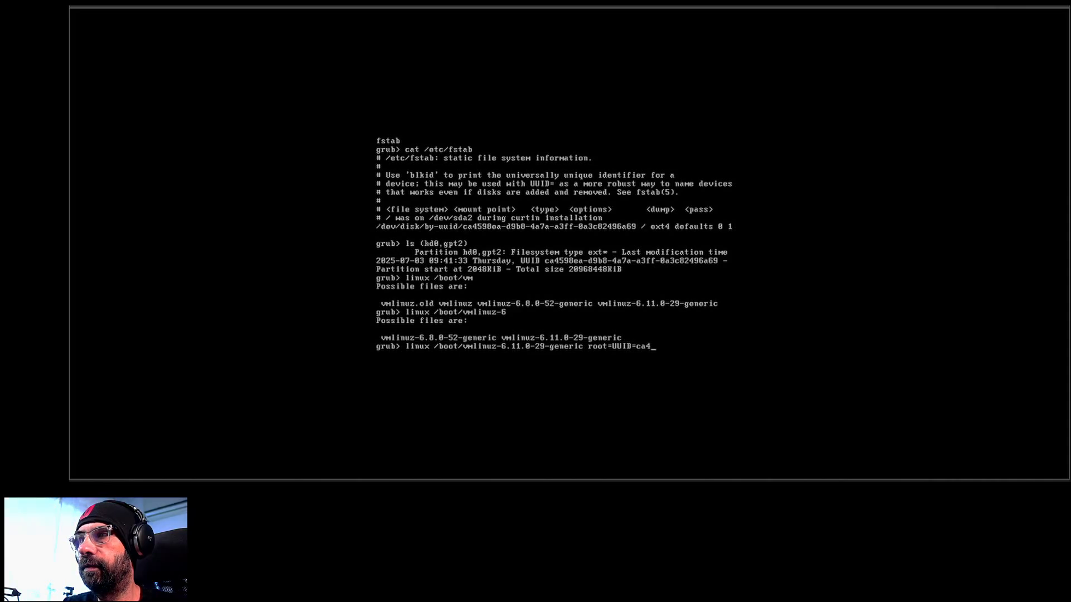
type("9")
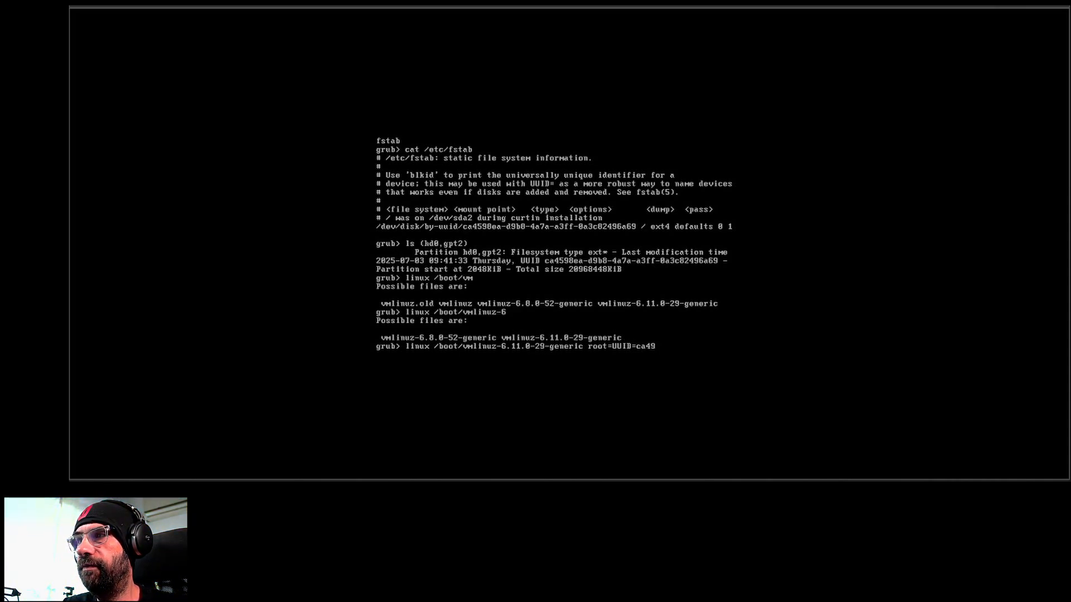
type("98")
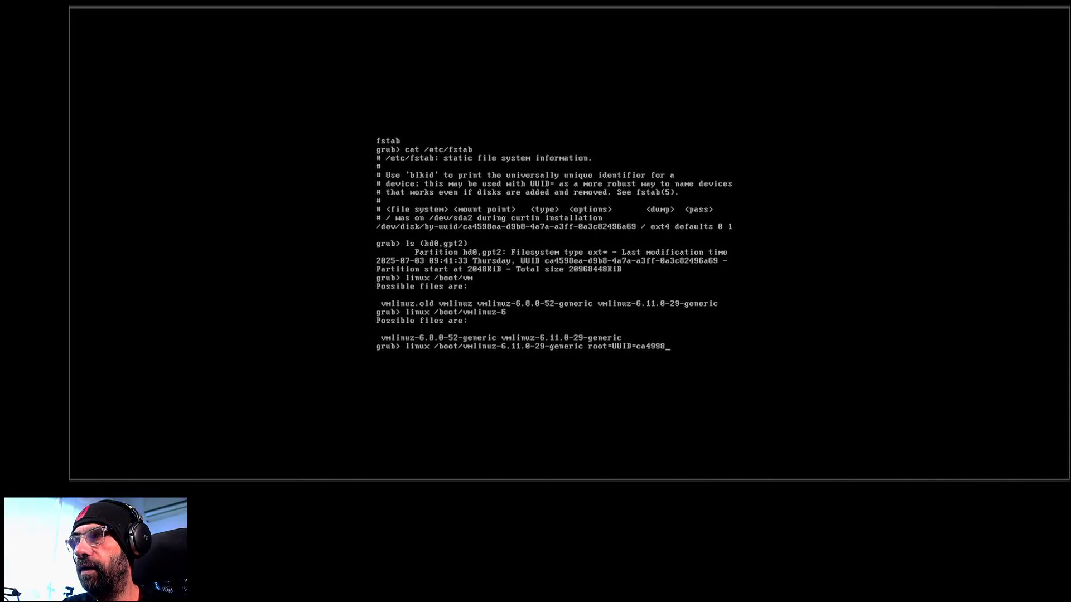
type("ea")
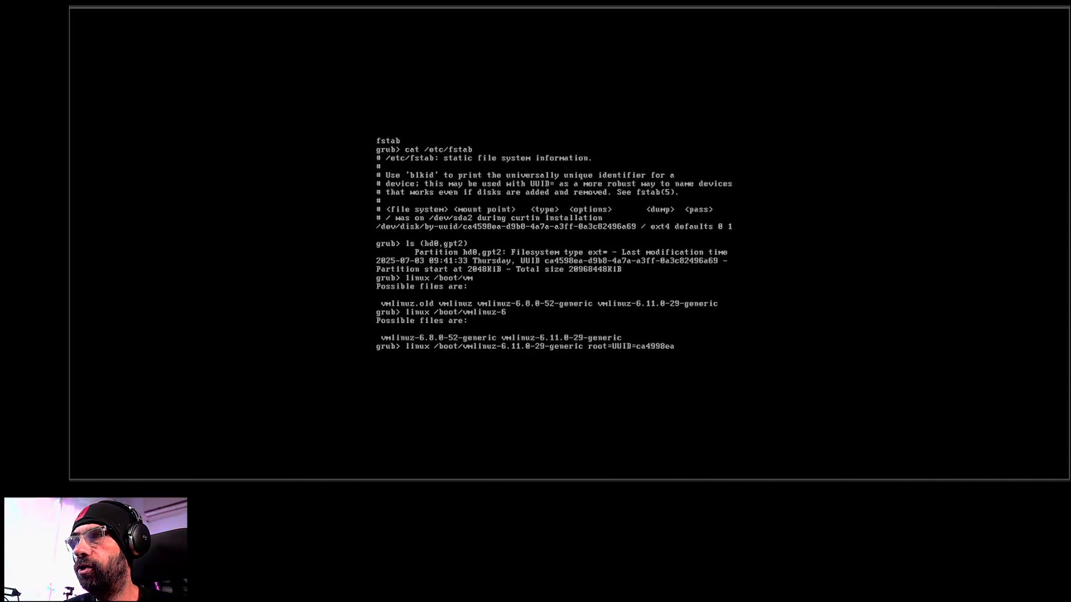
type("-")
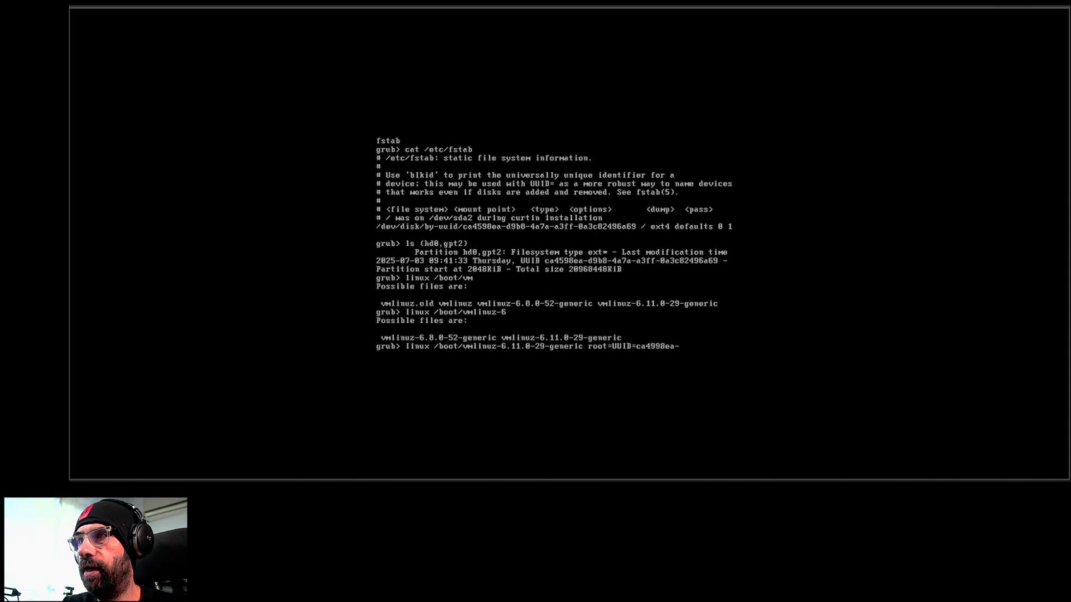
type("4a7a")
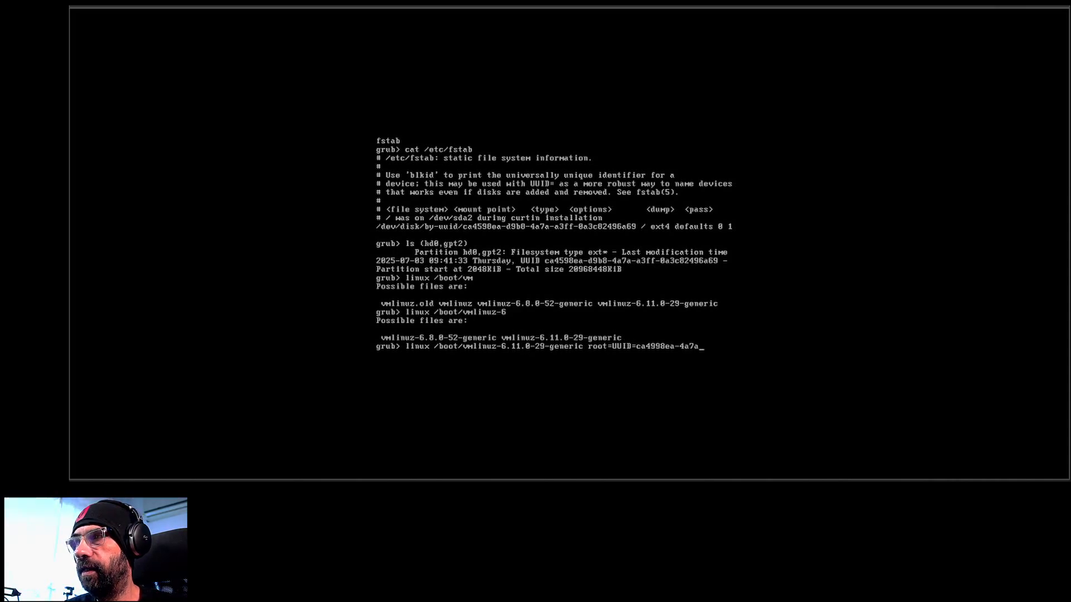
type("a3ff-0a")
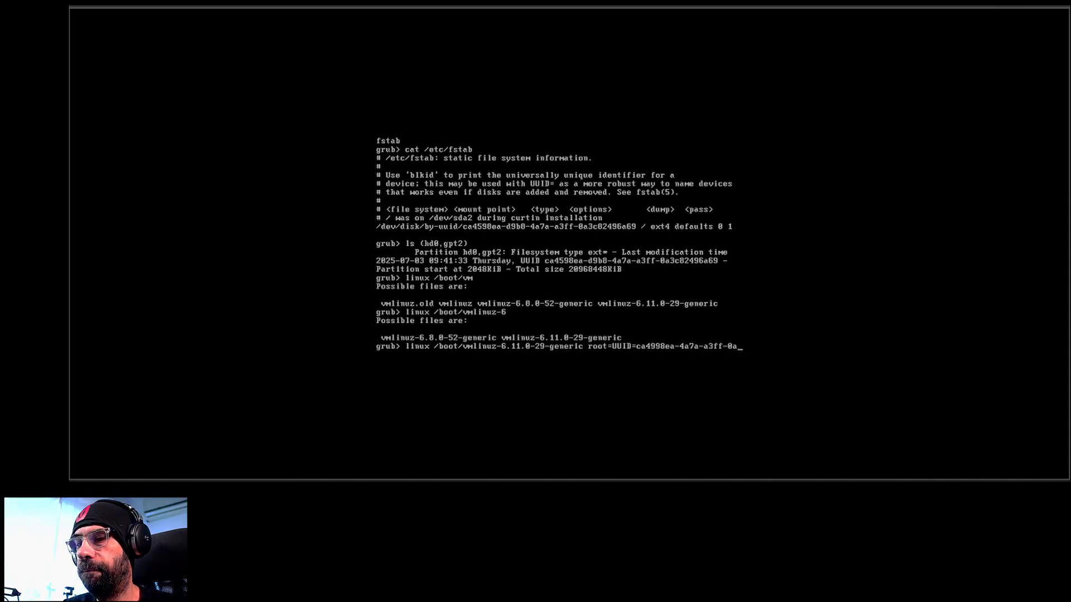
type("3c824")
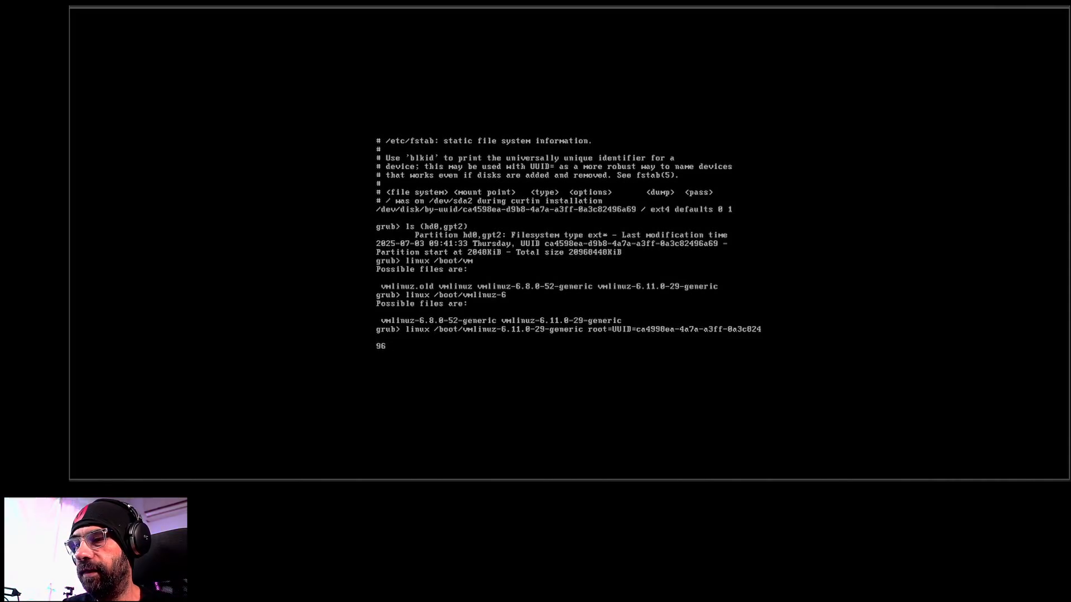
type("a69")
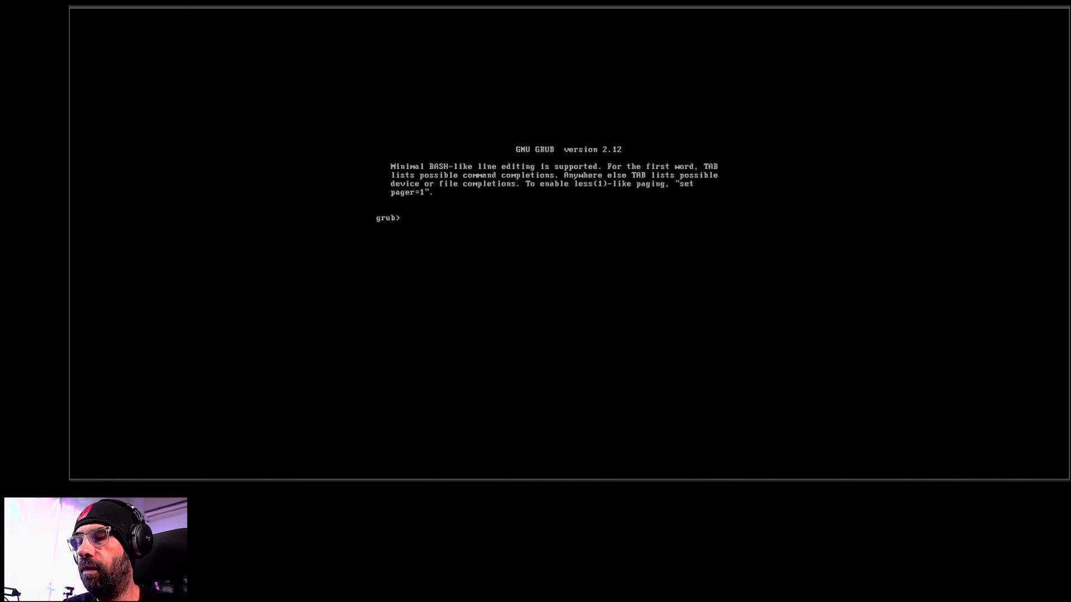
Re-list GRUB's drives and inspect (hd0,gpt2) to confirm the ext partition
type("ls")
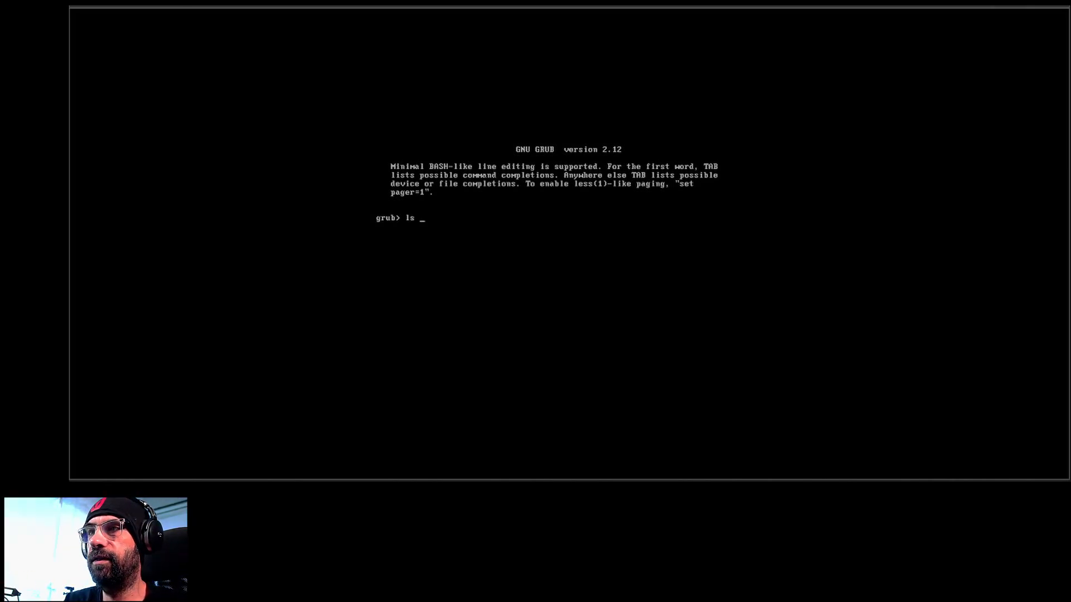
key("Return")
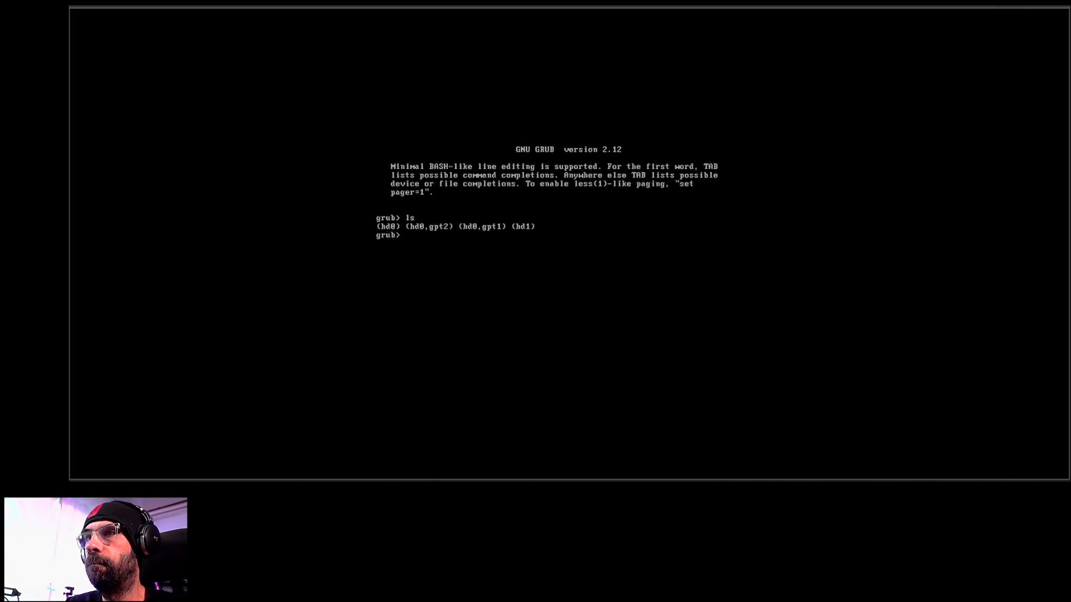
type("ls (hd0,")
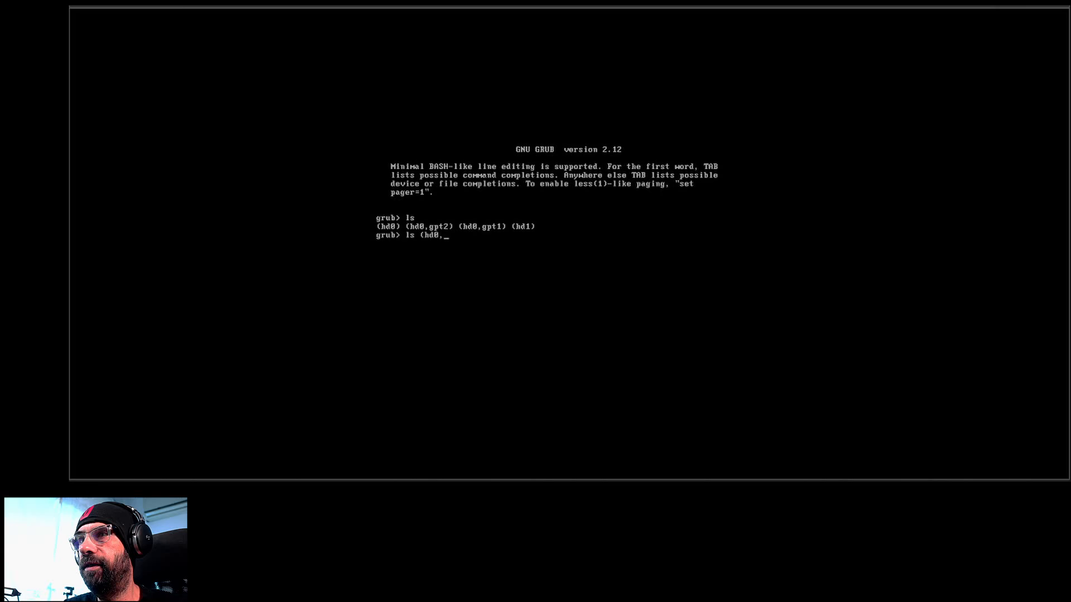
type("gpt2")
type("set")
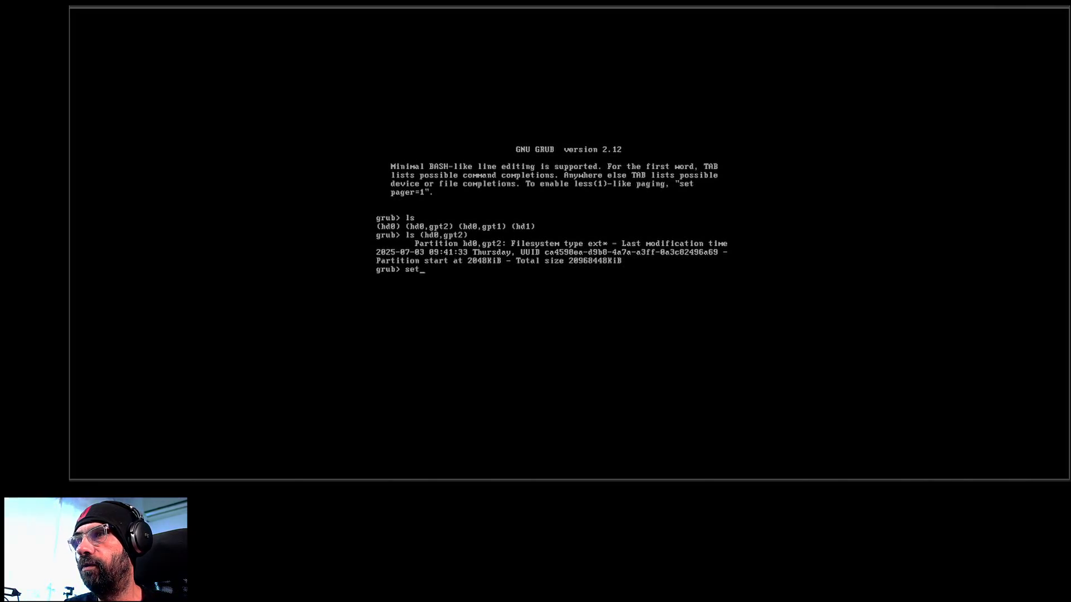
Set root=(hd0,gpt2) again as GRUB's root device
type("root")
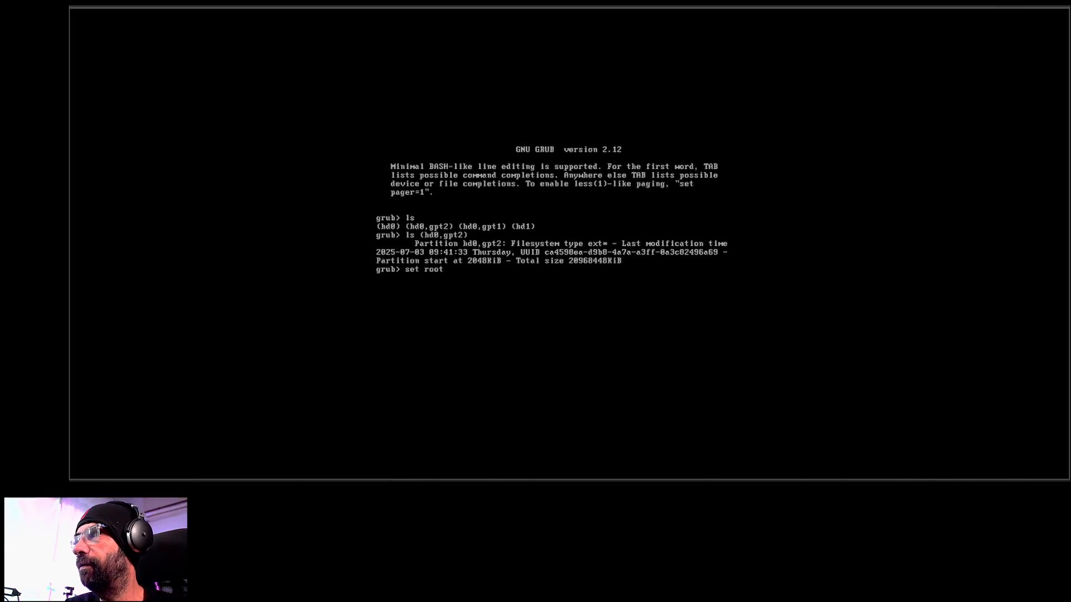
type("=")
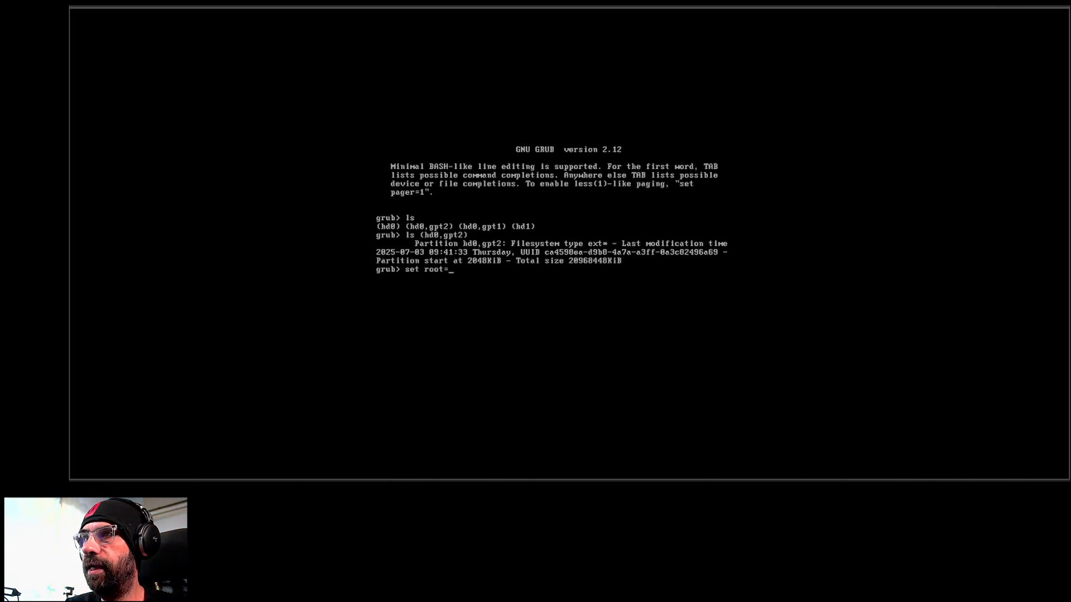
type("(hd")
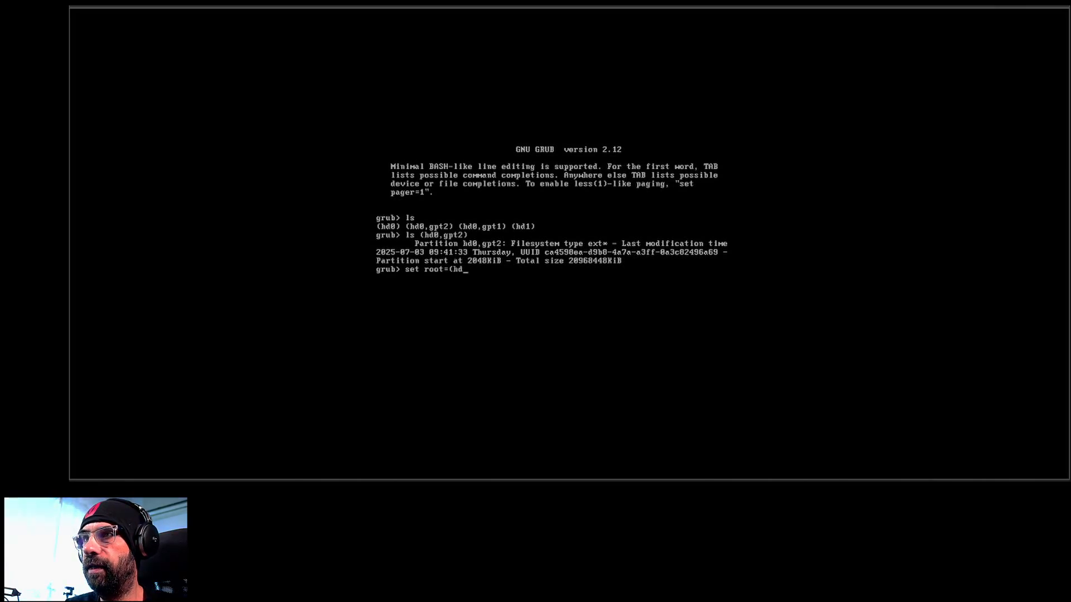
type("0,")
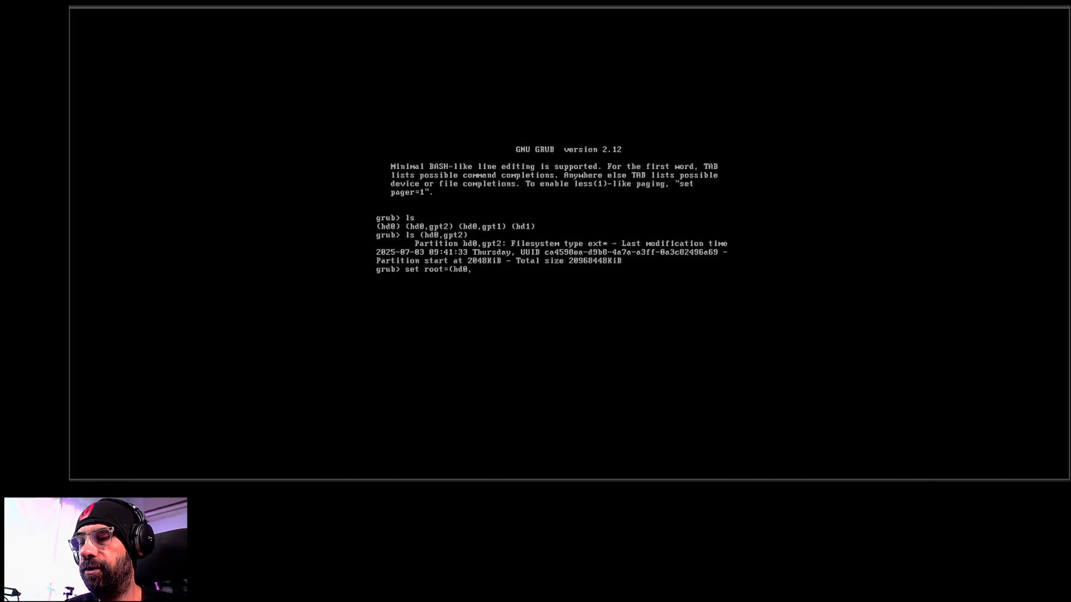
type("gpt2)")
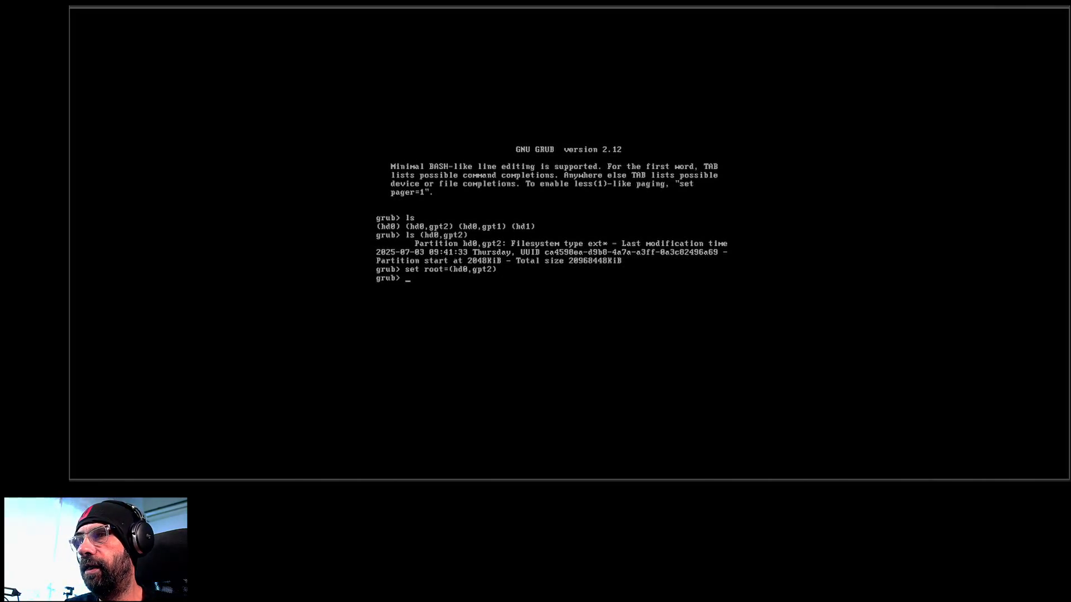
Start linux /boot/ and Tab-complete to vmlinuz-6.11.0-29-generic
type("linux /")
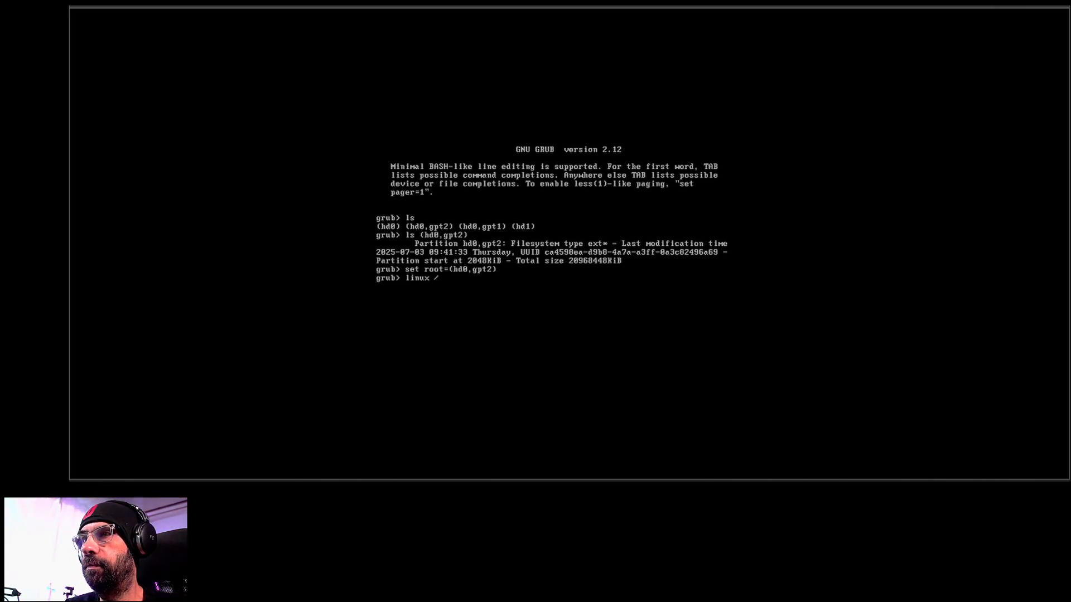
type("boot/")
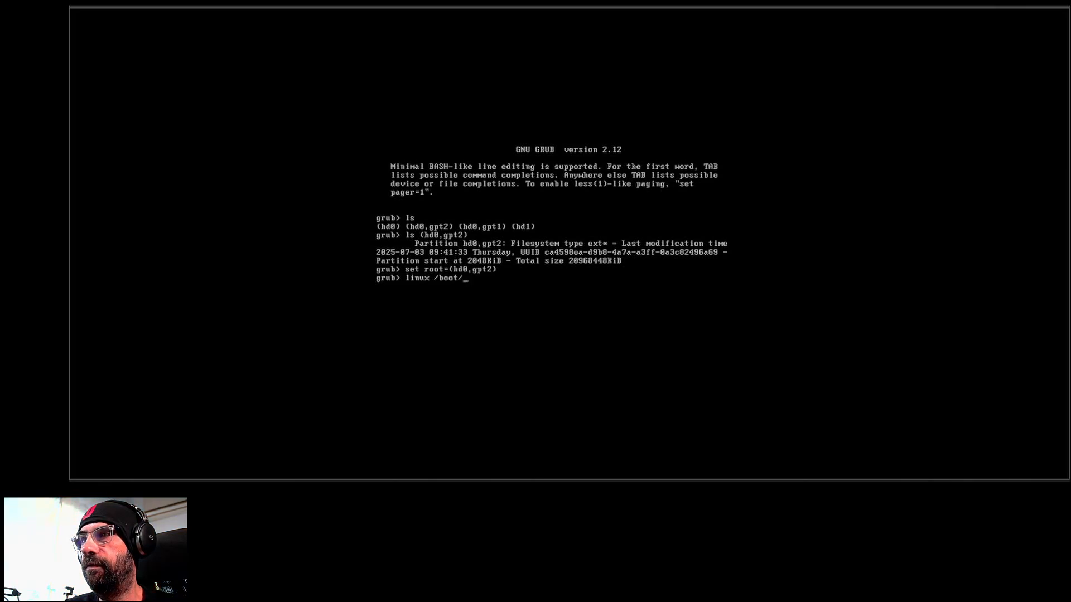
key("Tab")
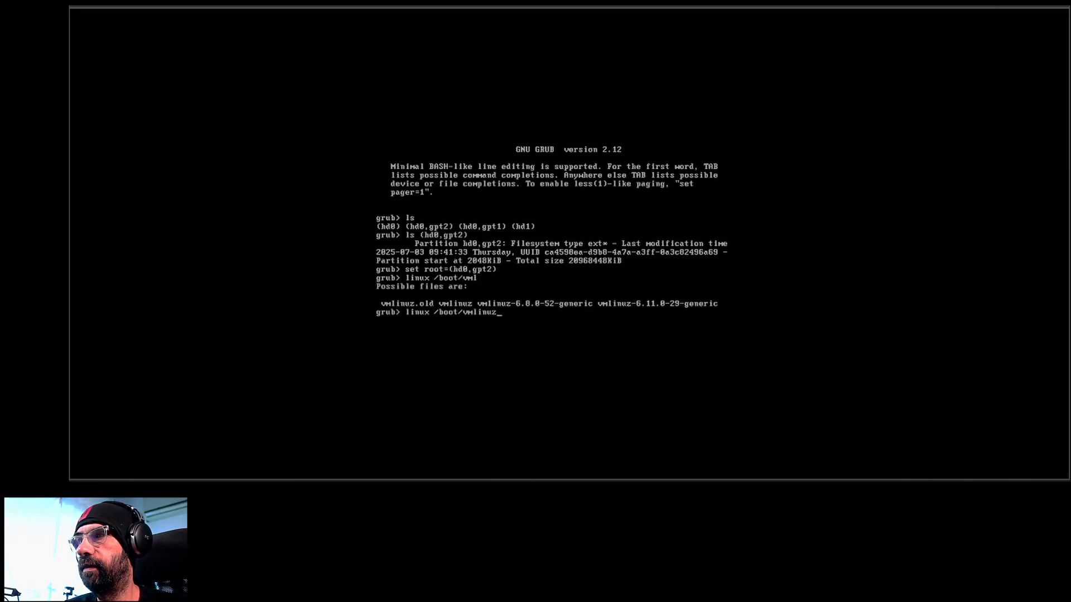
type("-")
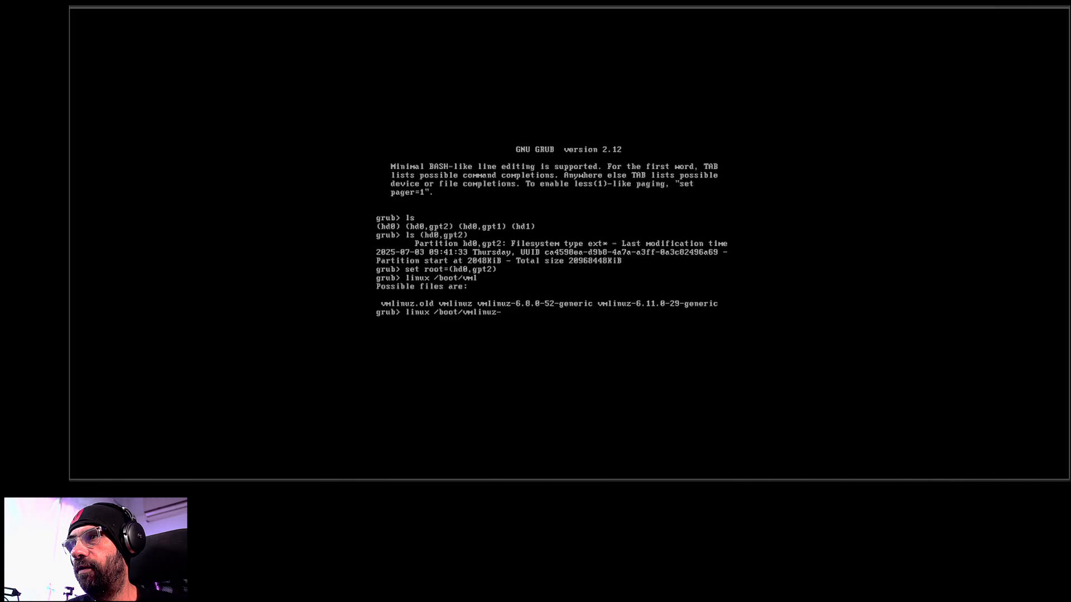
type("6.11.0-29-generic root=UUID=")
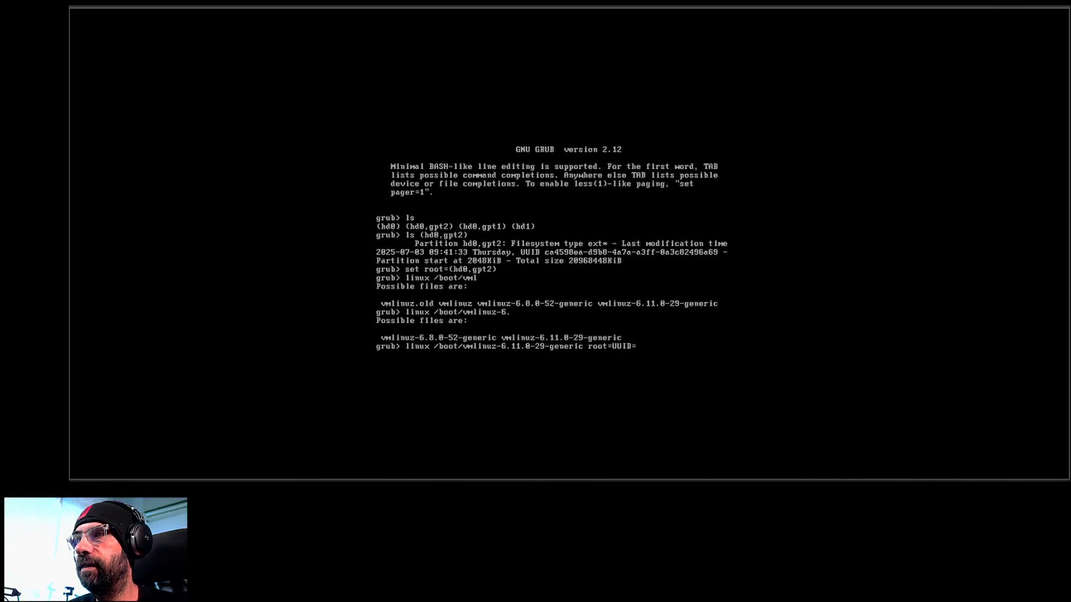
Type out root=UUID=ca4598ea-...-4a7a-...-0a3c82496a6 for the root filesystem
type("ca")
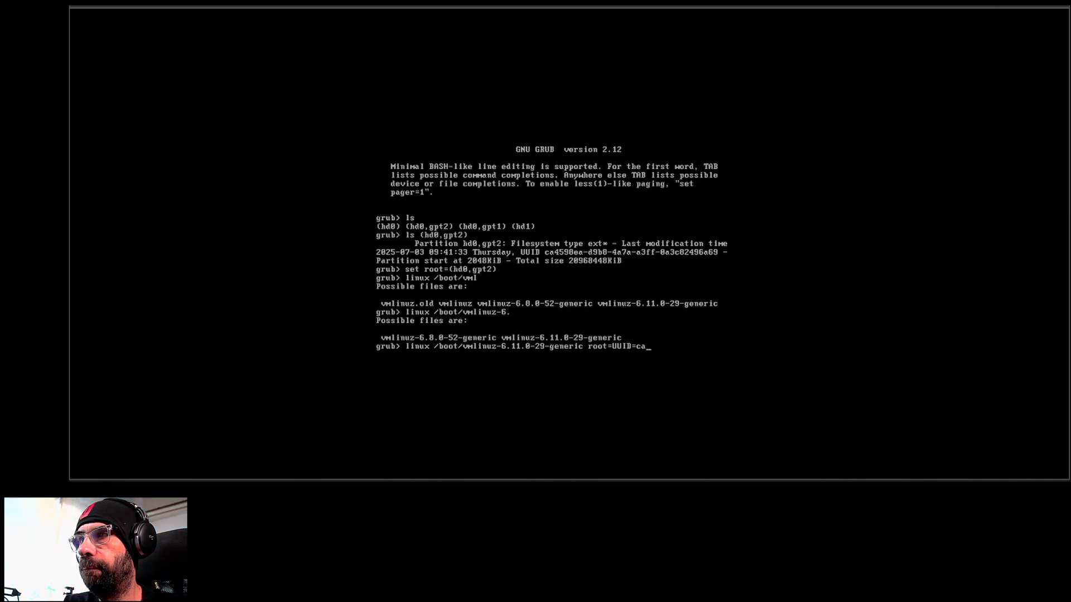
type("45")
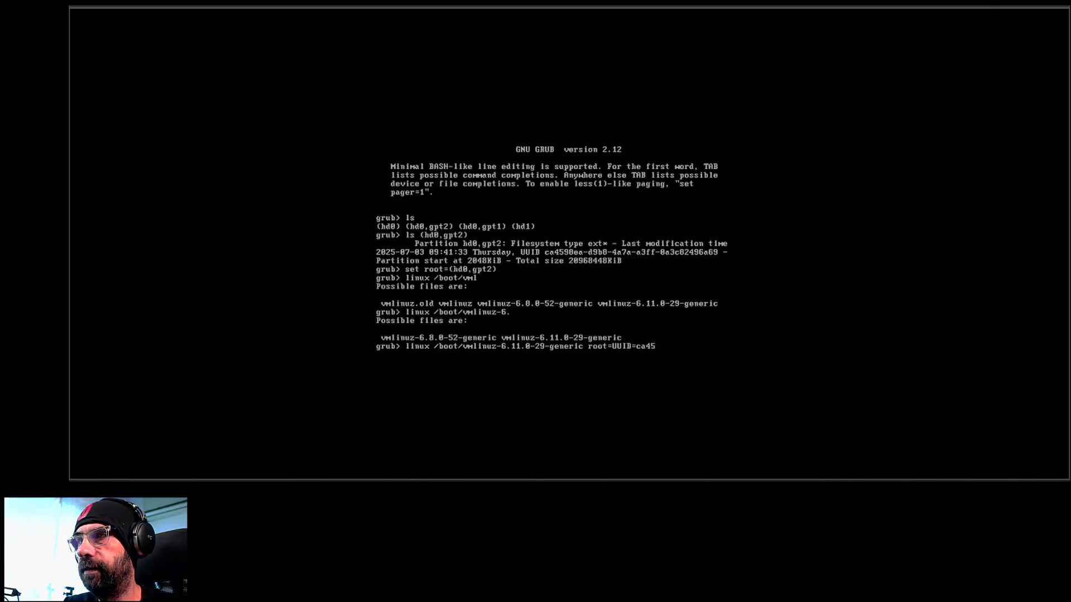
type("98e")
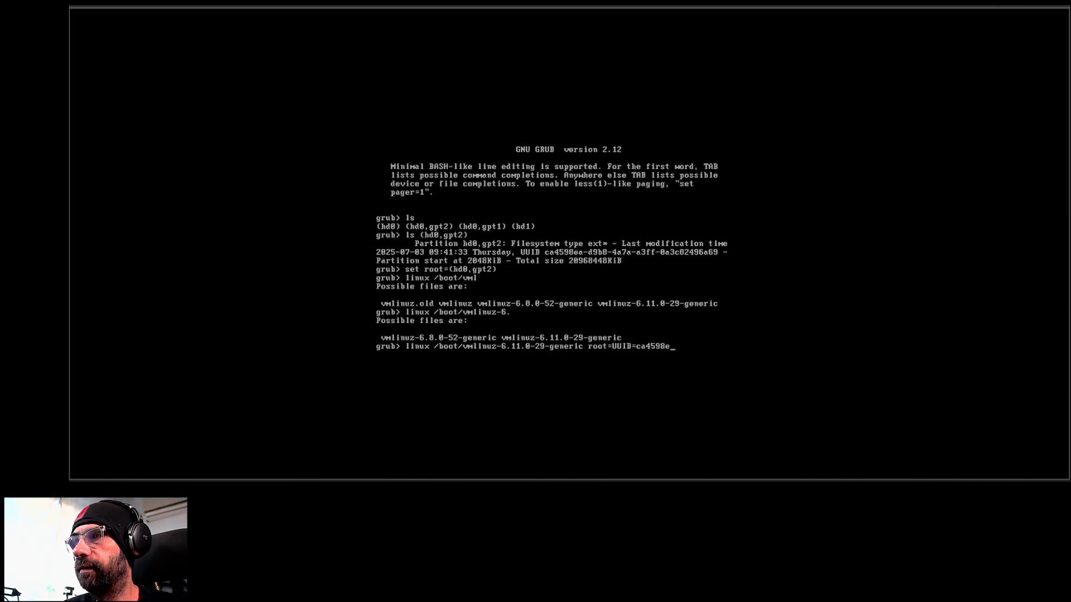
type("a-")
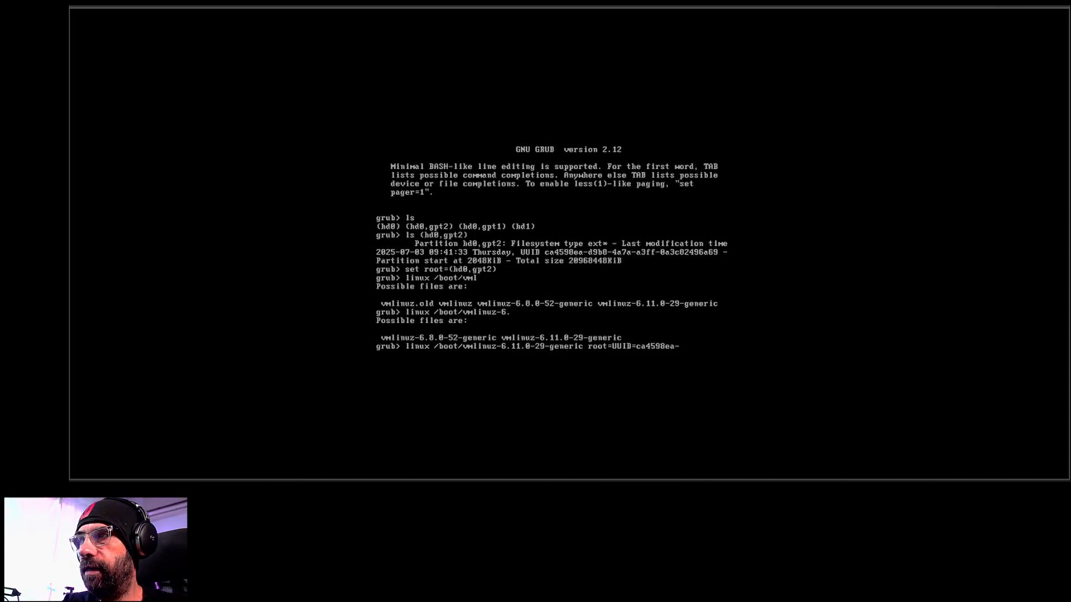
type("-4a7a-")
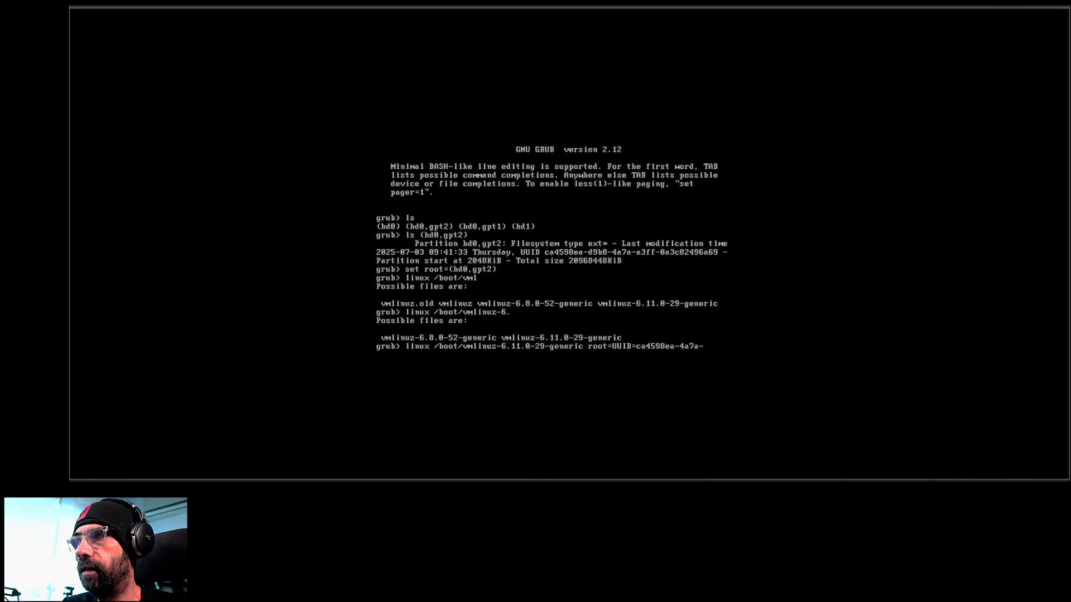
type("0a")
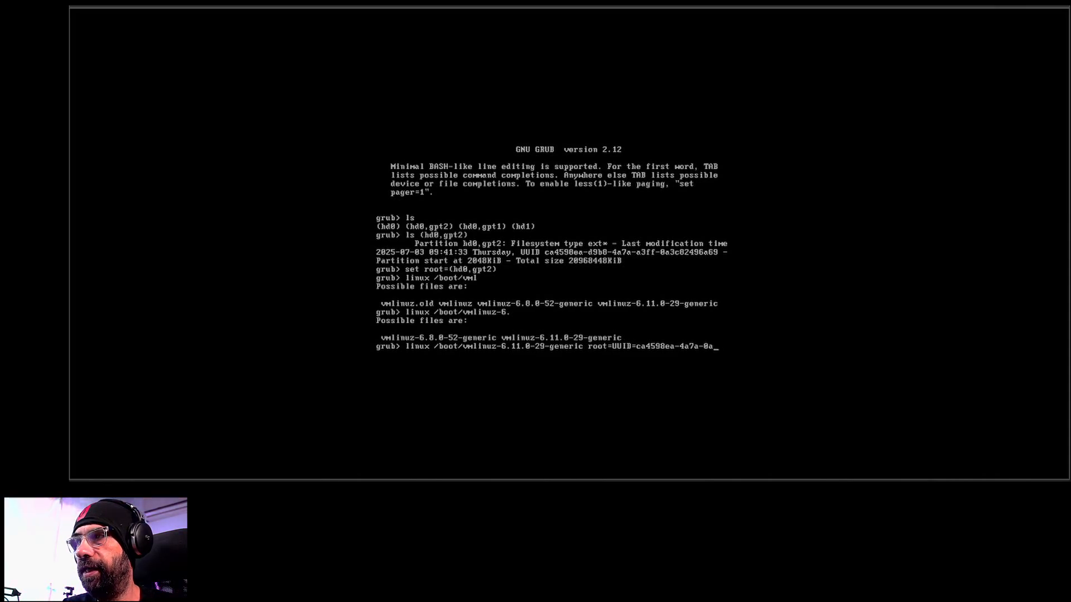
type("c")
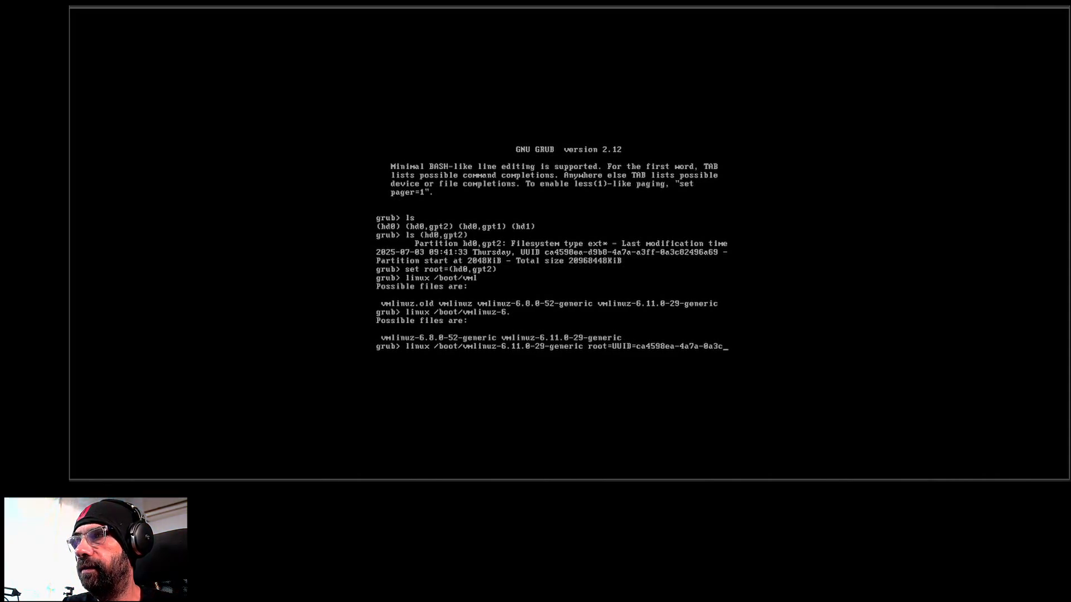
type("824")
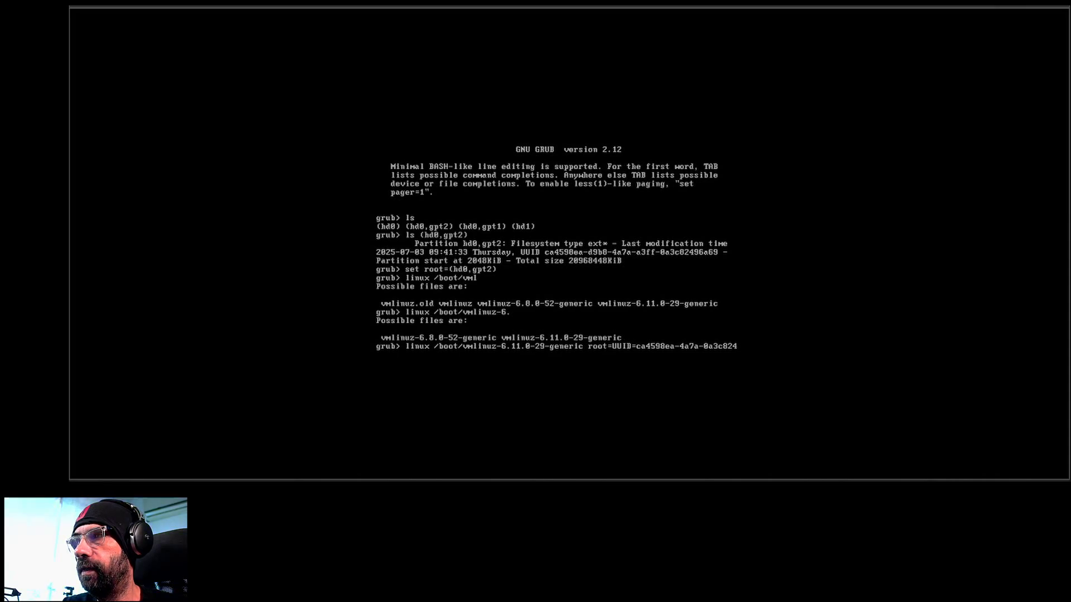
type("9")
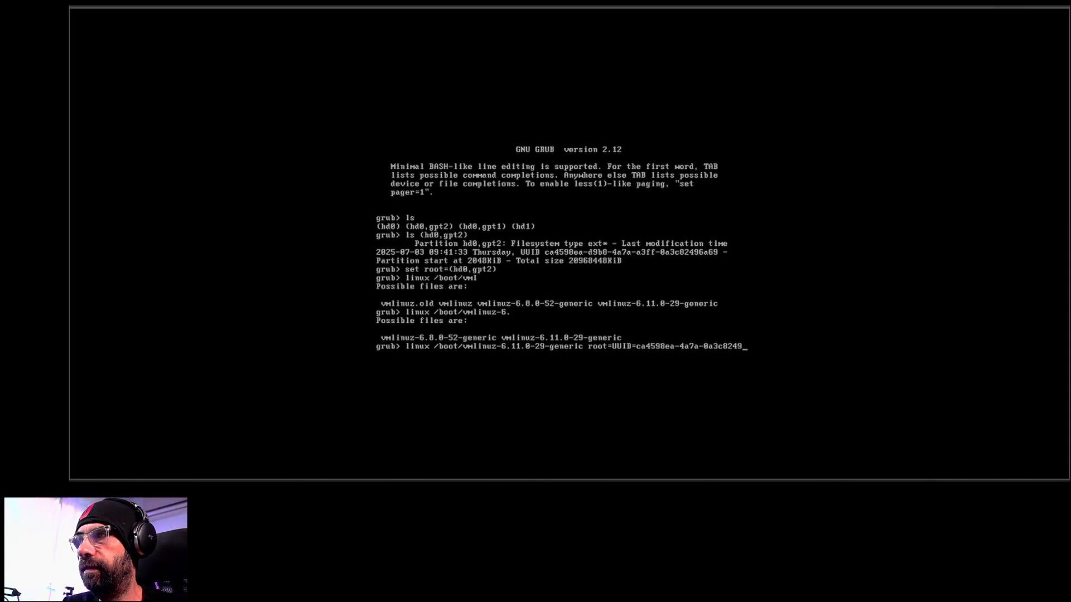
type("6a69")
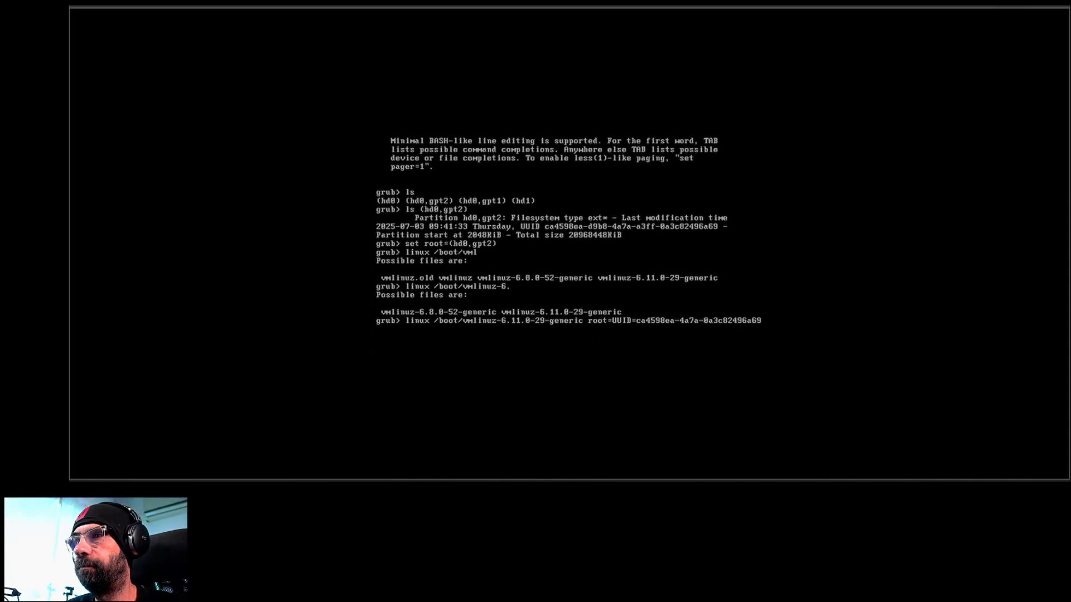
From a fresh prompt set root=(hd0,gpt2) and list its directories and UUID
key("Return")
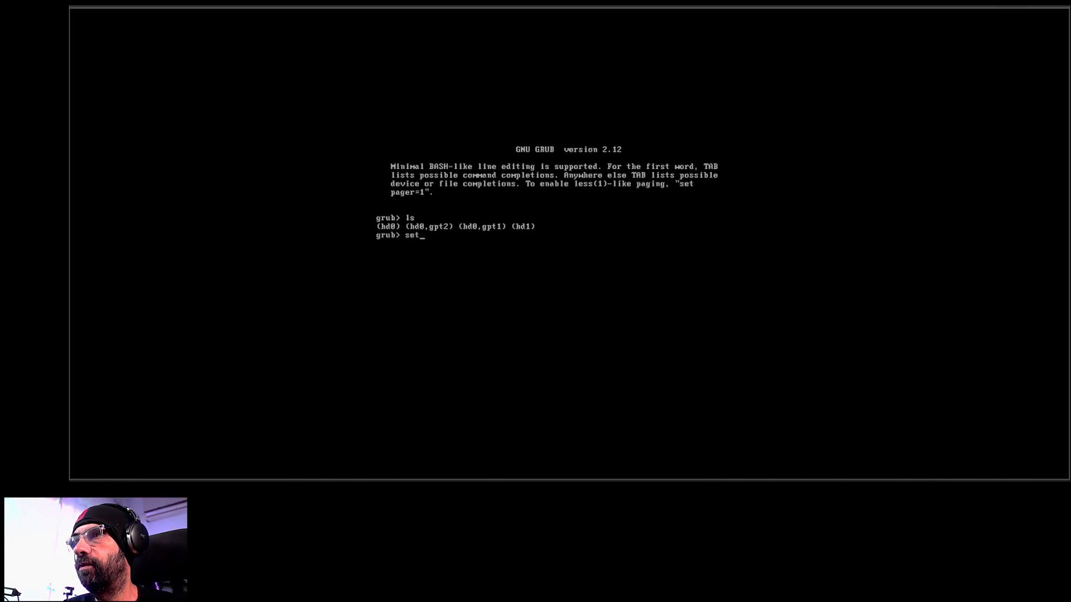
type("root0")
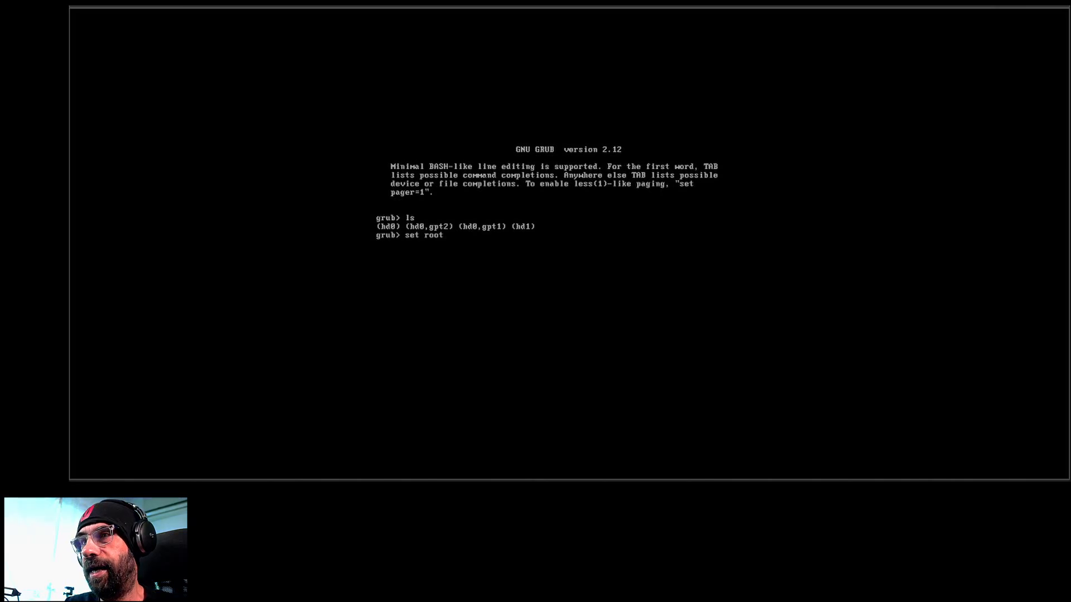
type("=")
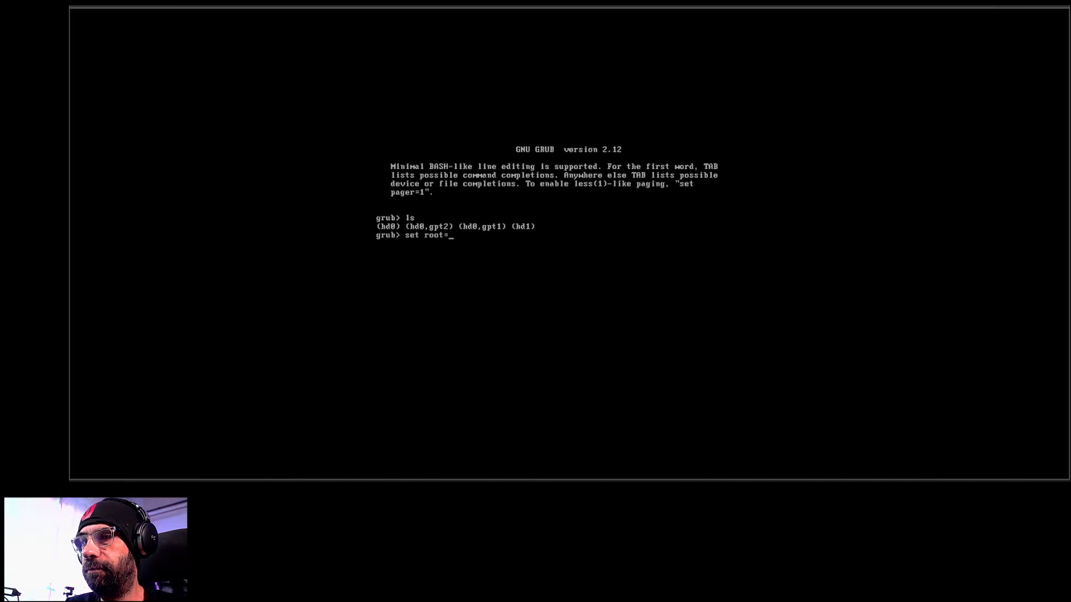
type("(gd0")
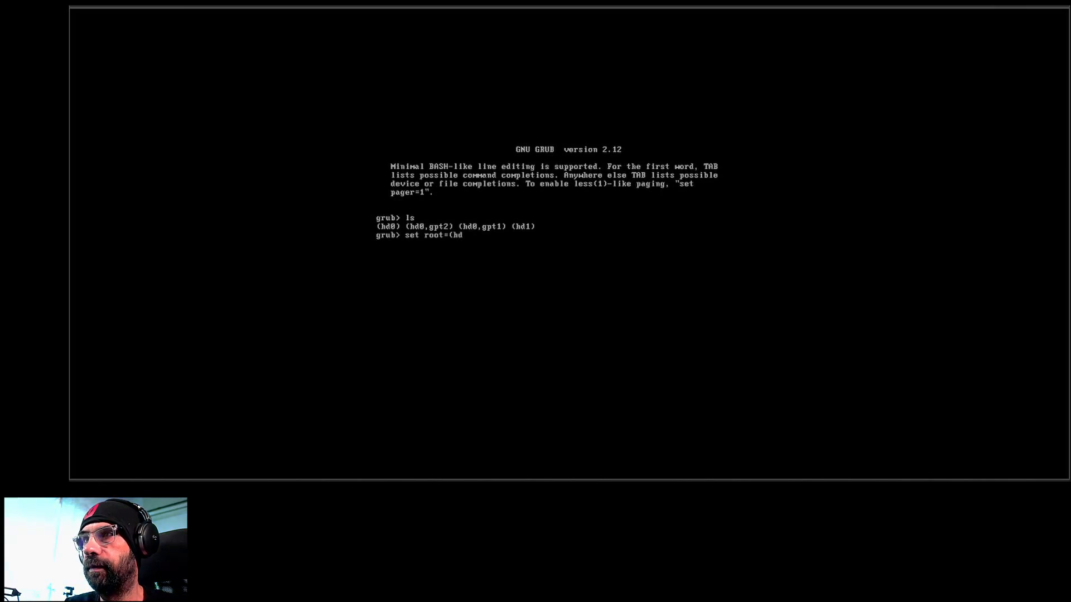
type("0,gpt2")
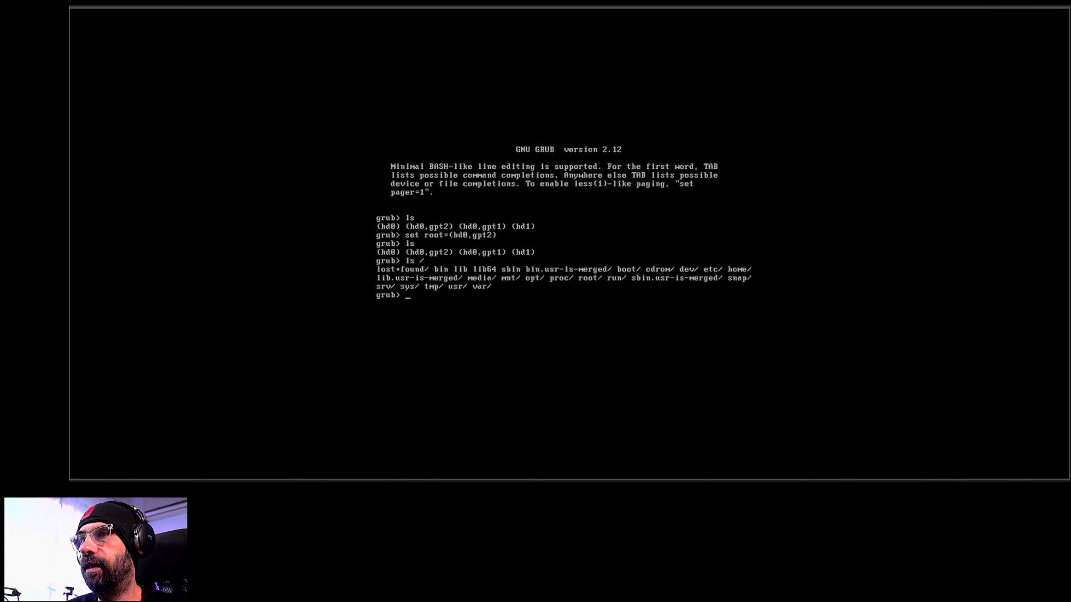
type("ls")
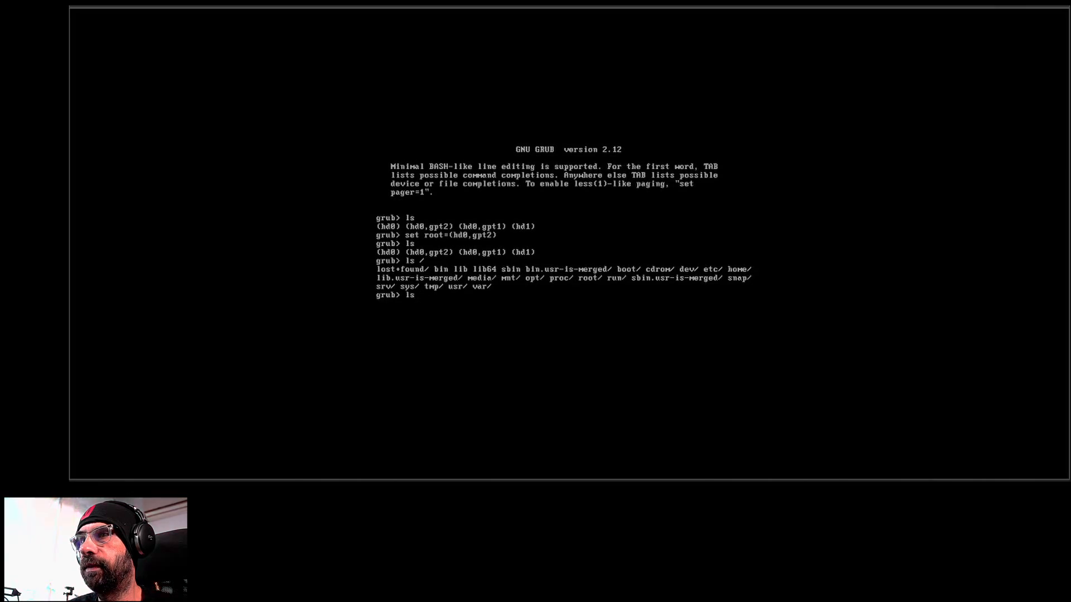
type("root=(hd0,gpt2)")
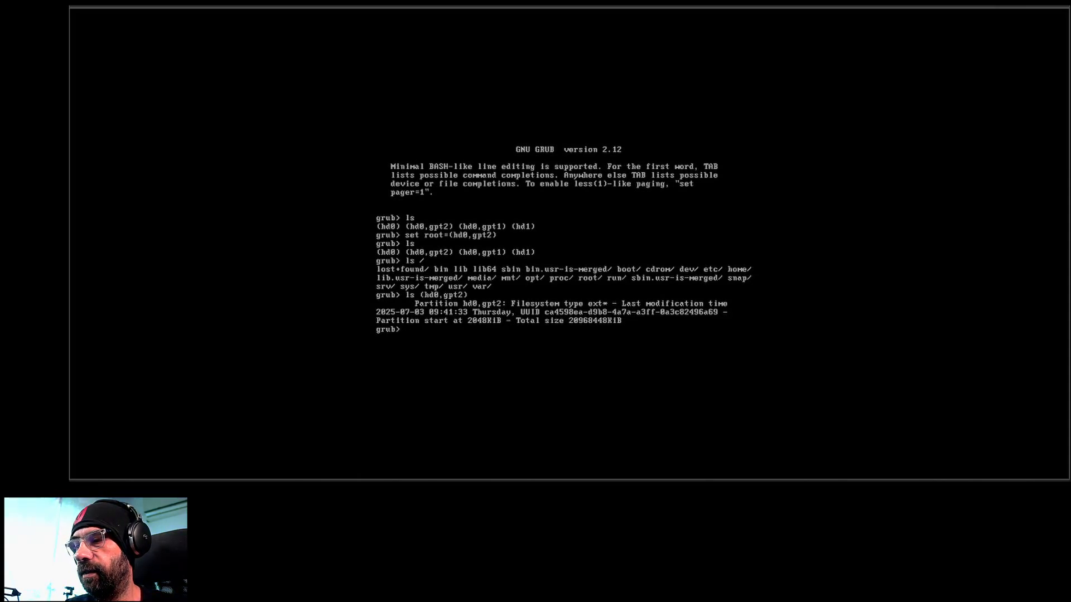
type("in")
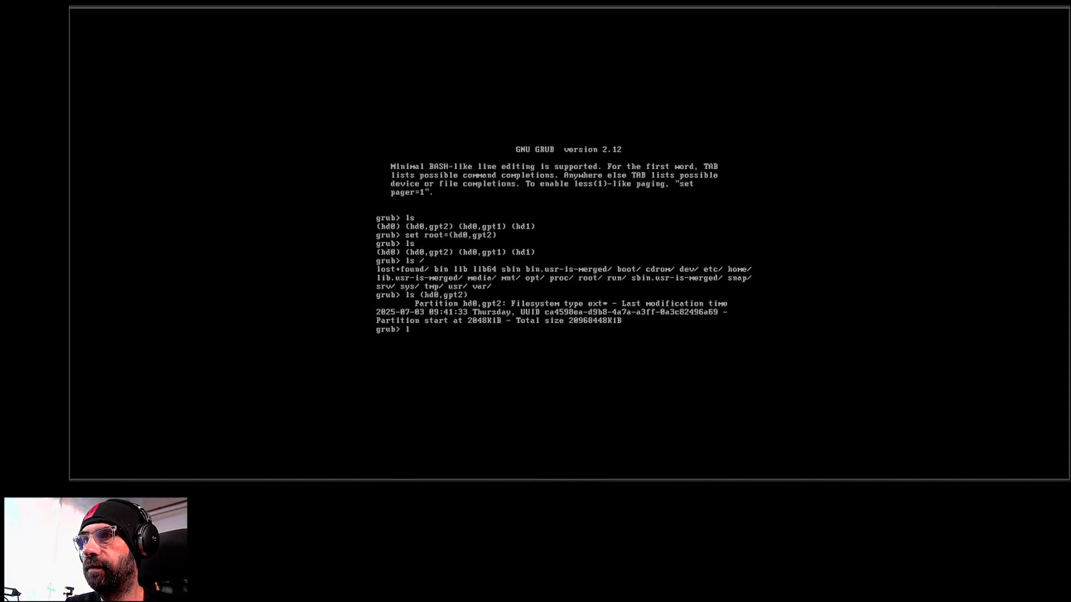
Compose linux /boot/vmlinuz-6.11.0-29-generic root=UUID= at the prompt
type("inux")
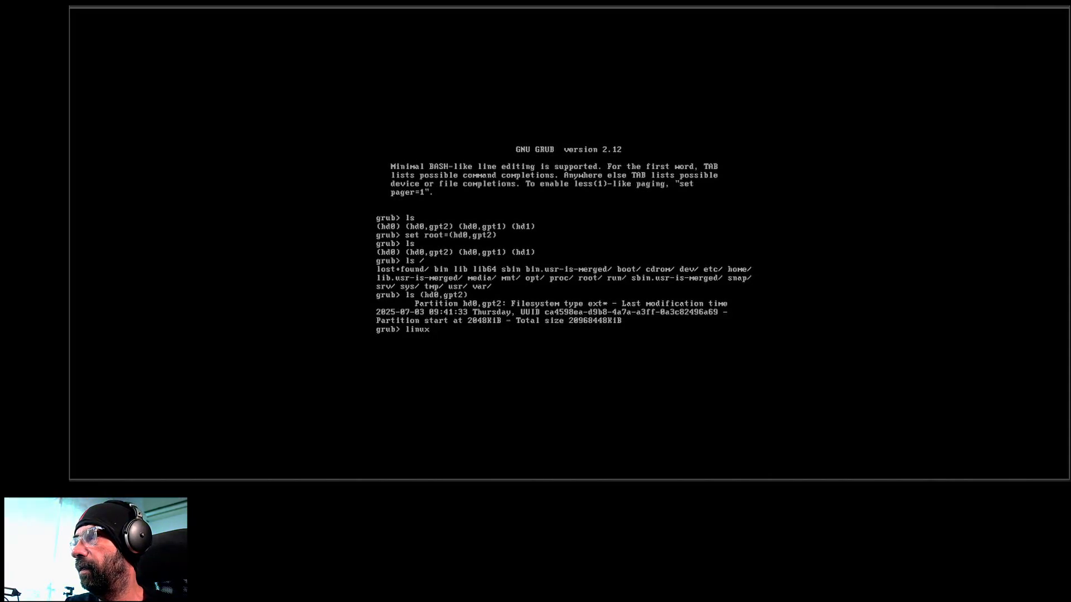
type("/boot/")
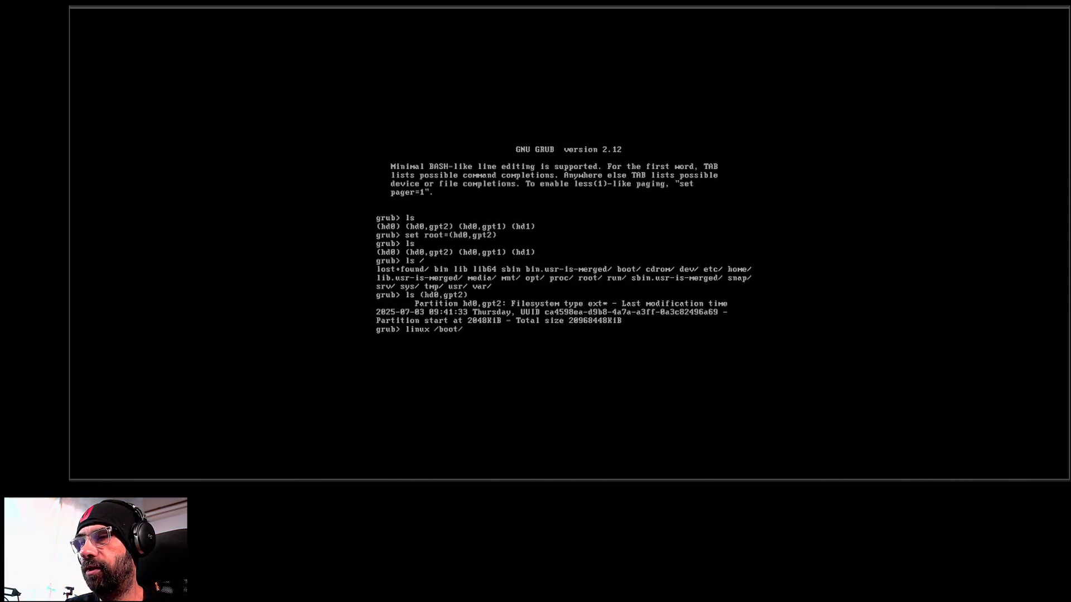
type("vmlinuz")
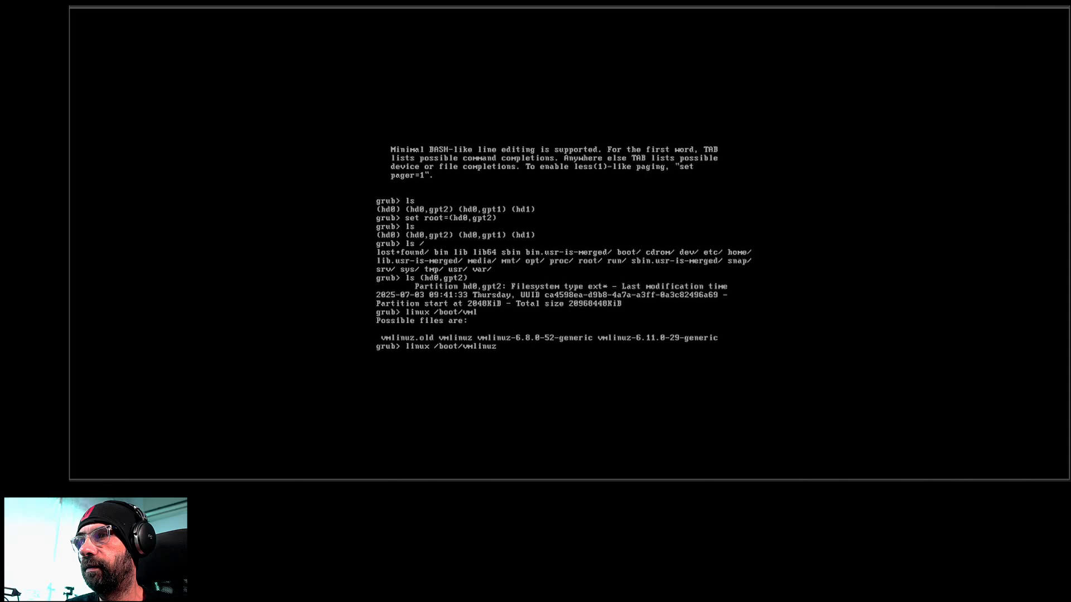
type("-6.11.0-29-generic")
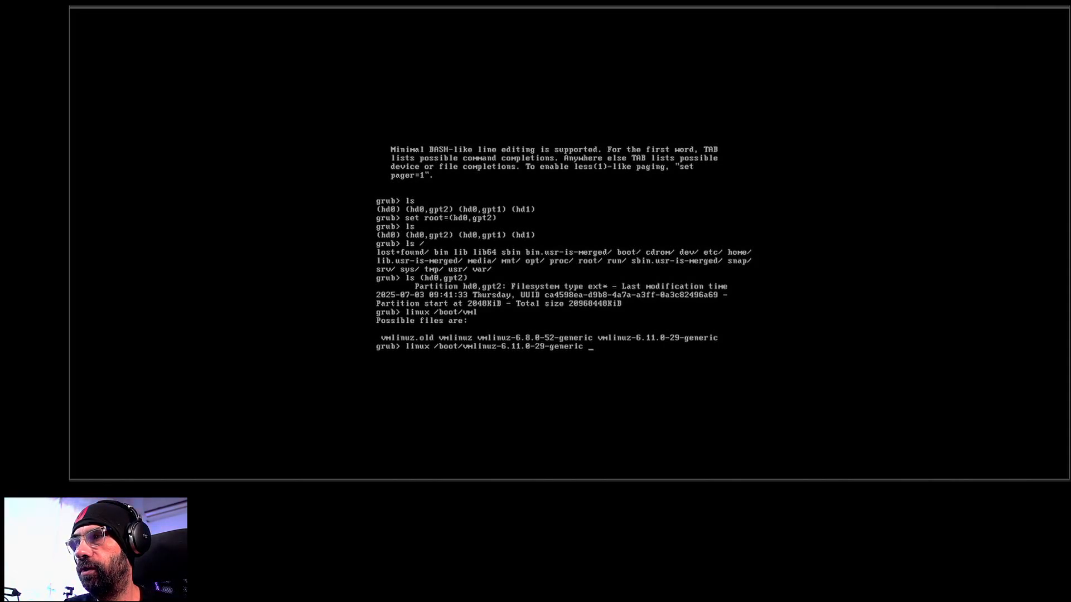
type("root=UUID")
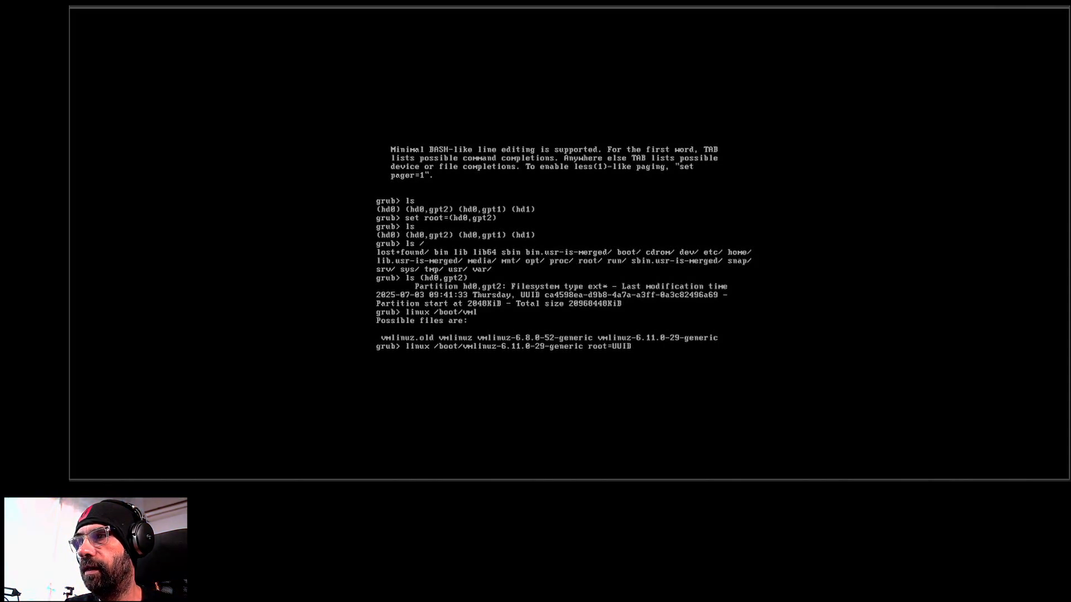
type("=")
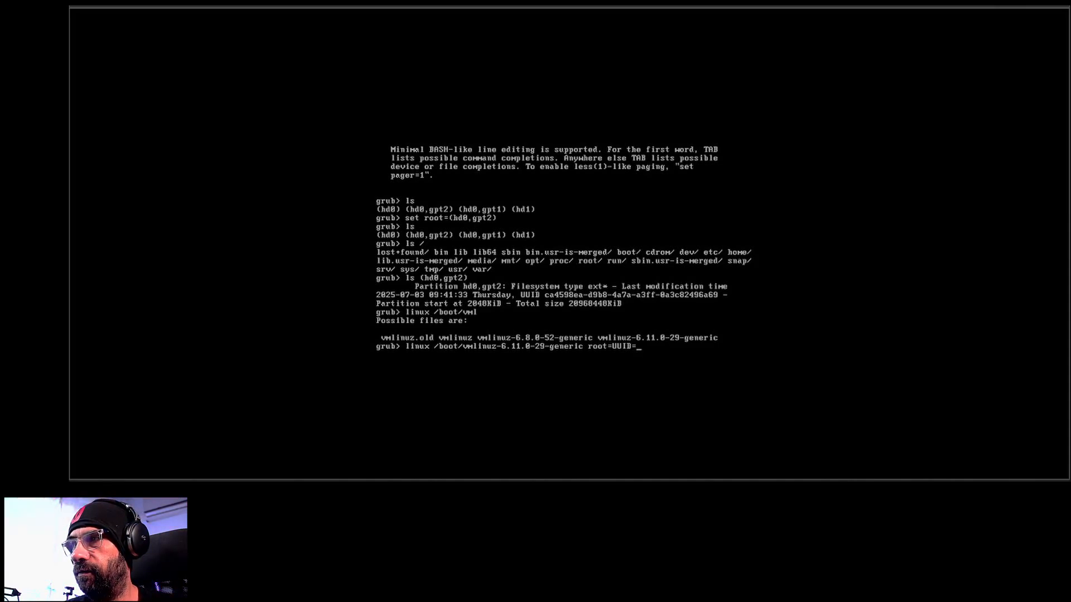
Enter the full UUID ca4598ea-...-4a7a-...ff-... and begin the initrd line
type("ca")
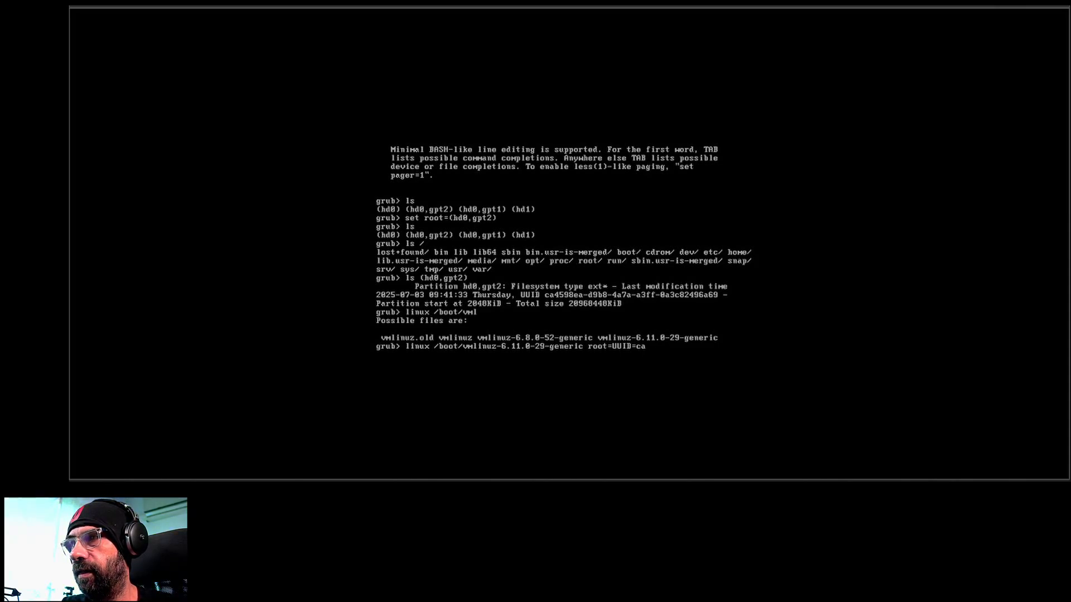
type("45")
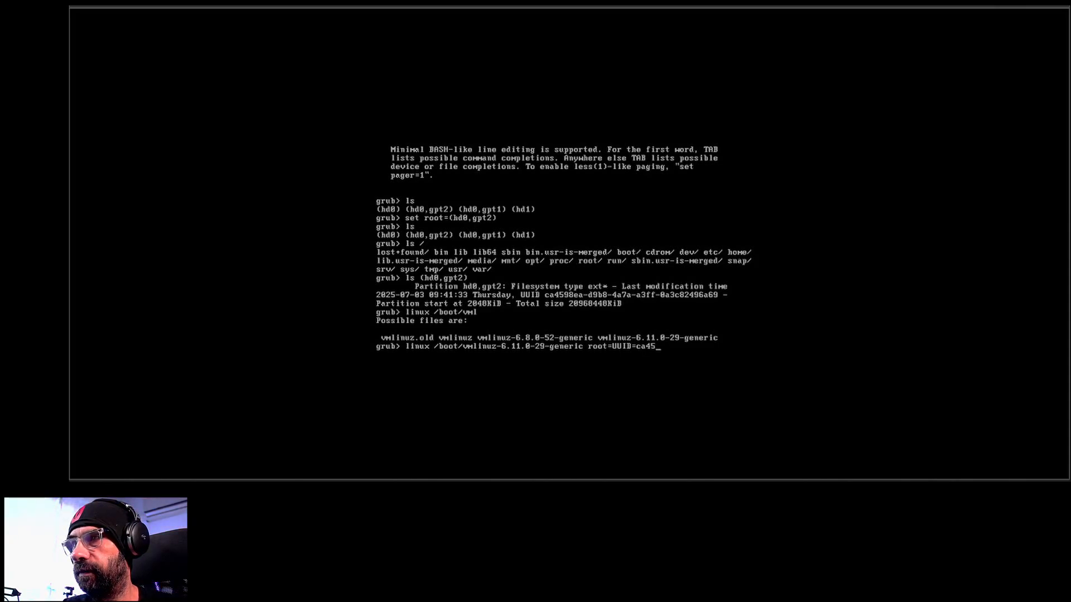
key("Backspace")
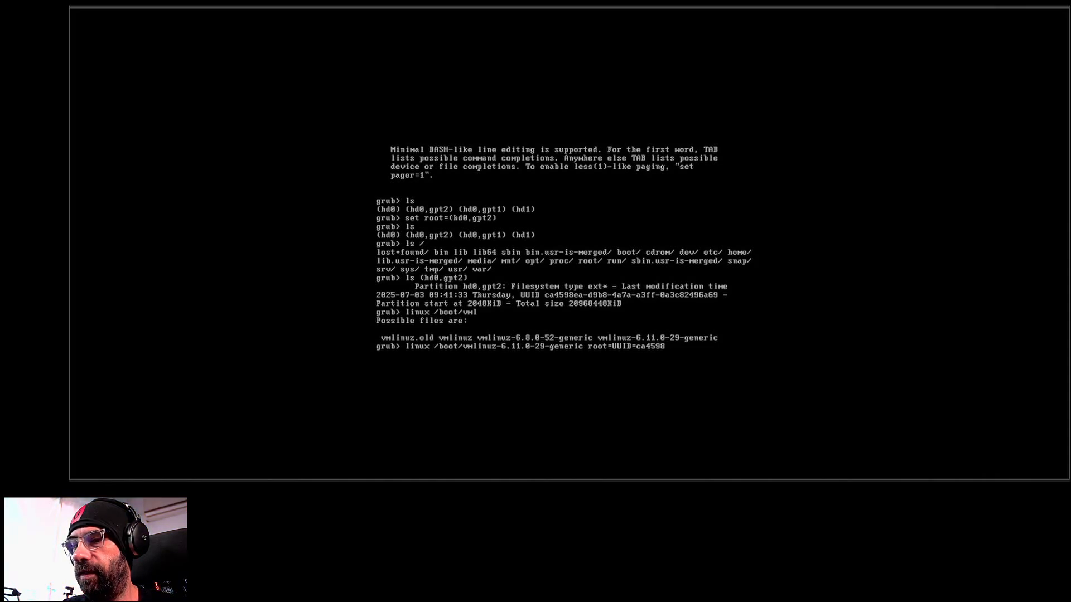
type("ea")
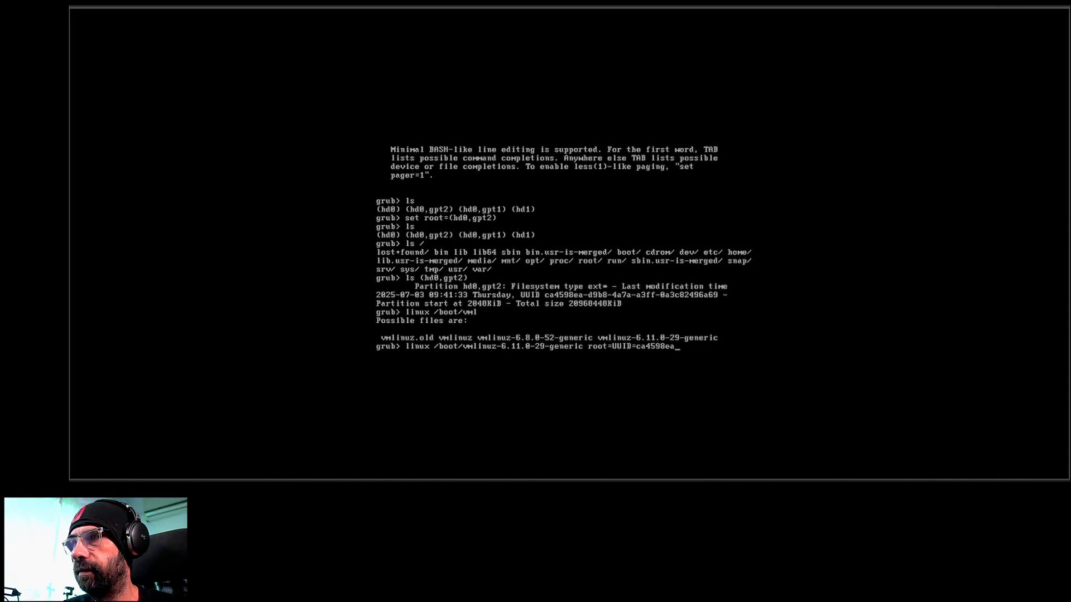
type("d")
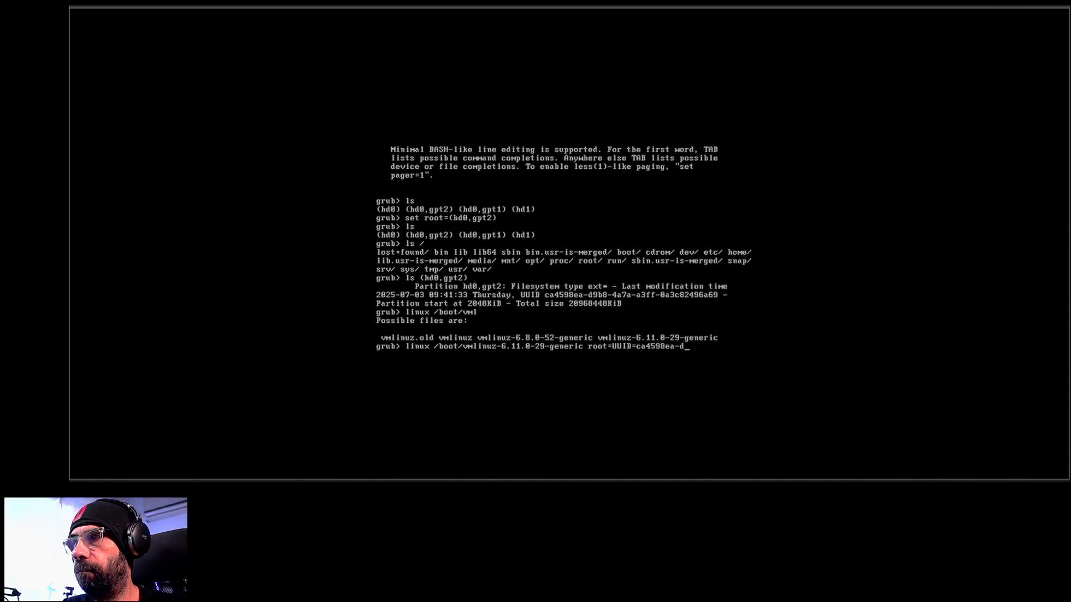
type("9b8-")
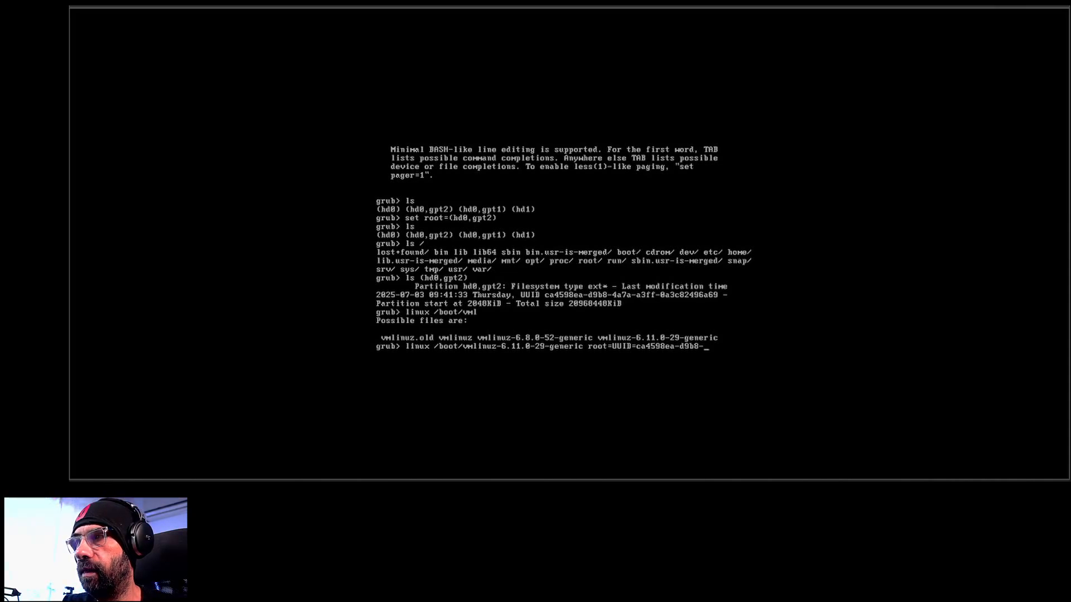
type("4a")
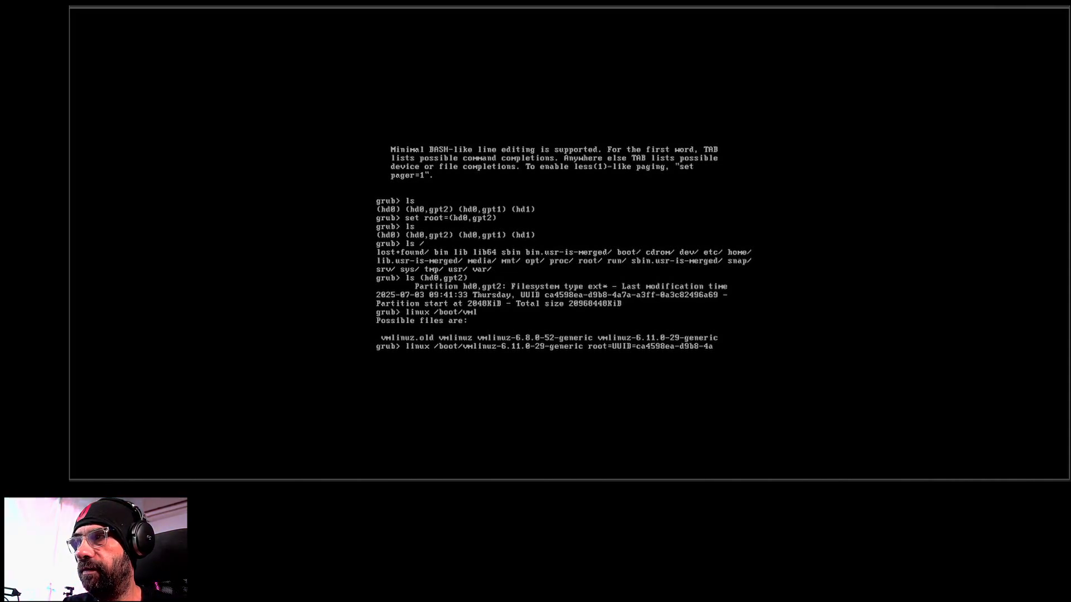
type("7a-a3")
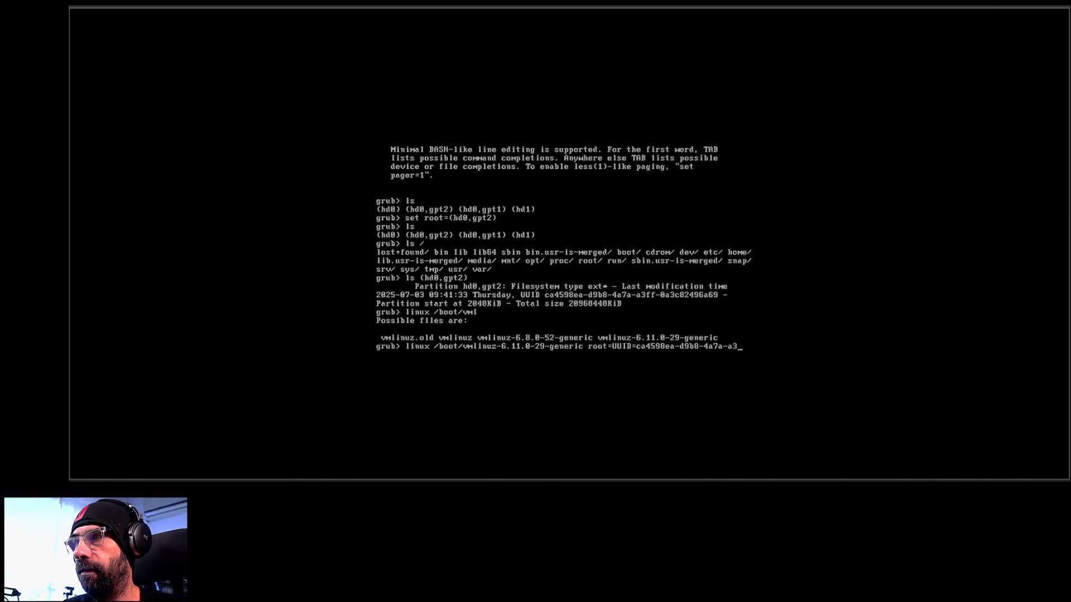
type("ff-")
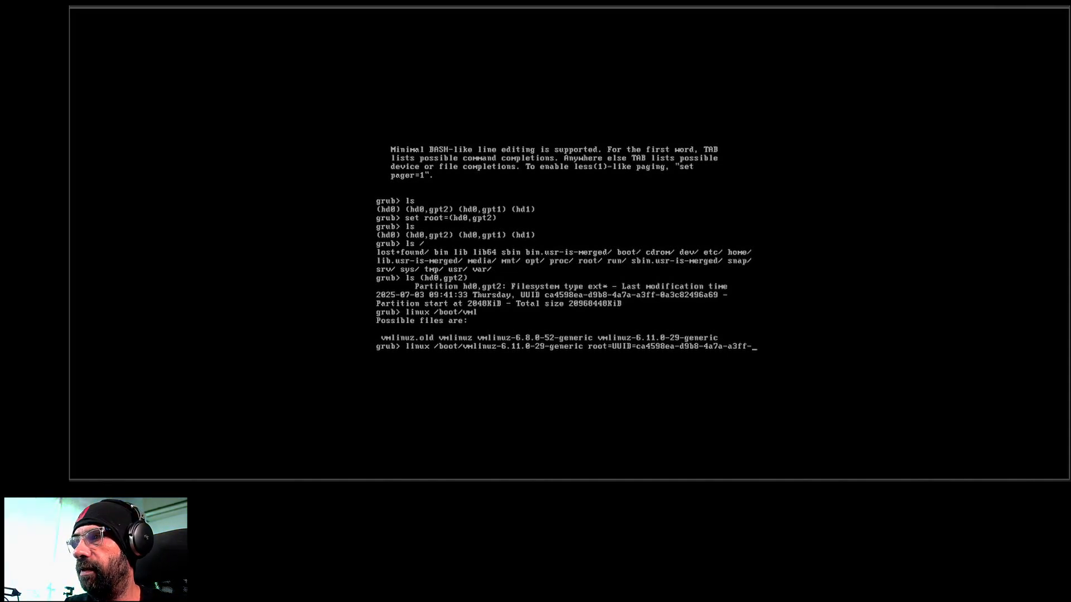
type("0a3c82")
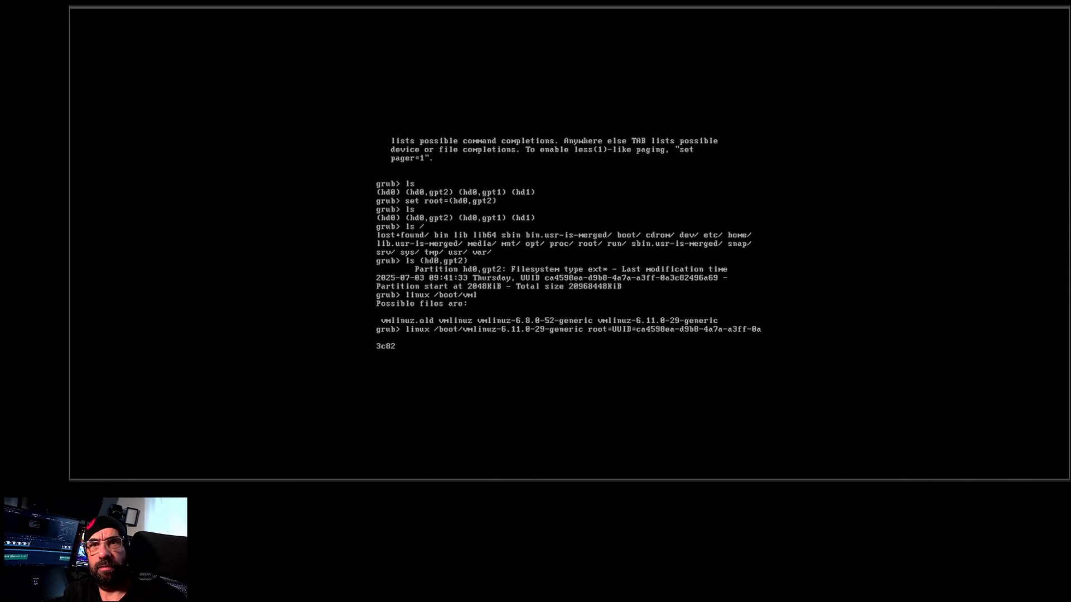
type("4")
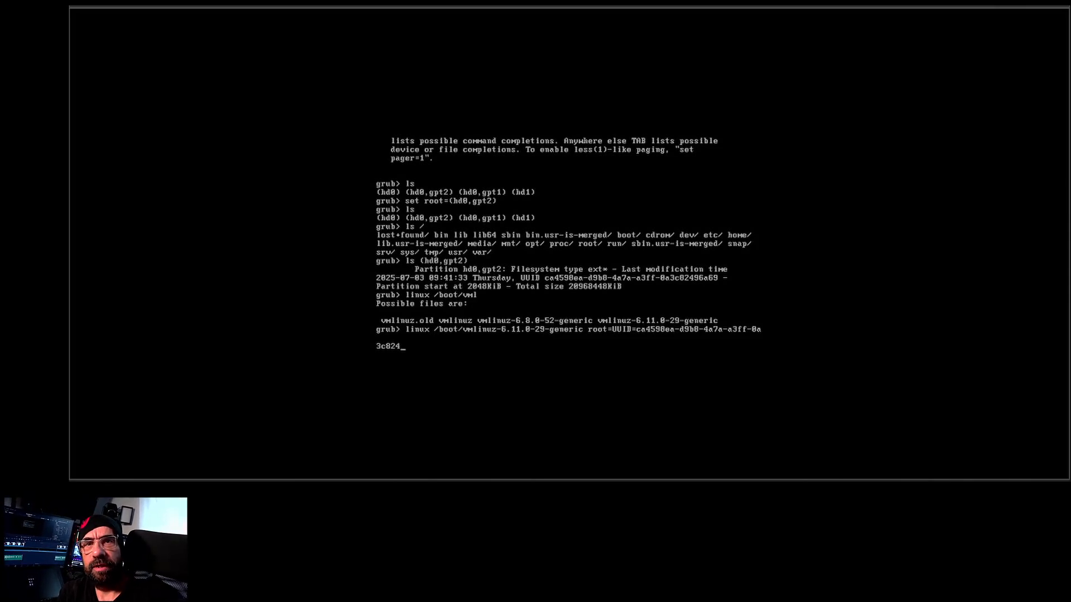
type("96a69")
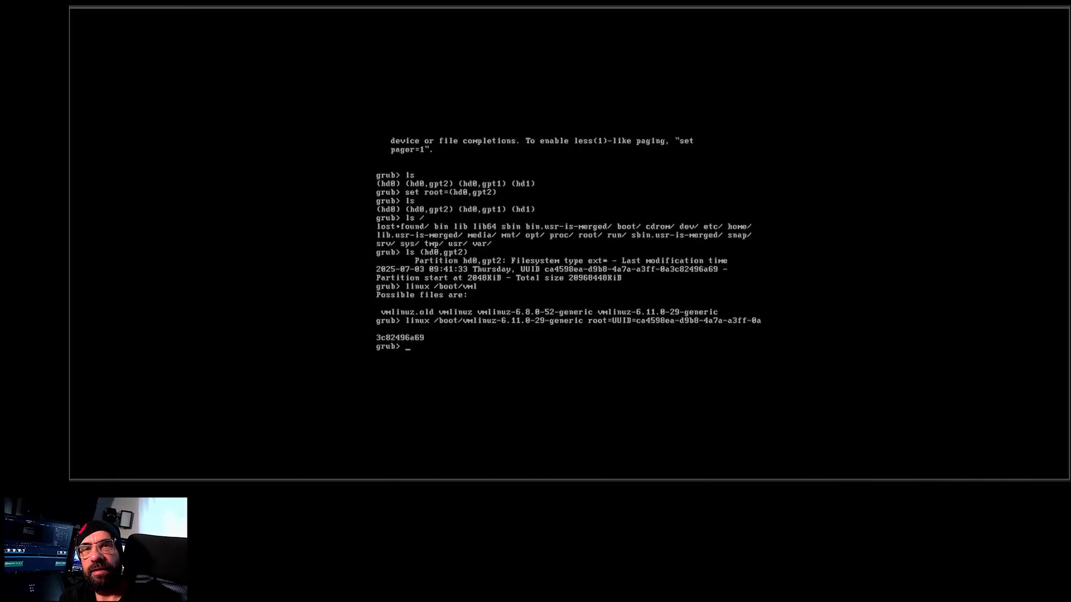
type("in")
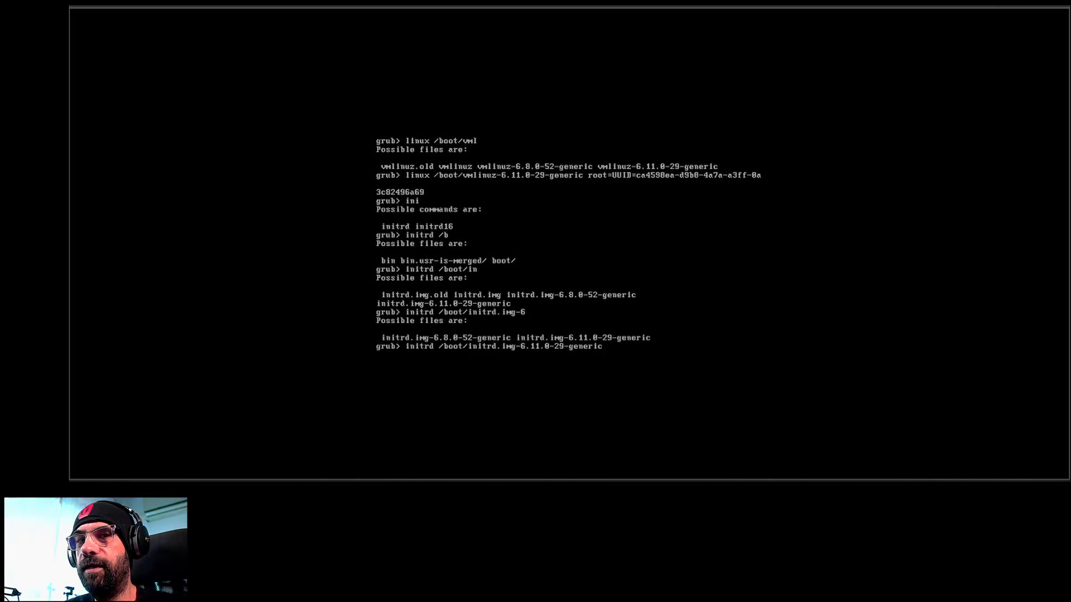
Load initrd.img-6.11.0-29-generic and issue boot to start Ubuntu
key("Return")
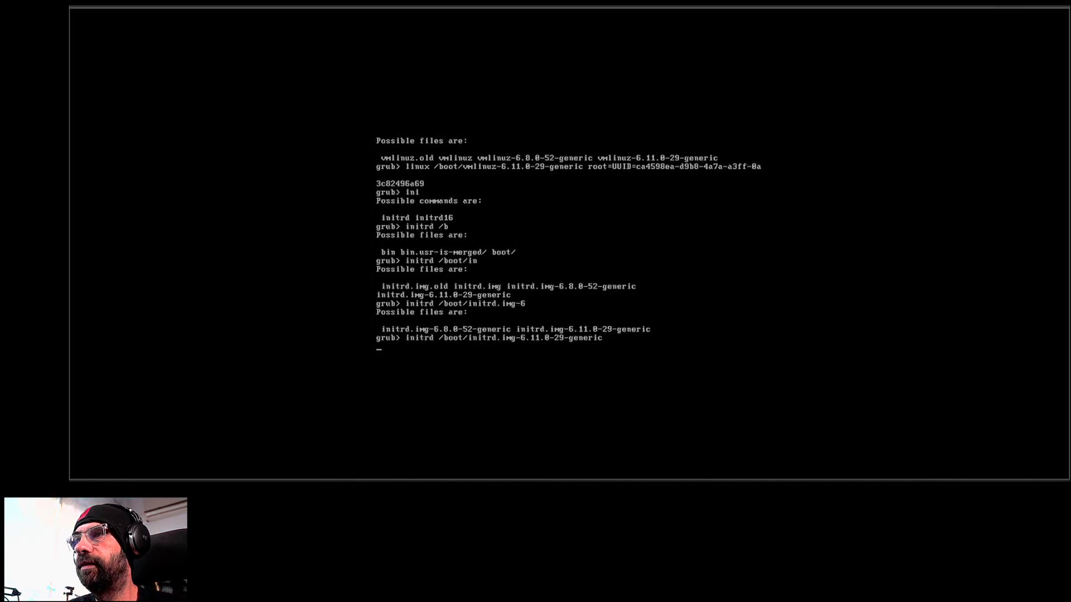
key("Return")
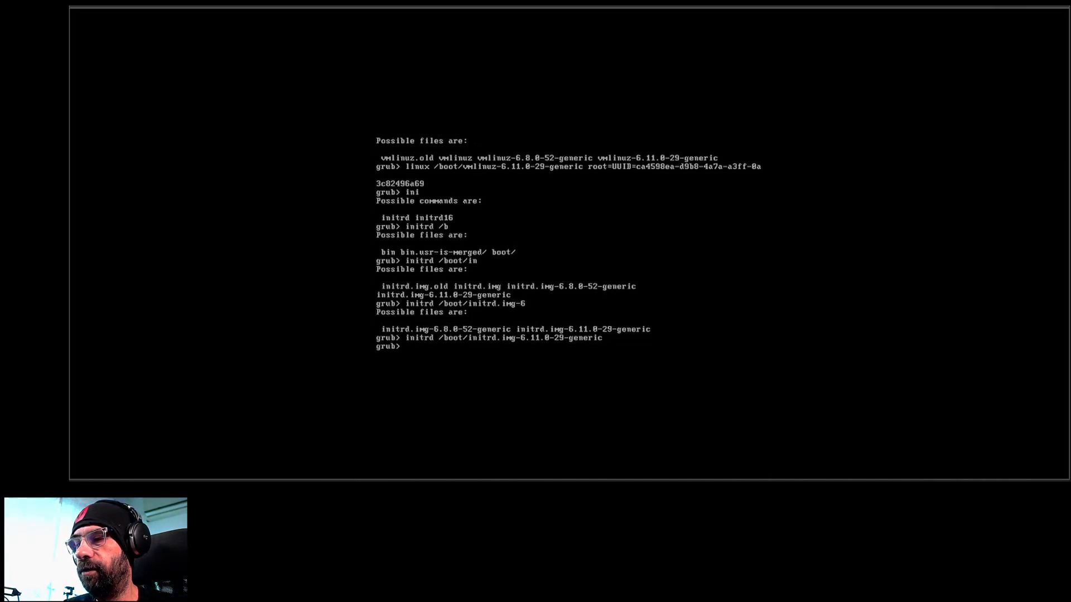
type("boot")
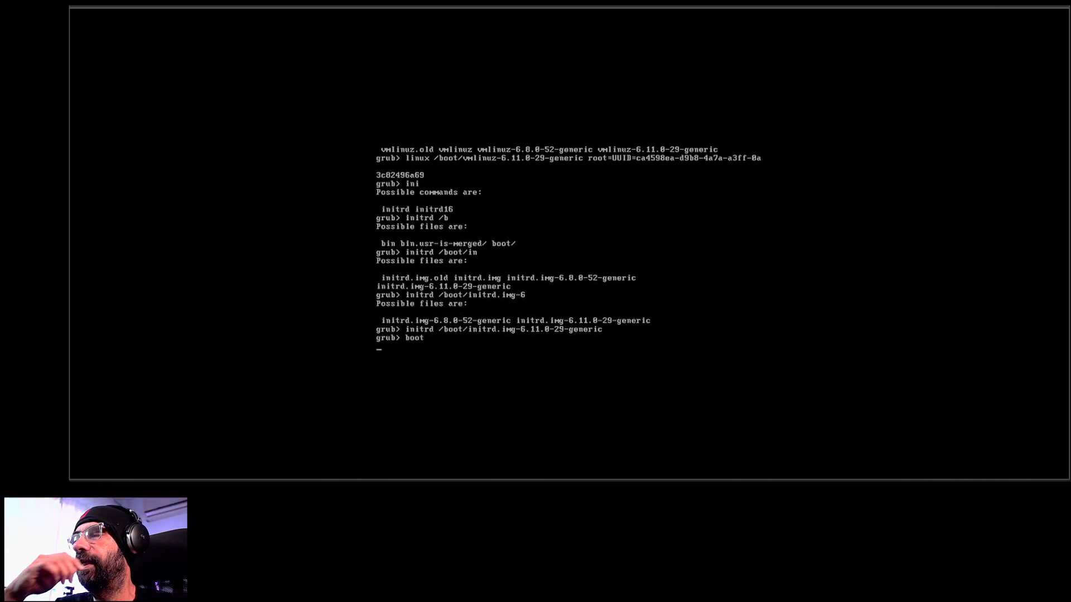
Boot the loaded kernel, run fsck on /dev/sda2 in initramfs and answer yes to the fixes
key("Return")
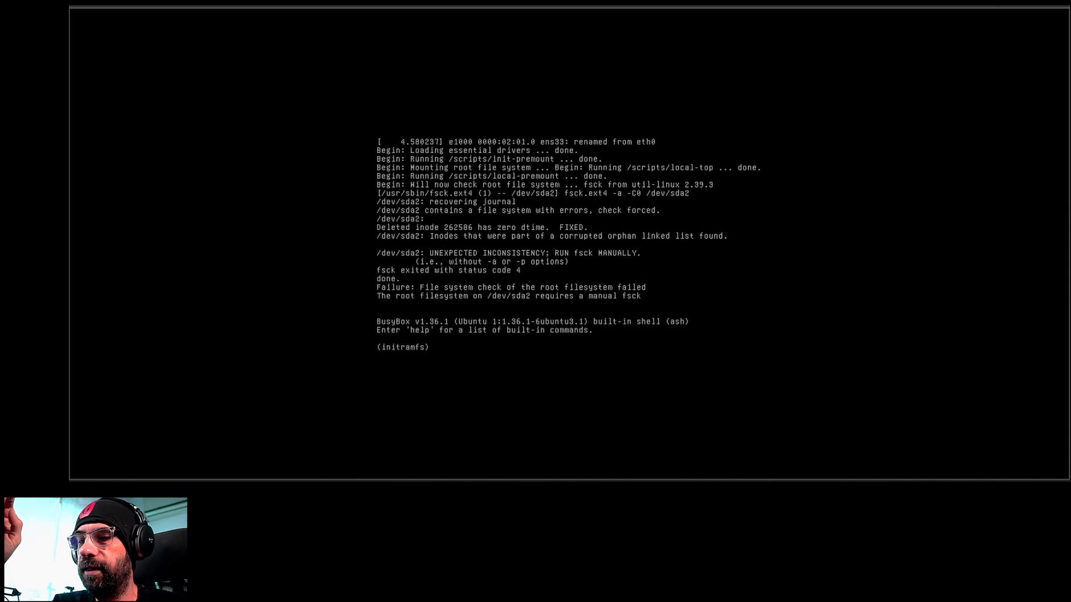
type("fsck /dev/")
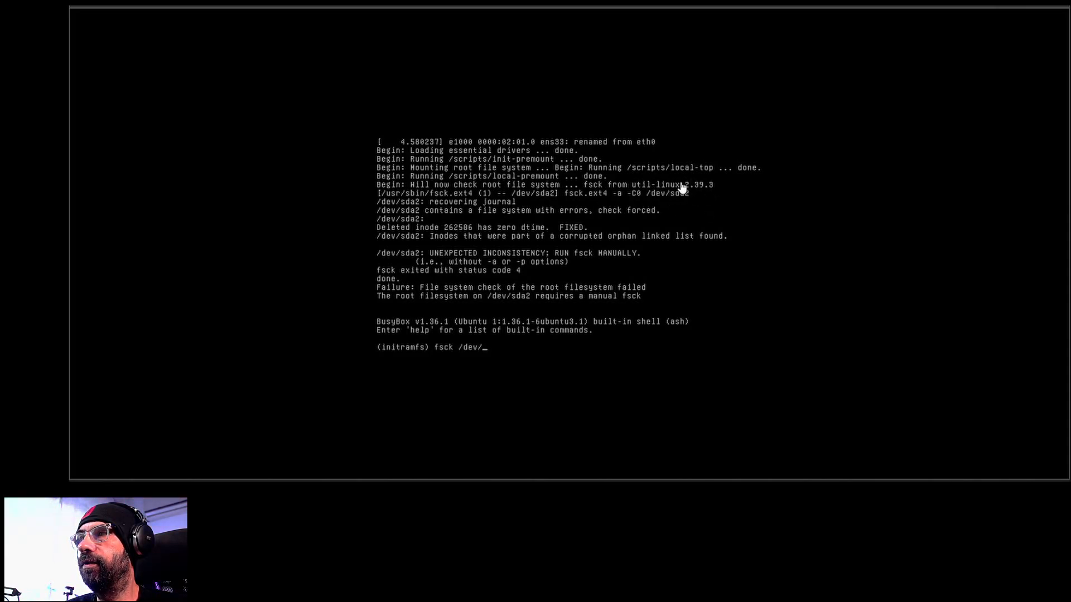
type("sda2")
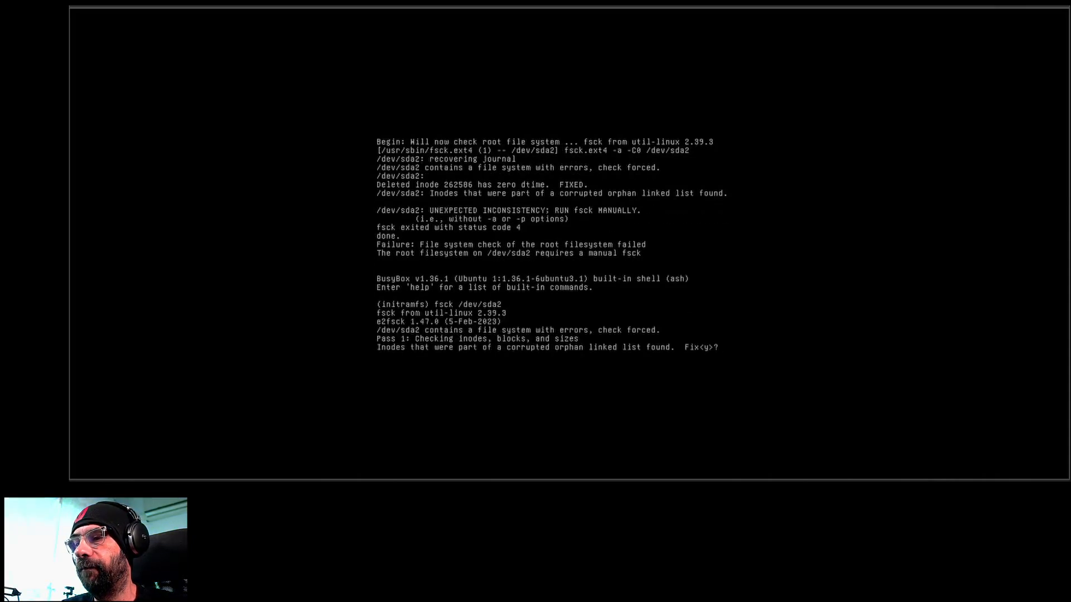
type("yes")
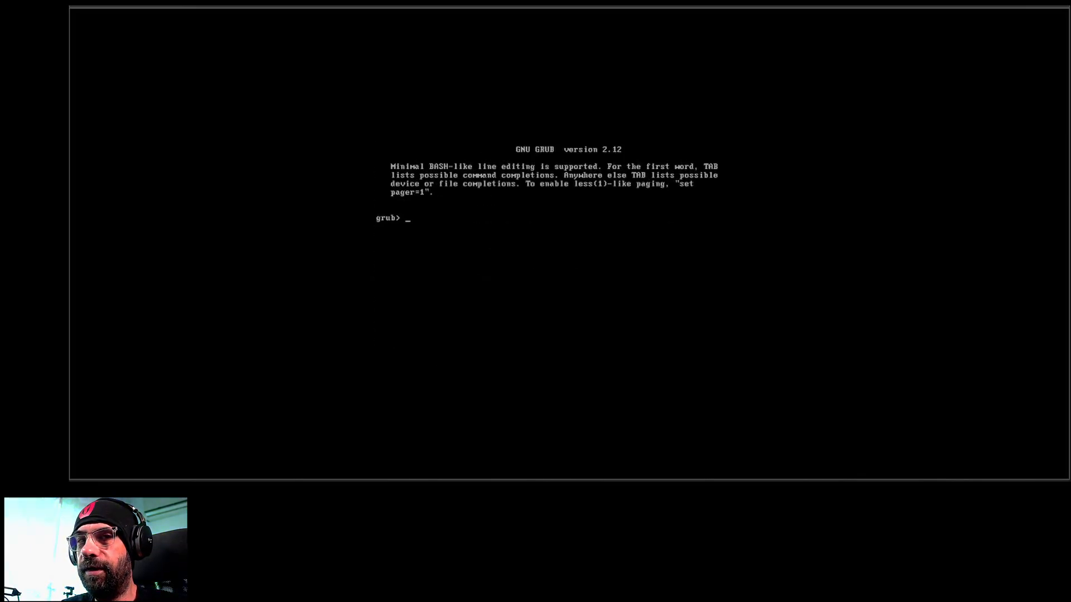
List the drives and set root to (hd0,gpt2)
type("ls")
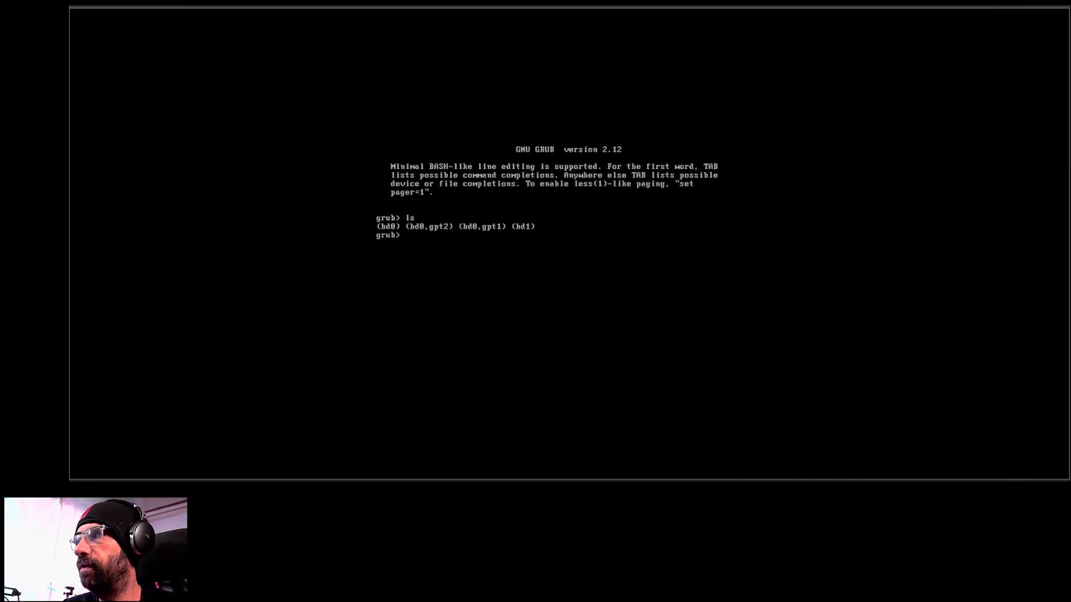
type("set")
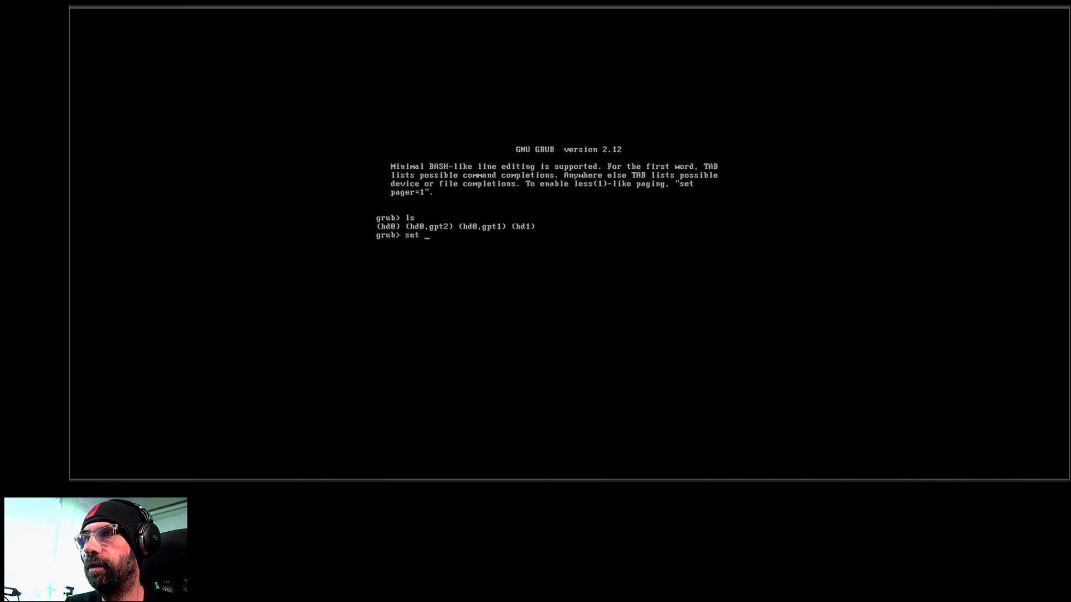
type("root")
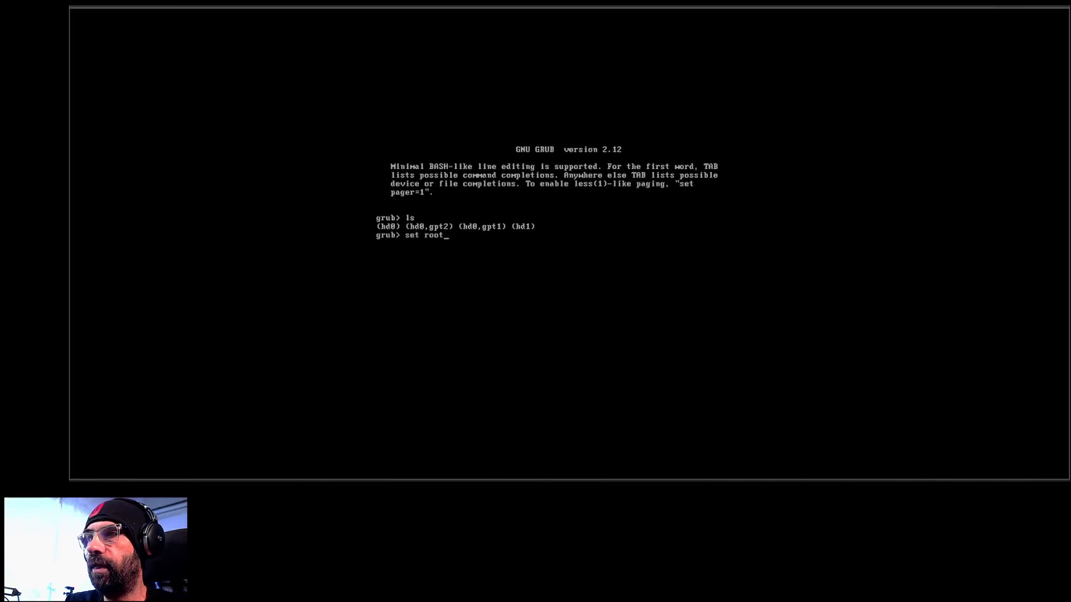
type("=(hd0,gpt2")
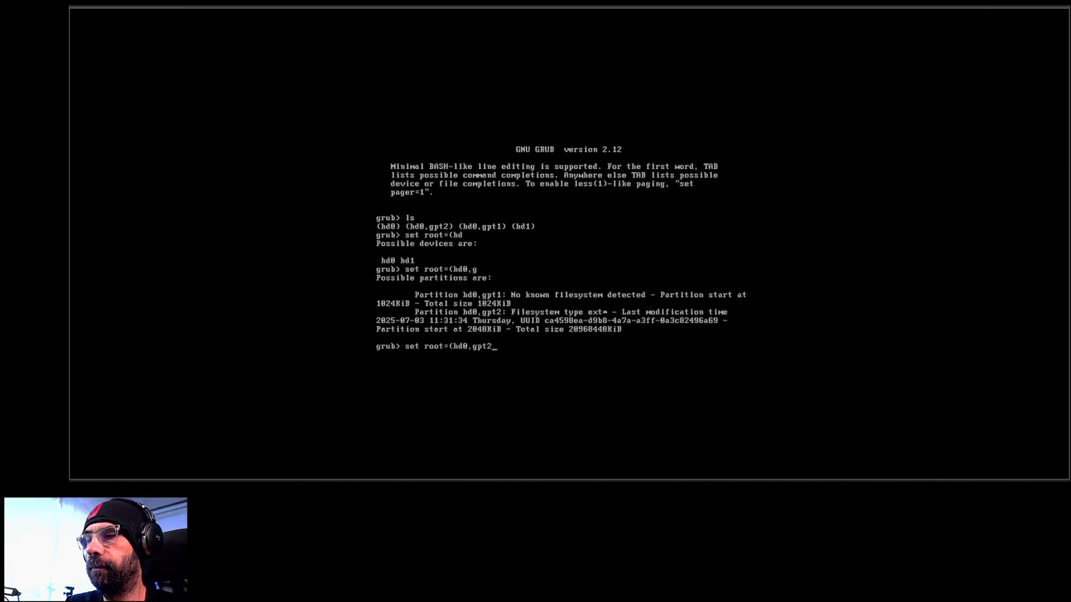
type(")")
type("linux")
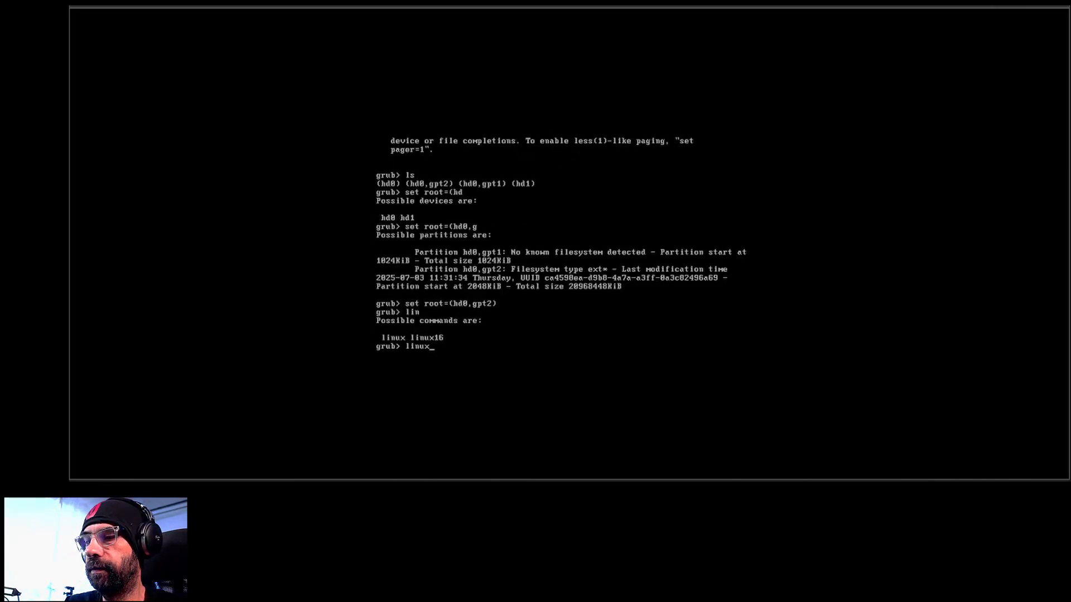
Load the kernel from /boot with root=/dev/sda2
type("/boot/")
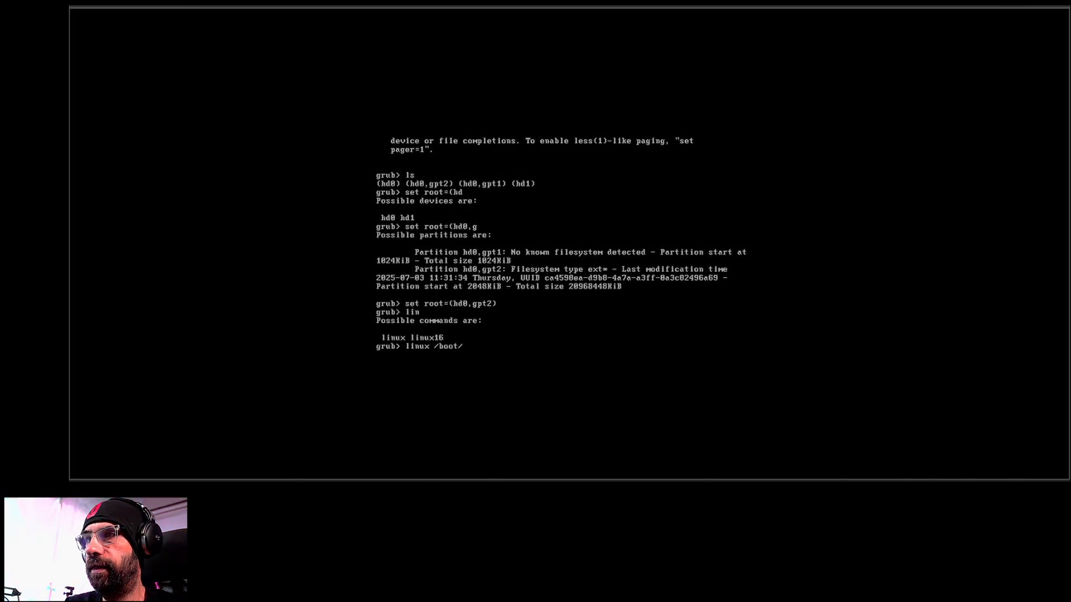
type("initr")
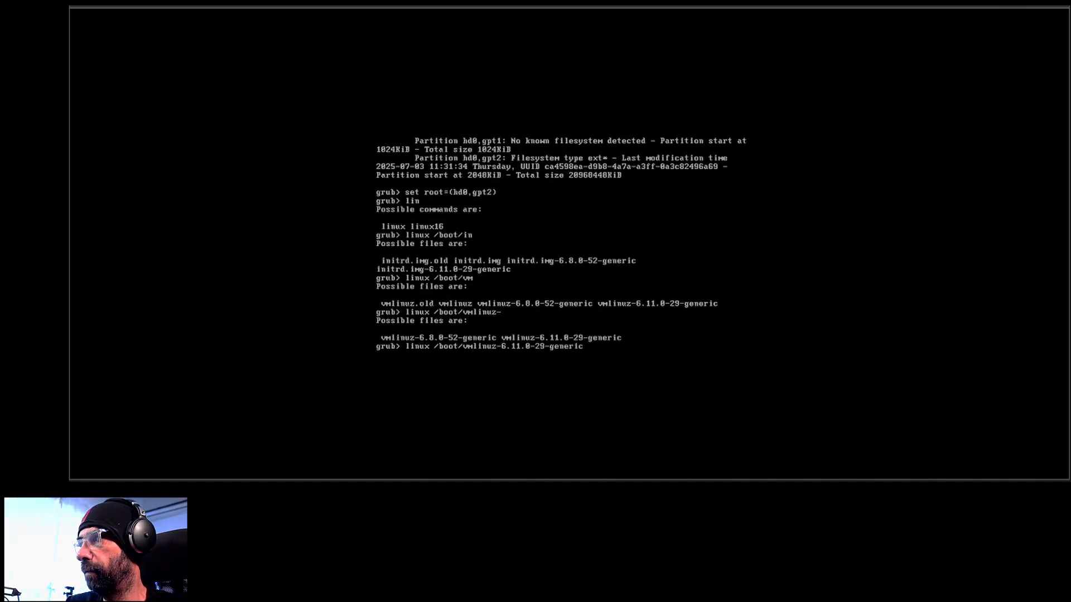
type("root")
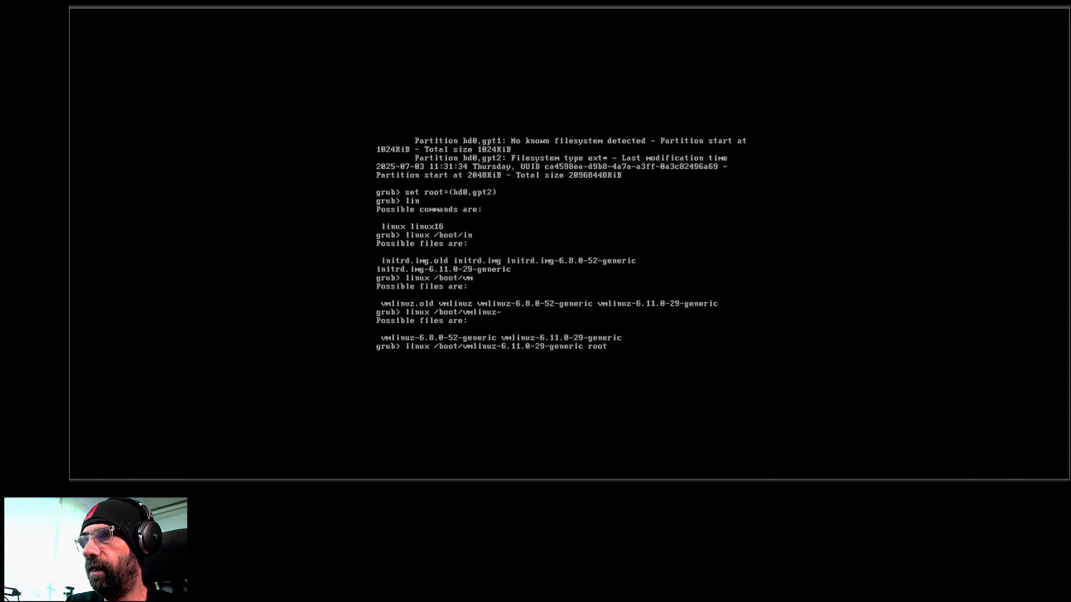
type("=")
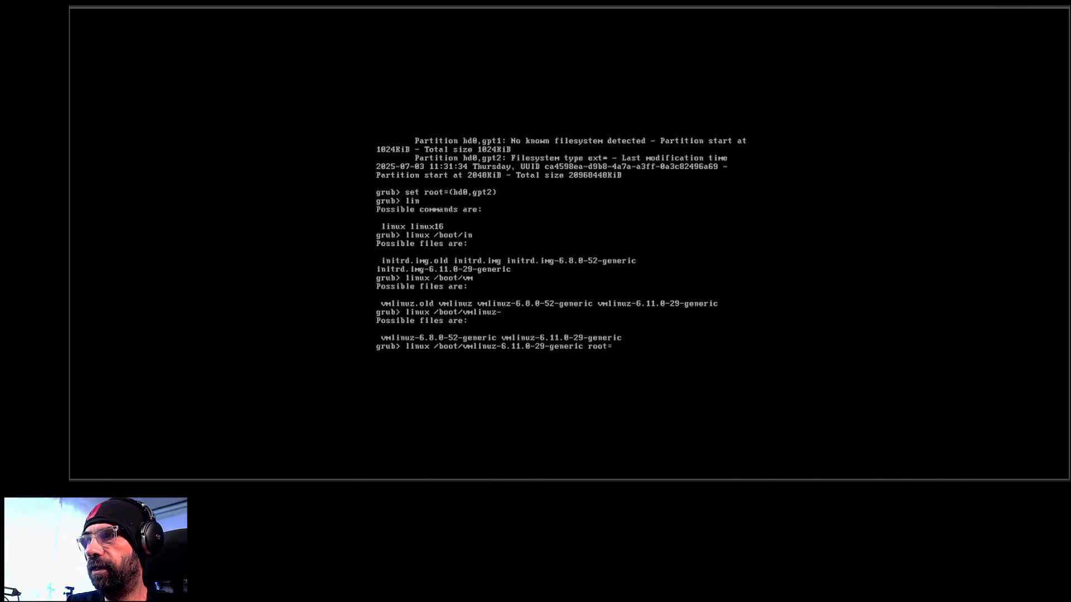
type("/dev/sda2")
type("initrd")
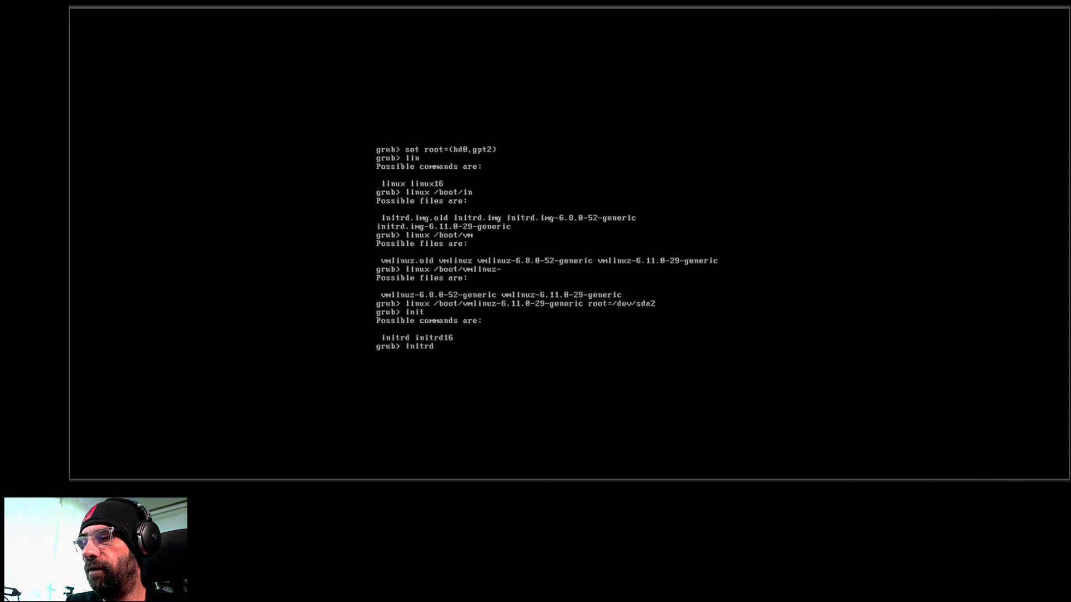
Load /boot/initrd.img-6.11.0-29-generic and boot into Ubuntu
type("/")
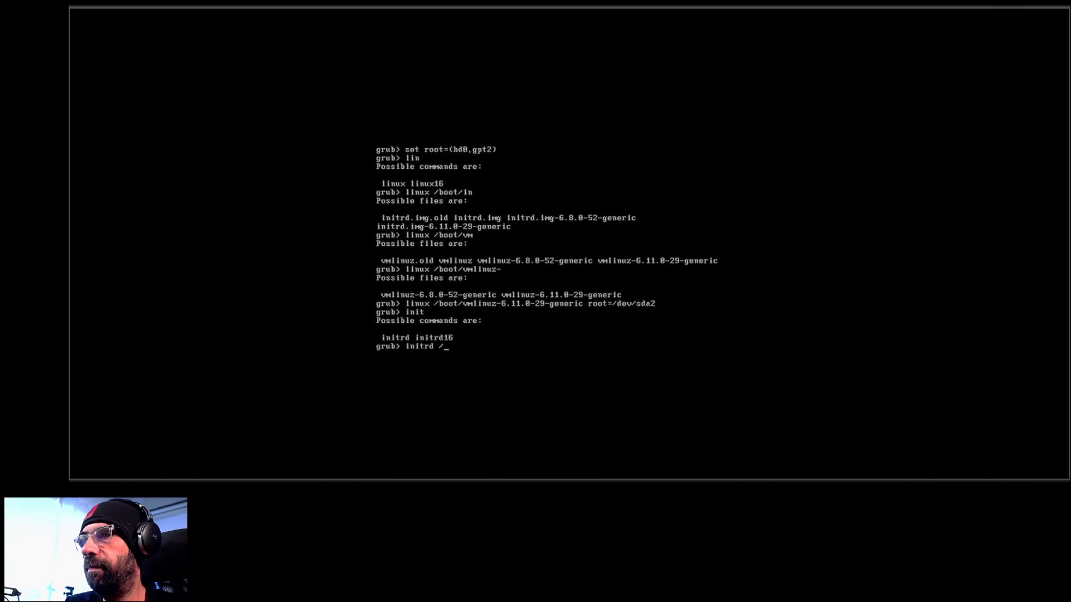
type("boot/initrd.img")
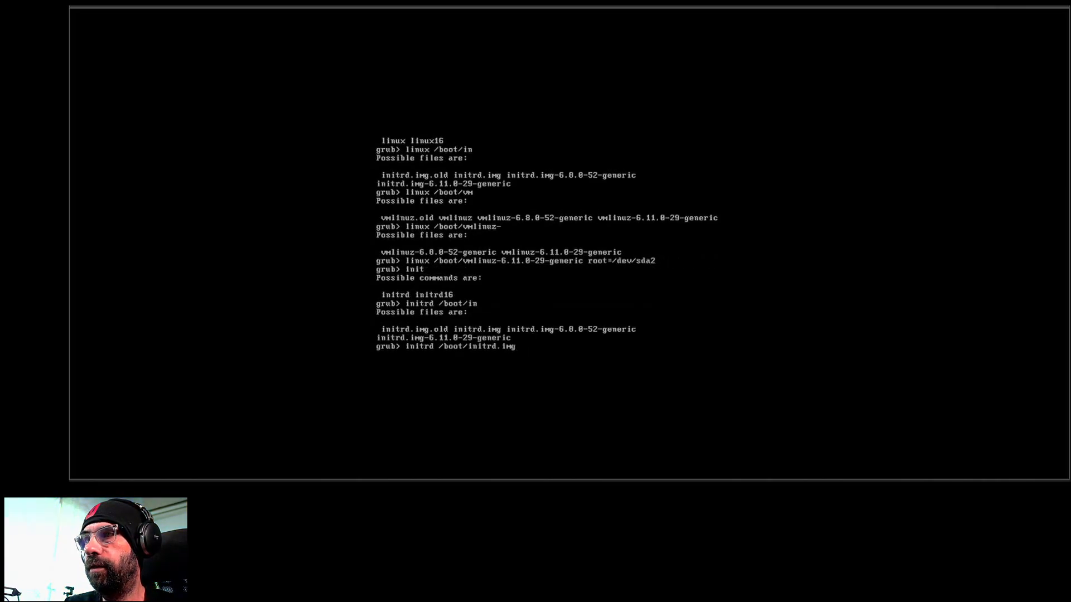
type("6.11.0-29-generic")
type("b")
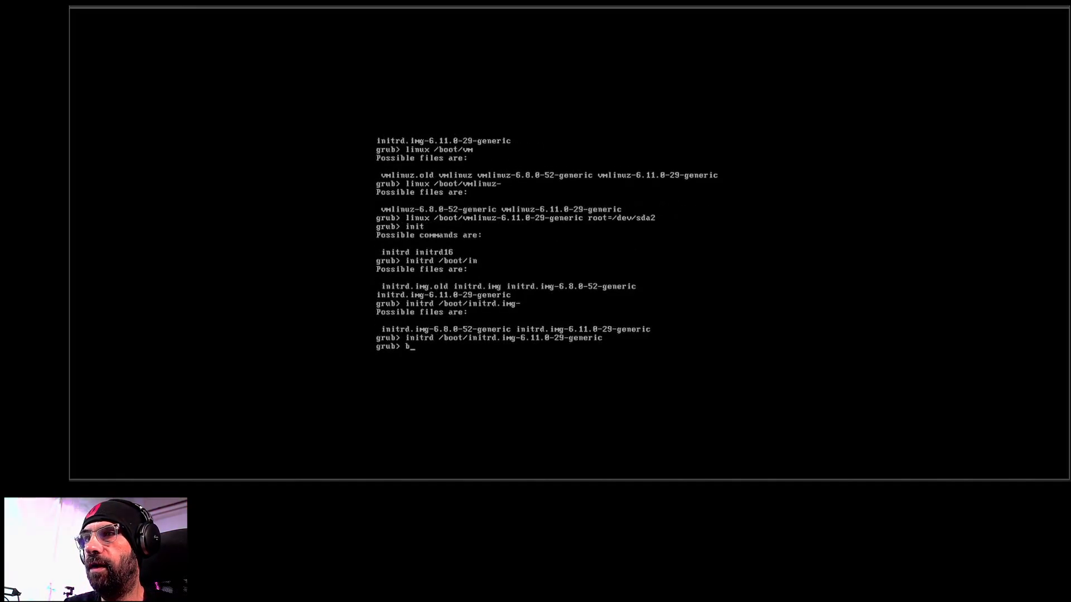
key("Return")
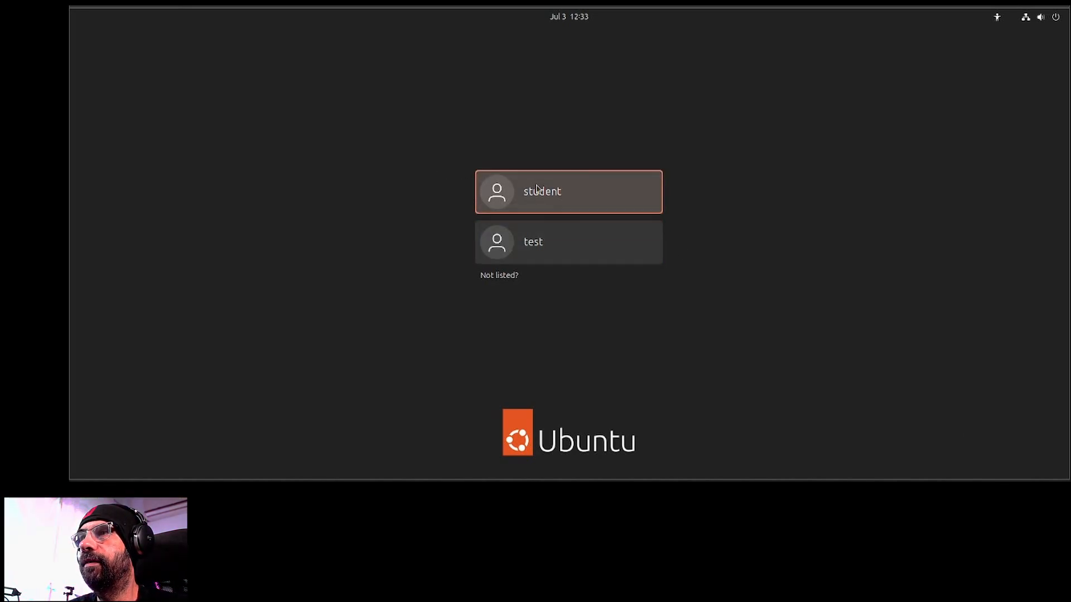
Sign in as the listed user to reach the Ubuntu desktop
left_click(568, 190)
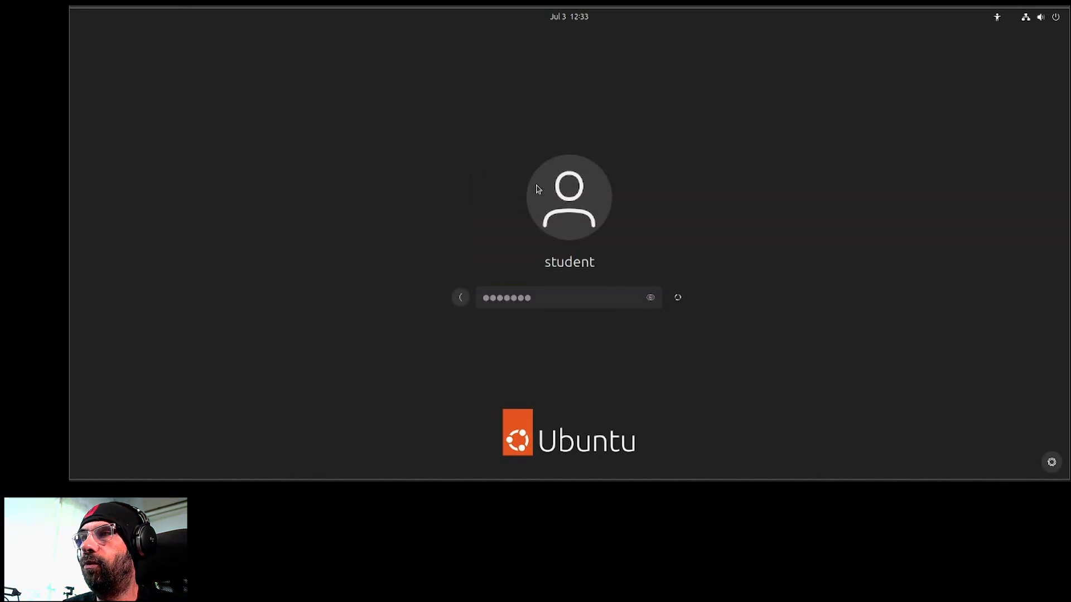
key("Return")
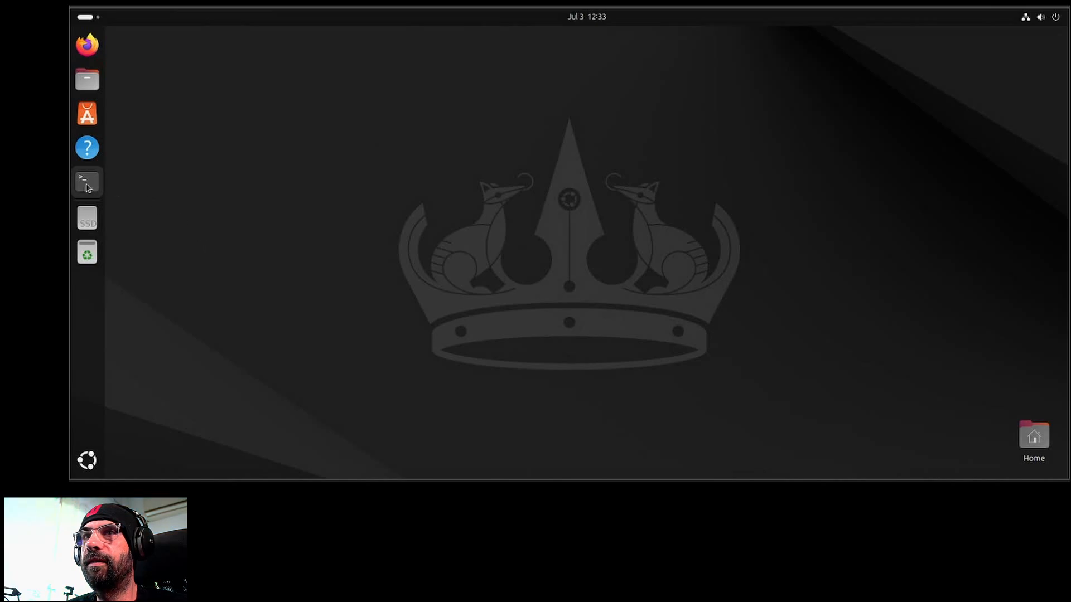
Start a terminal and become root with su -
left_click(87, 182)
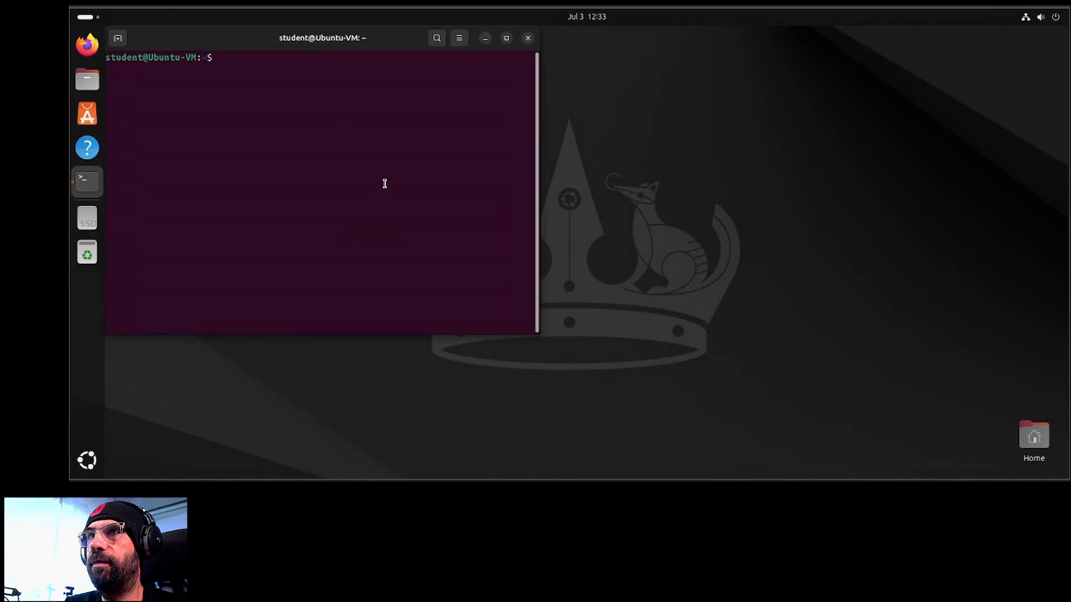
type("su -")
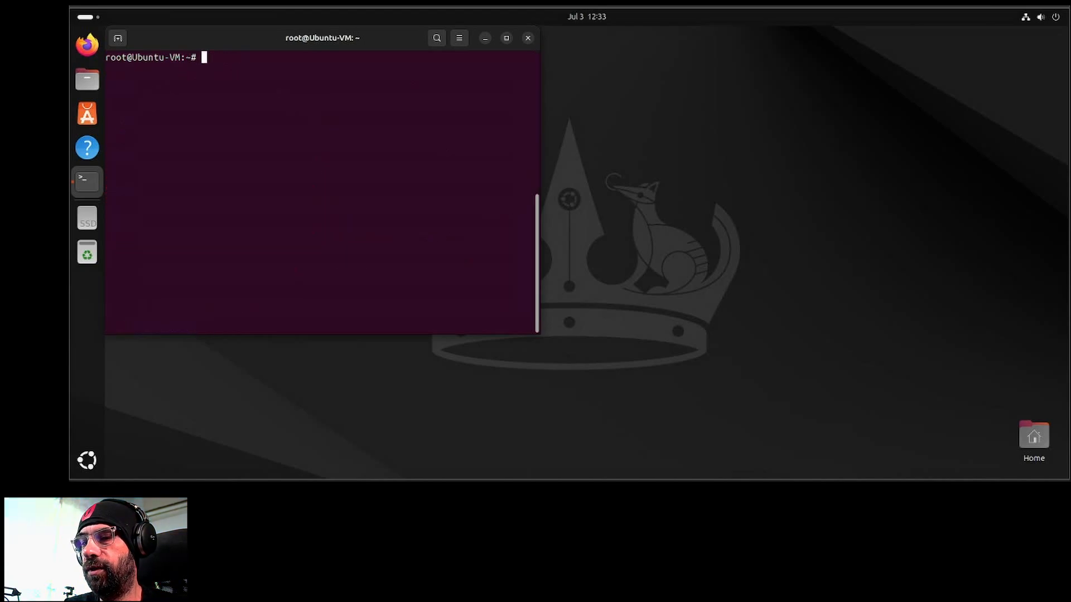
type("brushtopb")
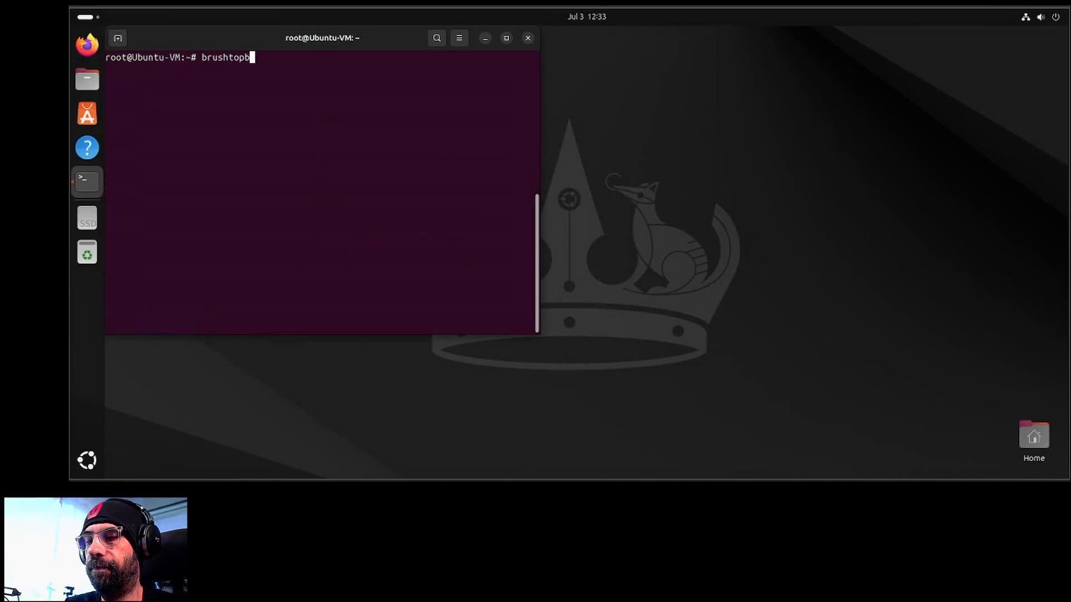
Run grub-install onto /dev/sda2, then repeat it with --force until it succeeds
type("grub-l")
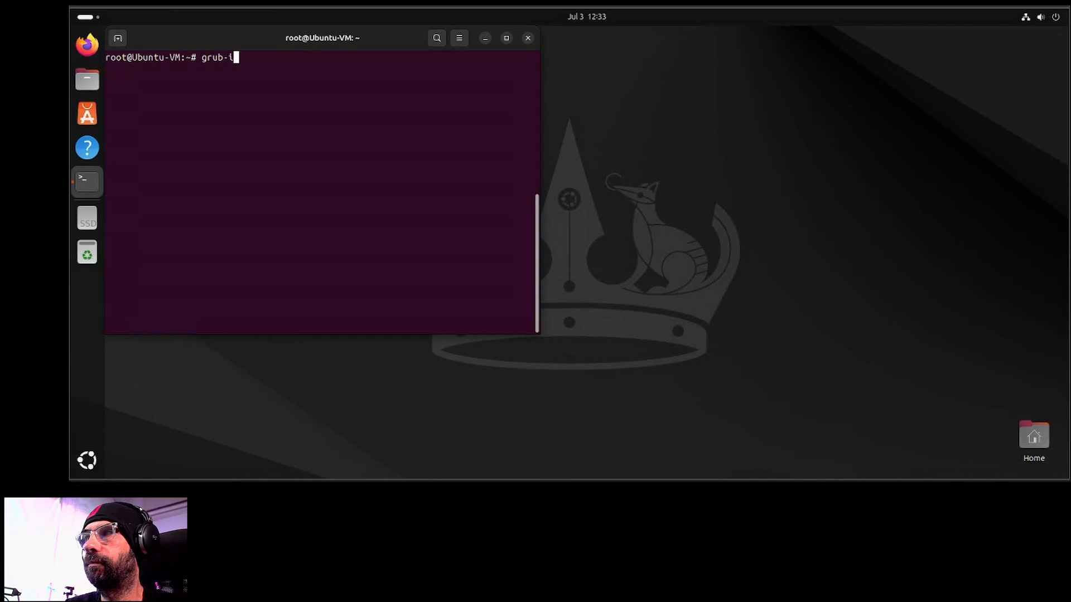
type("install /De")
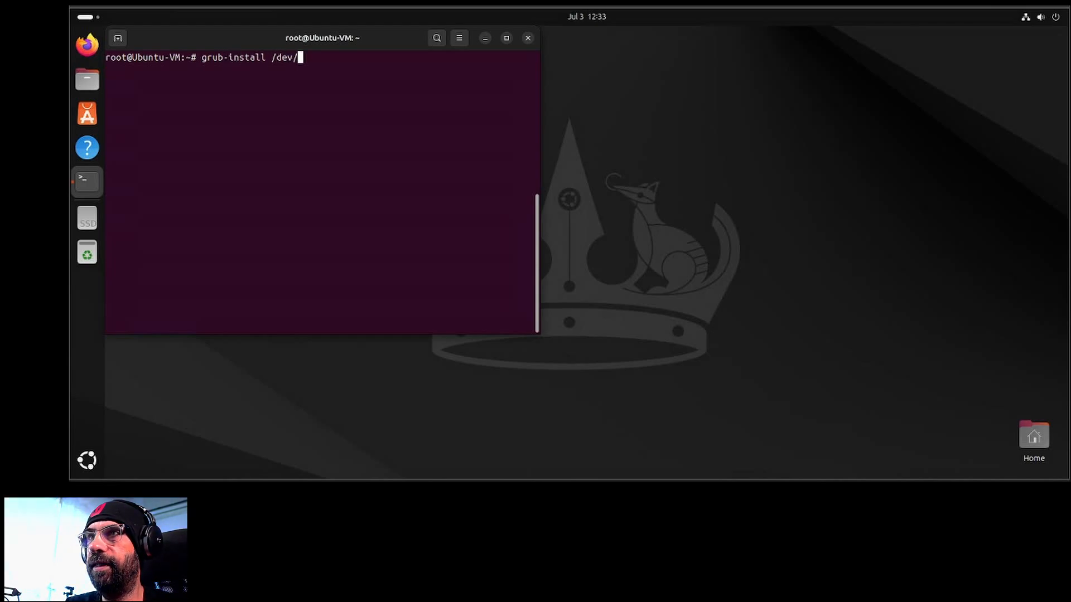
type("sda2")
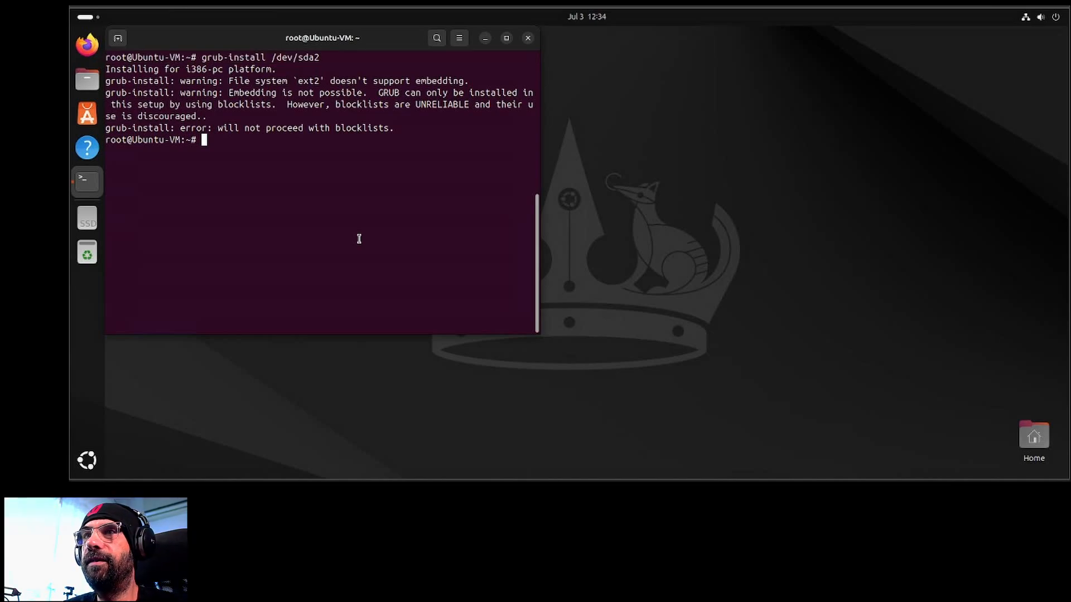
type("grub-install /dev/sda2 --")
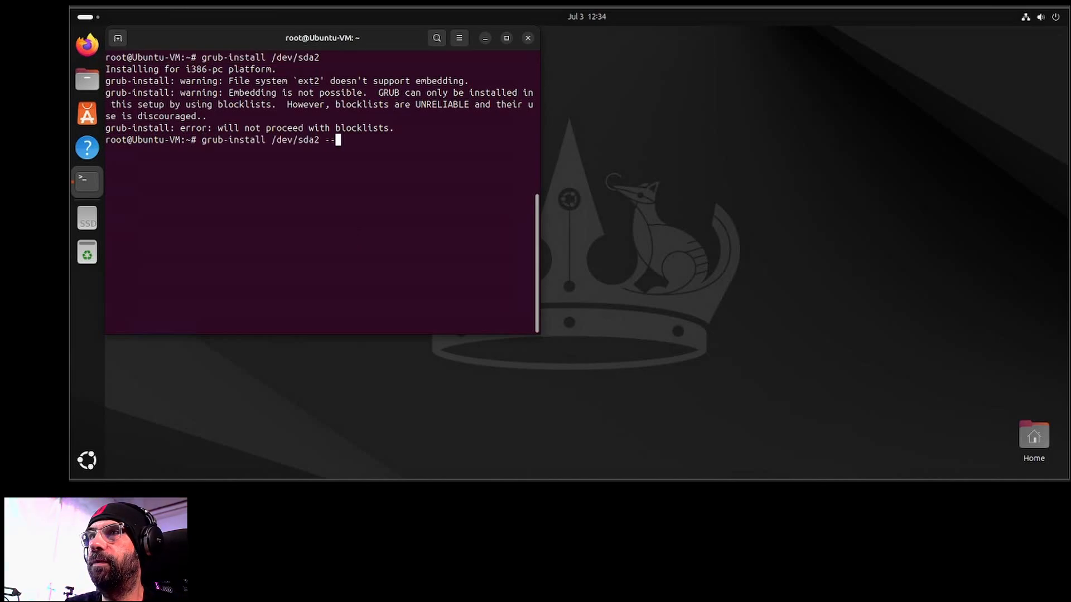
type("forc")
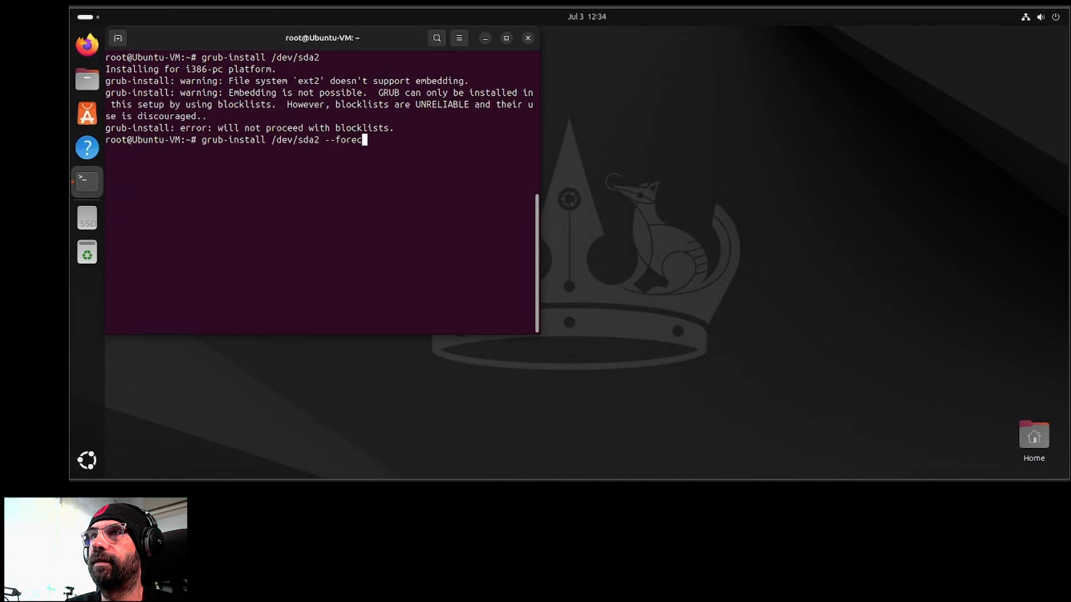
key("Return")
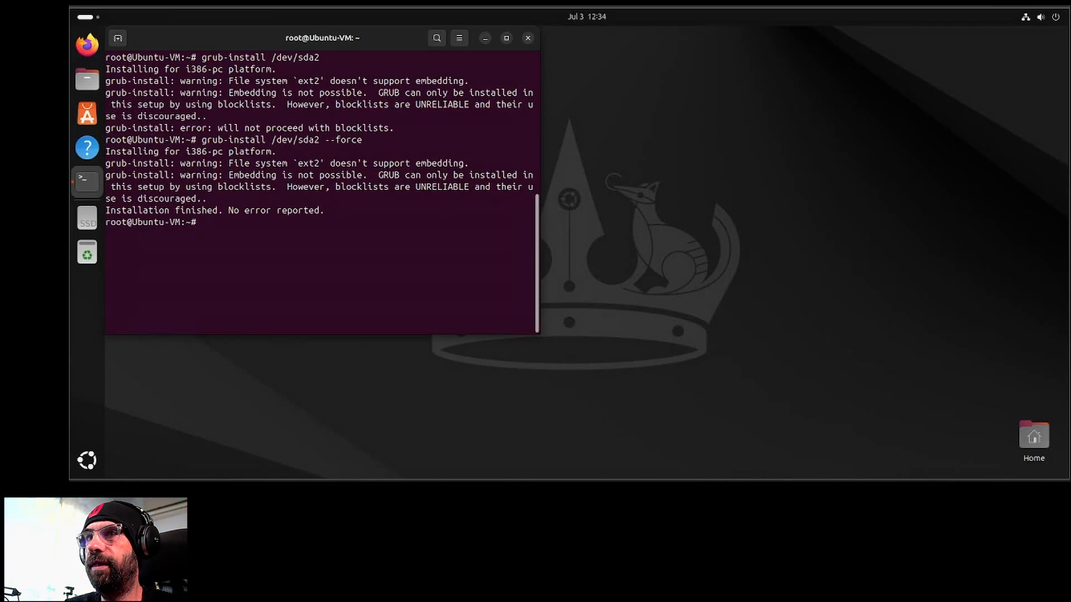
Regenerate the GRUB configuration with update-grub and reboot the machine
type("update-gt")
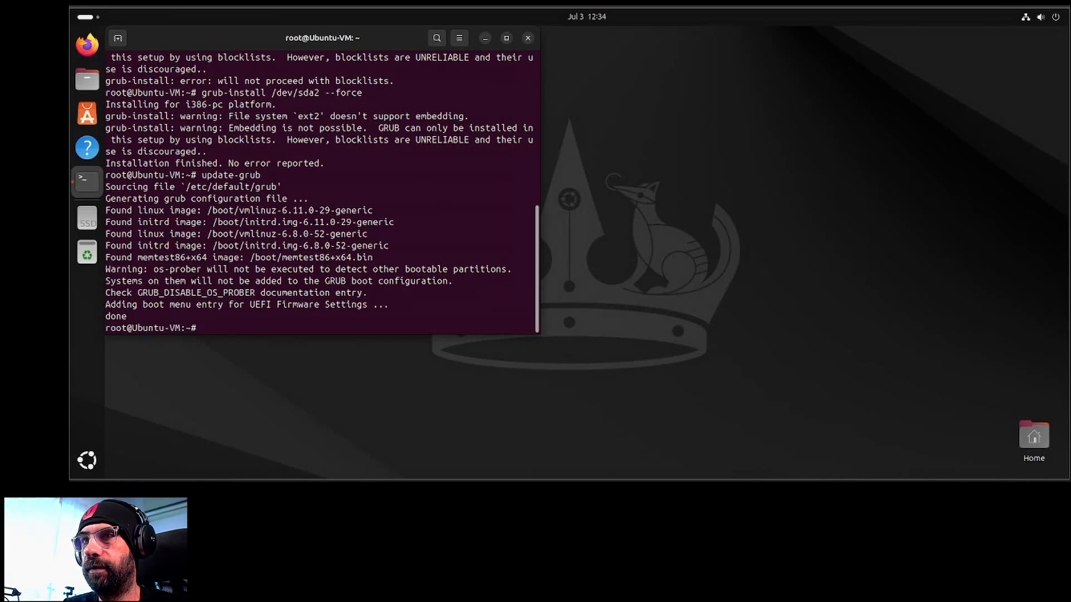
type("reboot")
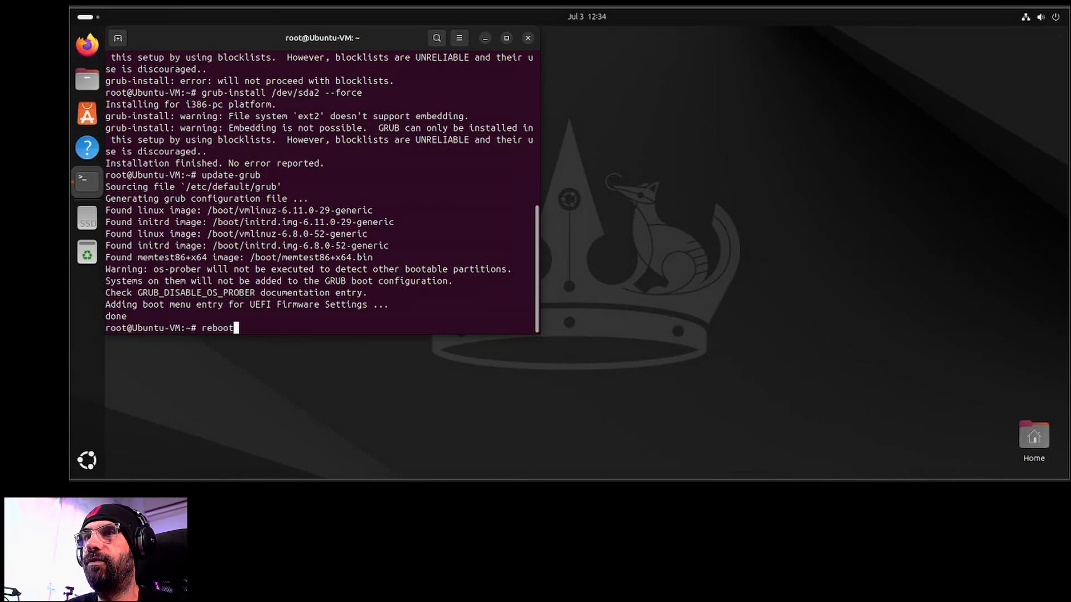
key("Return")
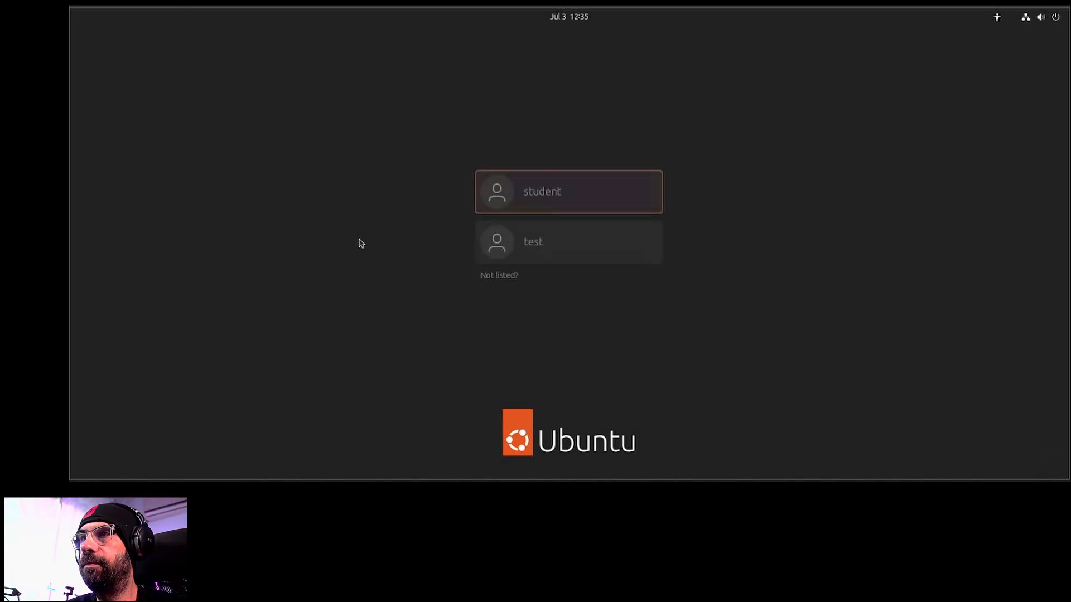
Pick the first listed account on the login screen to sign back in
left_click(568, 191)
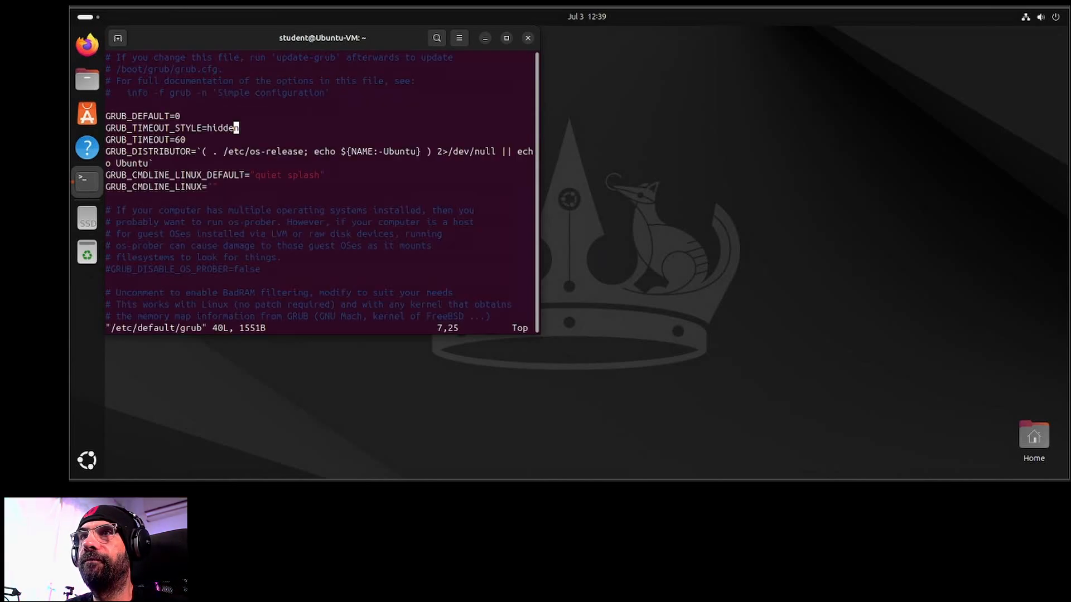
Change GRUB_TIMEOUT_STYLE from hidden to menu in /etc/default/grub
key("i")
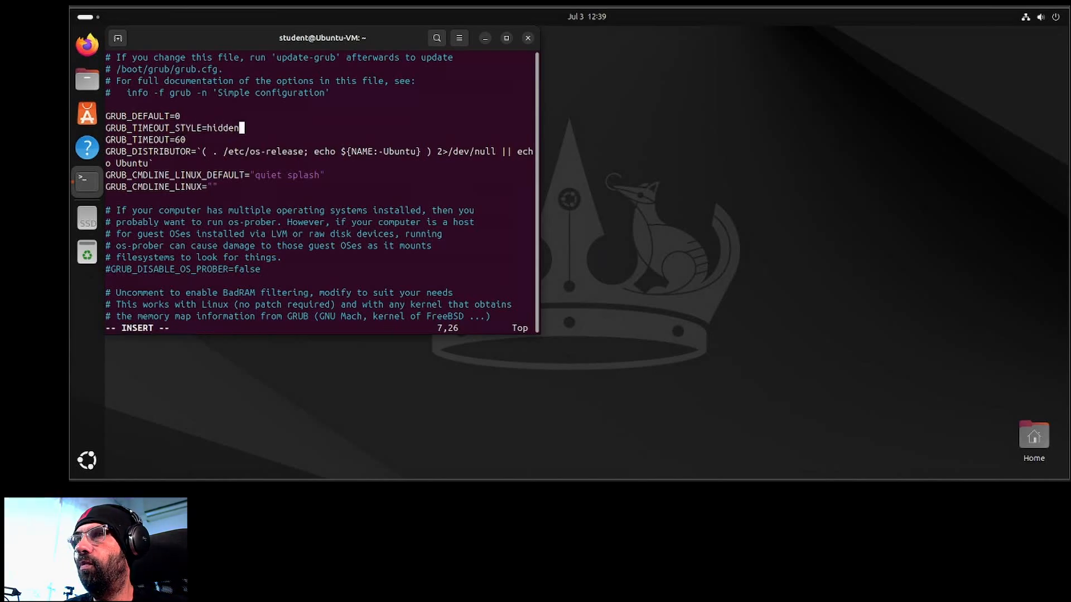
type("menu")
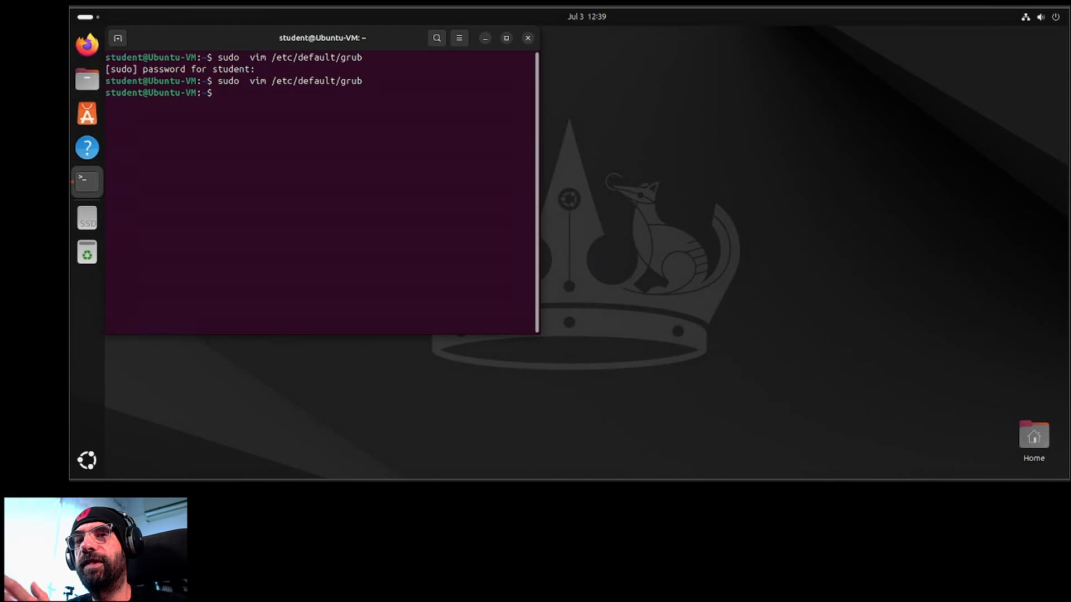
Become root with su -, run update-grub successfully and reboot
type("su -")
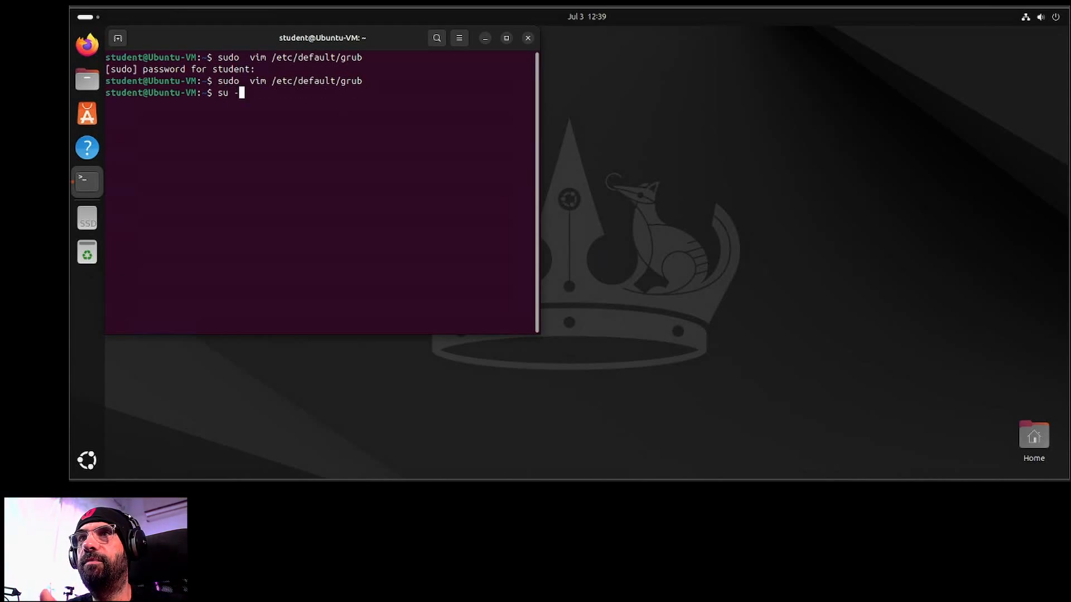
key("BackSpace")
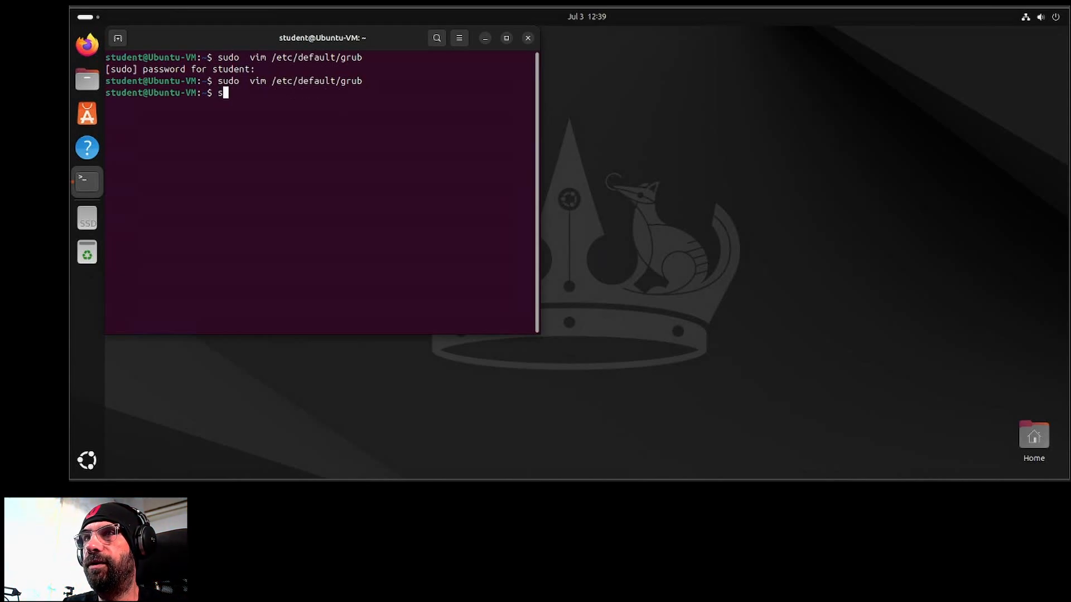
type("udo grub-install")
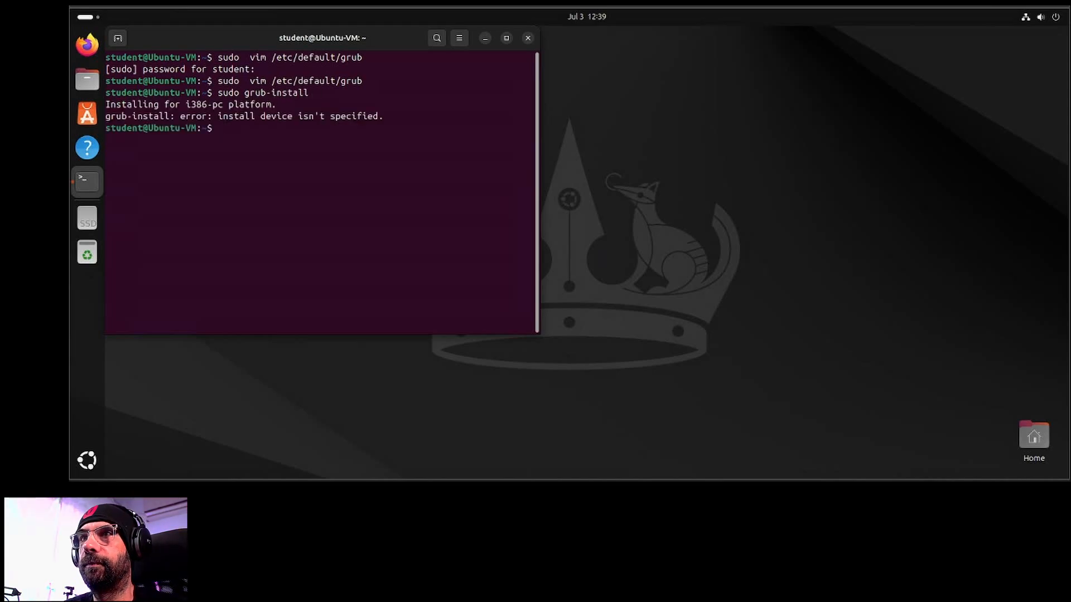
type("sudo grub-install")
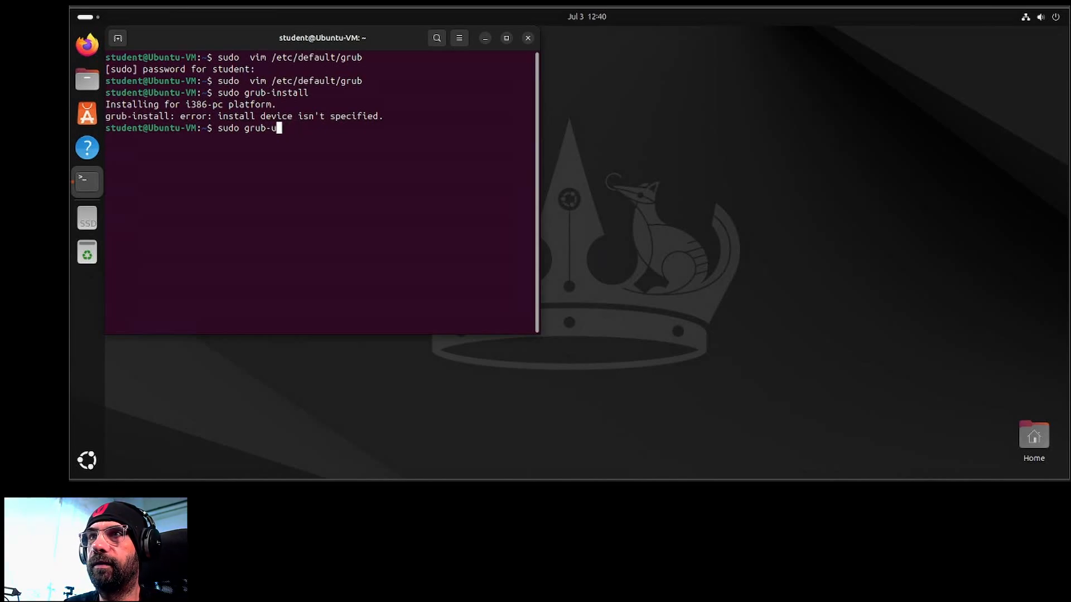
key("BackSpace")
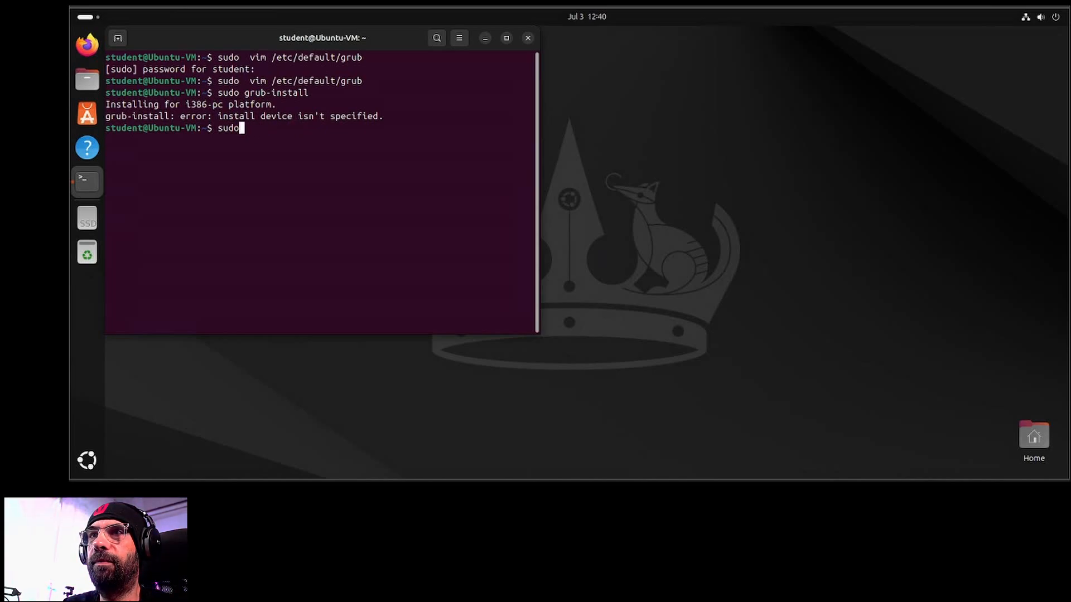
type("su -")
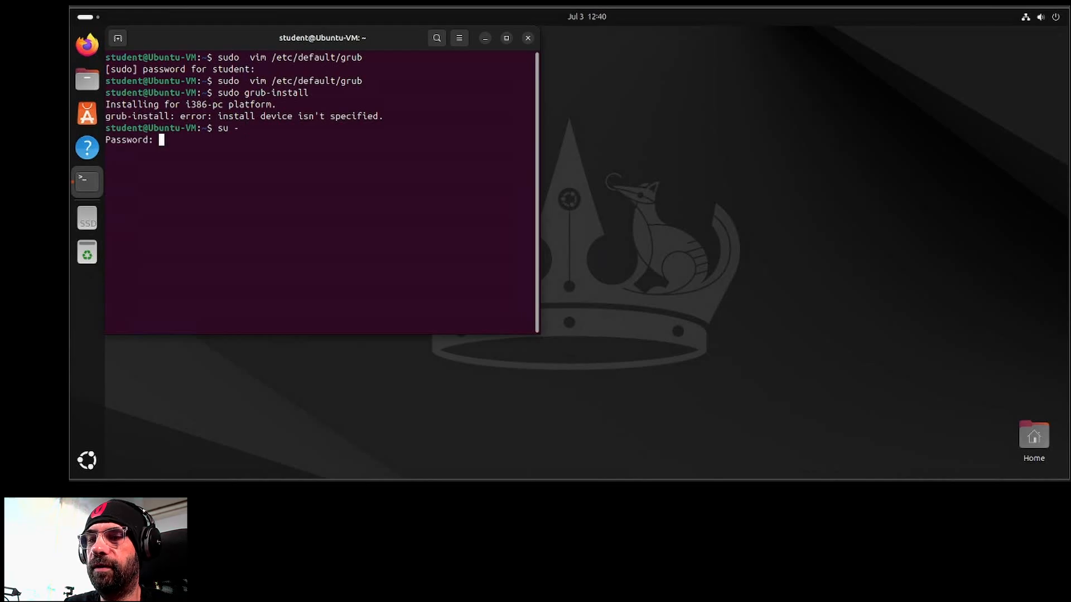
type("update-grub")
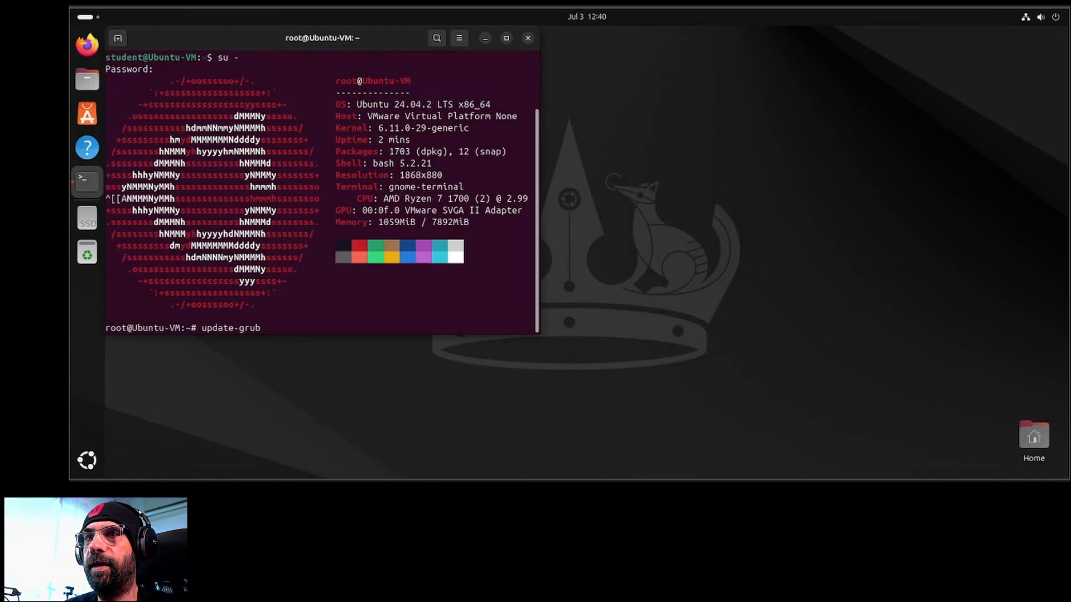
key("Return")
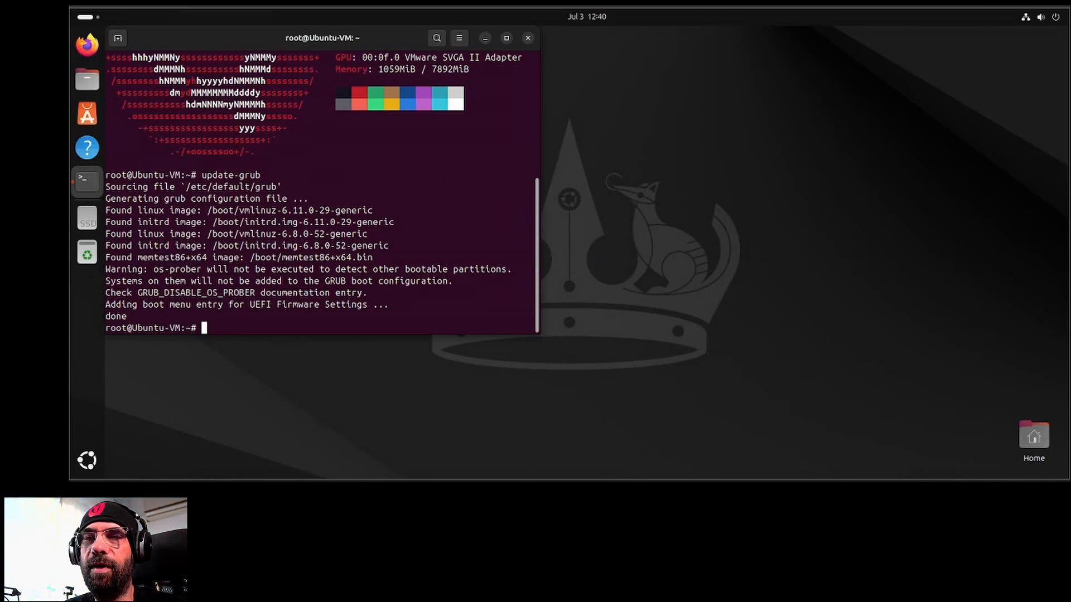
type("r")
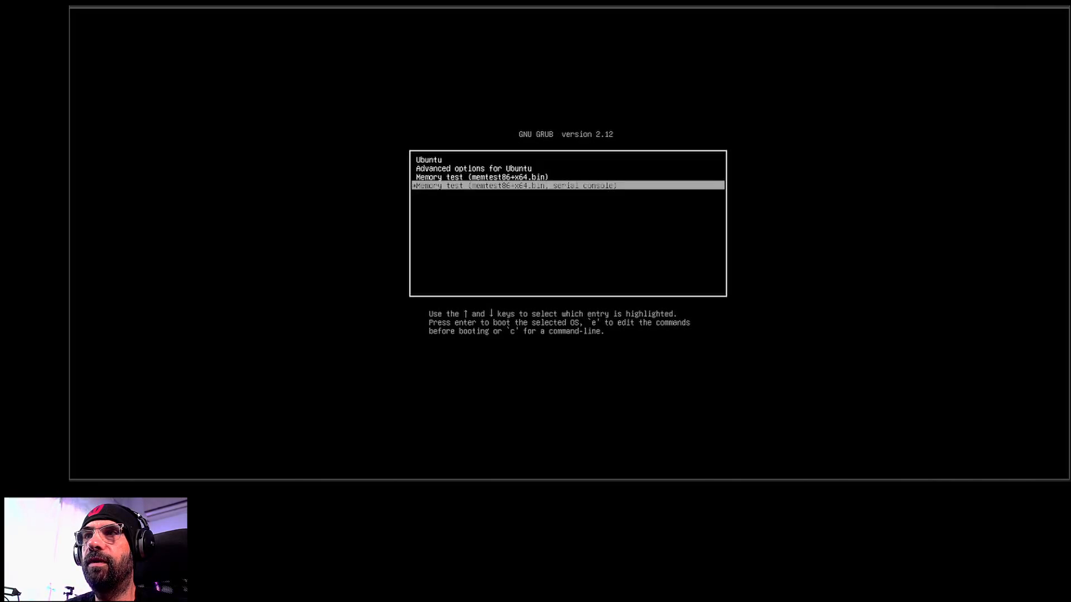
Highlight the Ubuntu entry in the GRUB boot menu
key("Up")
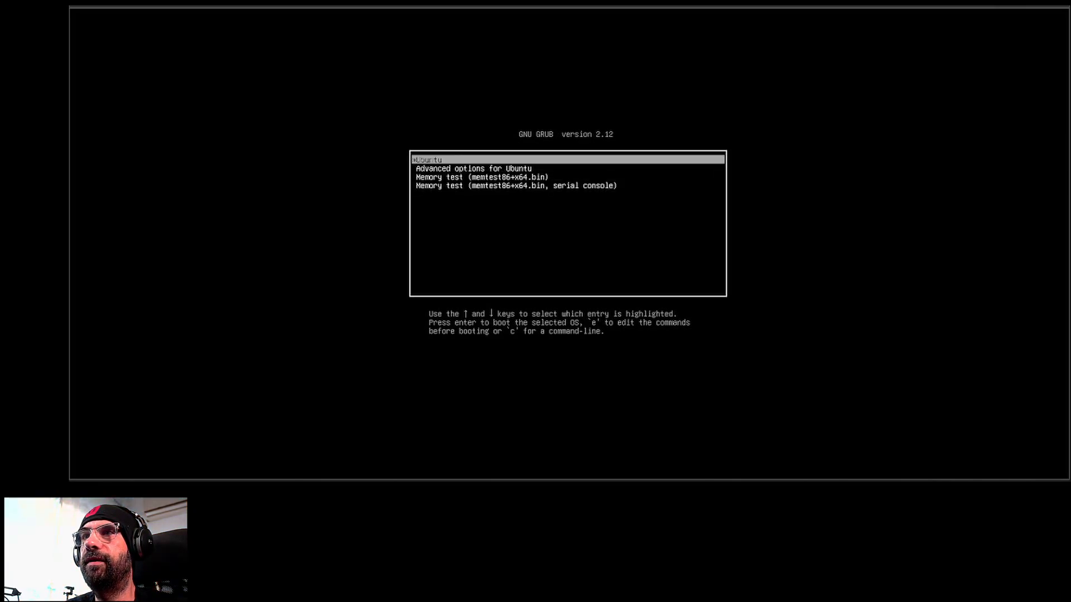